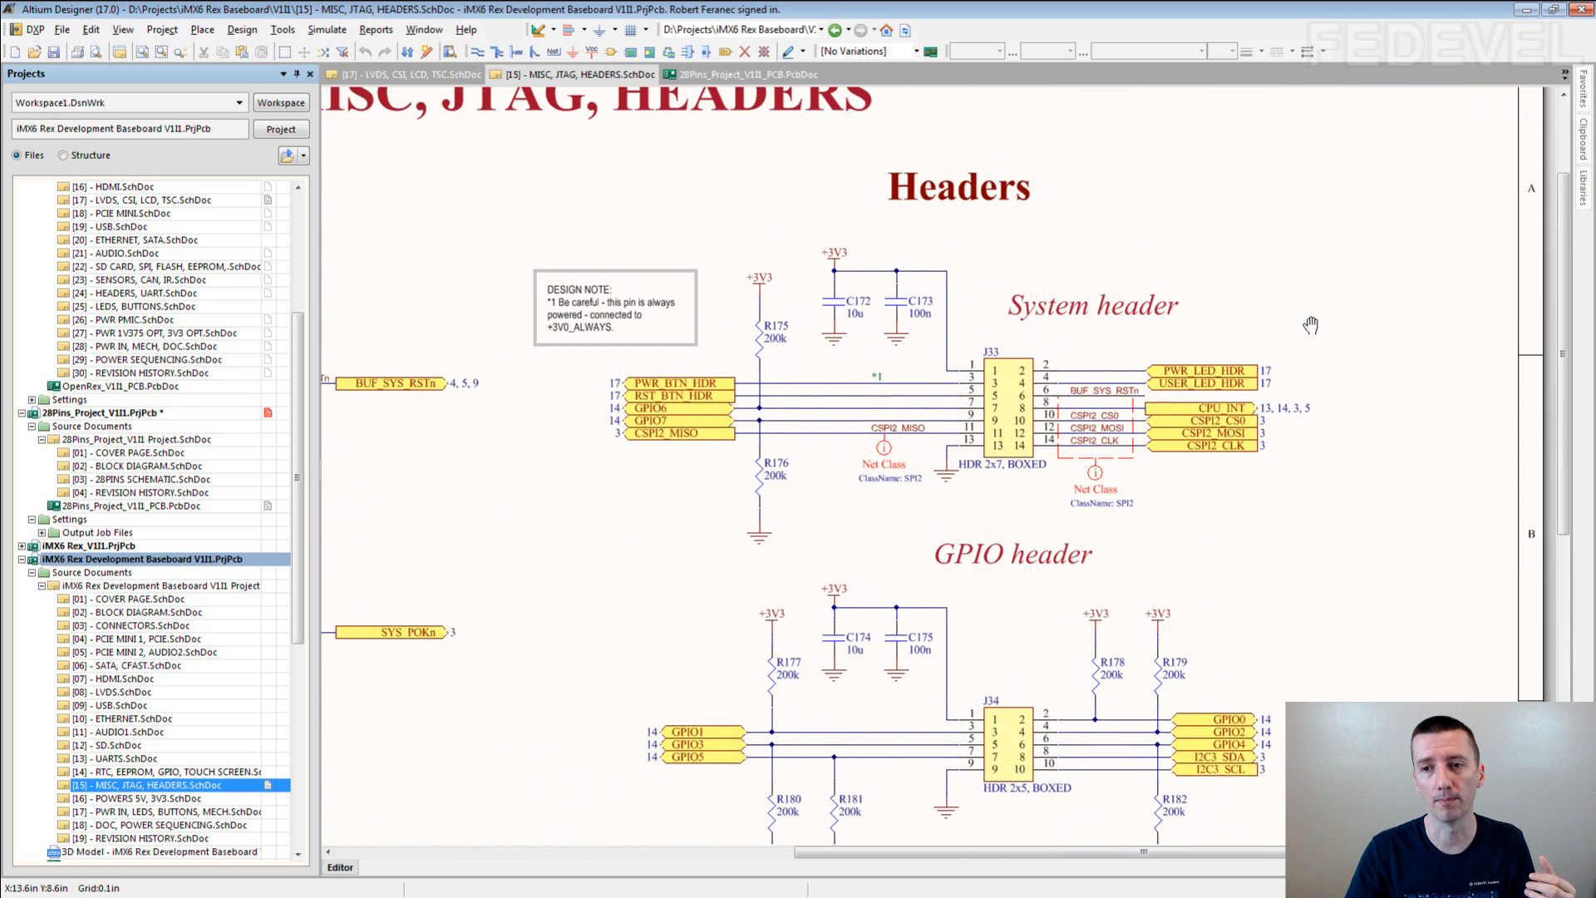
Zoom in on System header connector J33 and its SPI2 net class directives
scroll(up, 3)
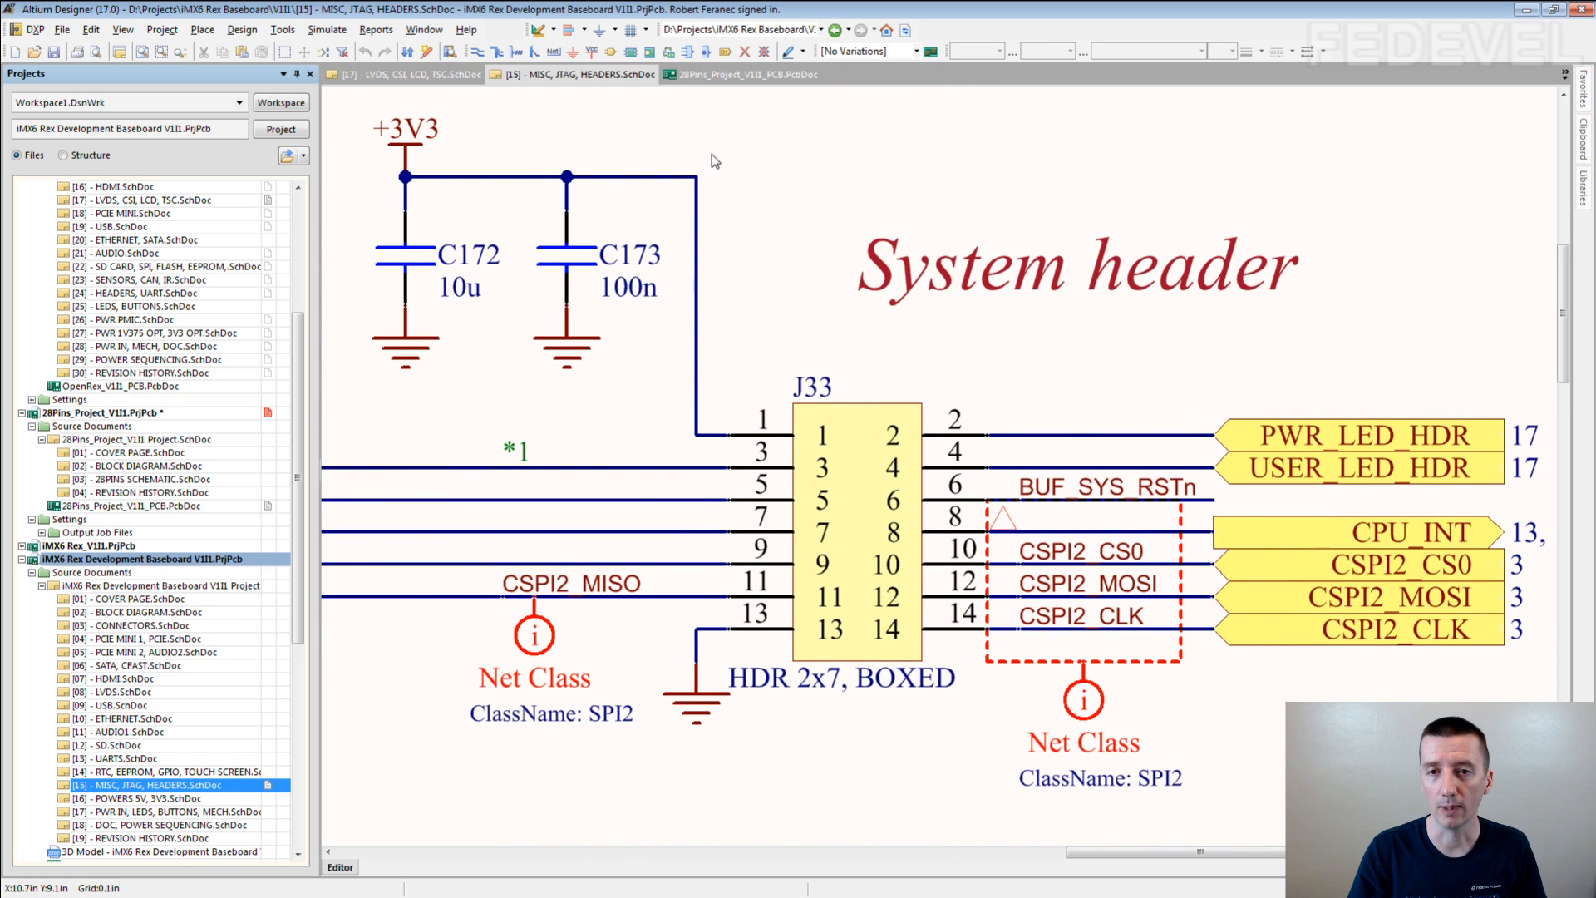
mouse_move(384, 153)
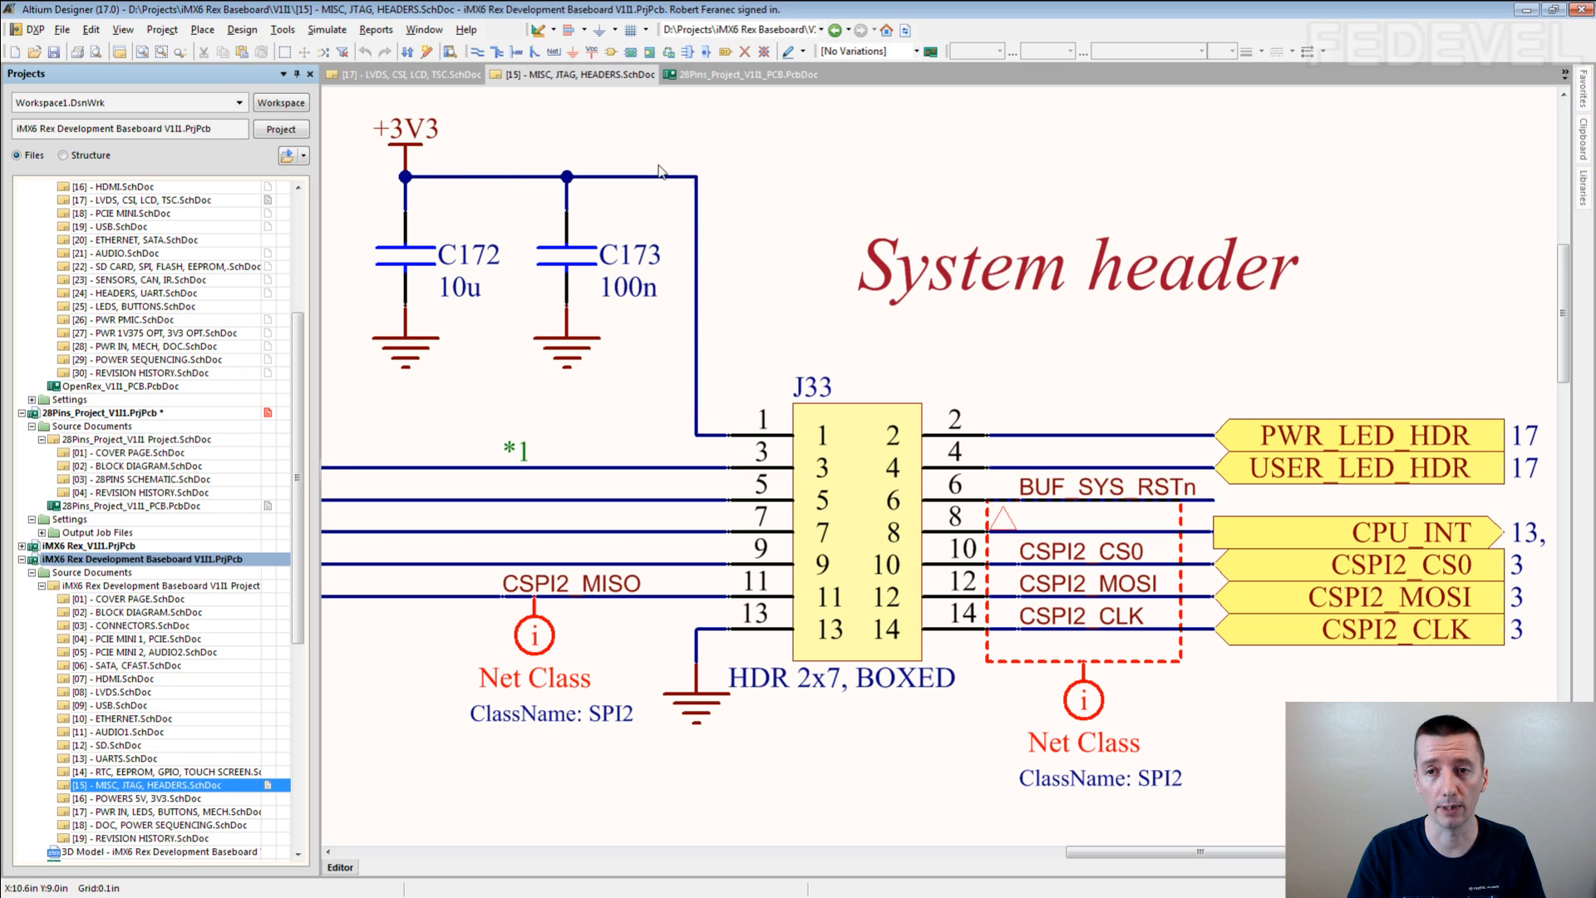
mouse_move(962, 599)
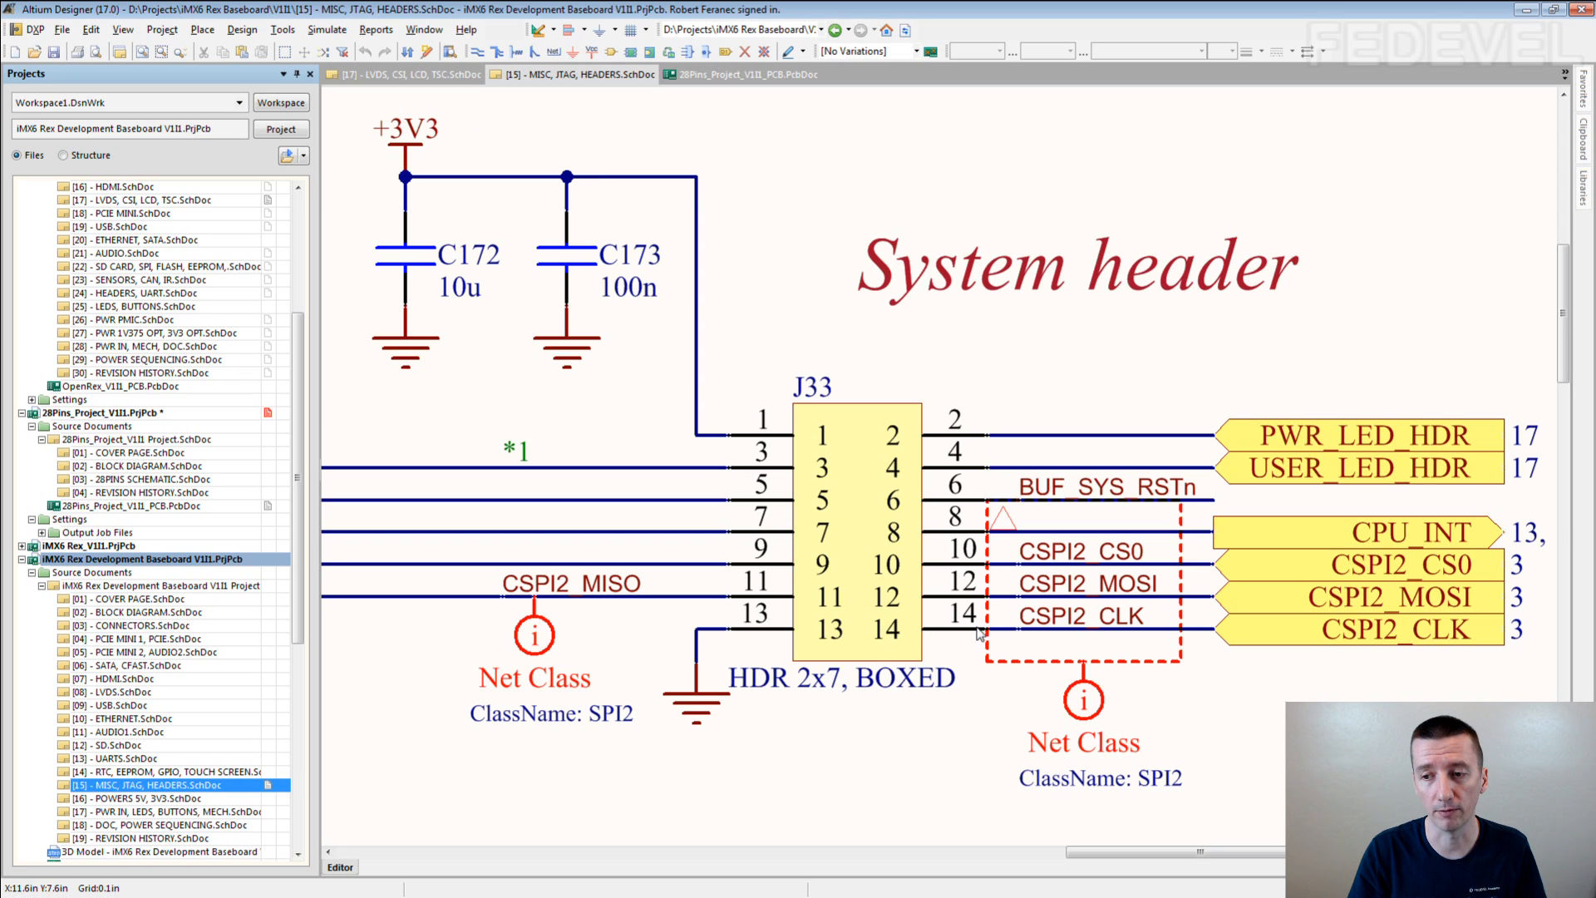
mouse_move(987, 708)
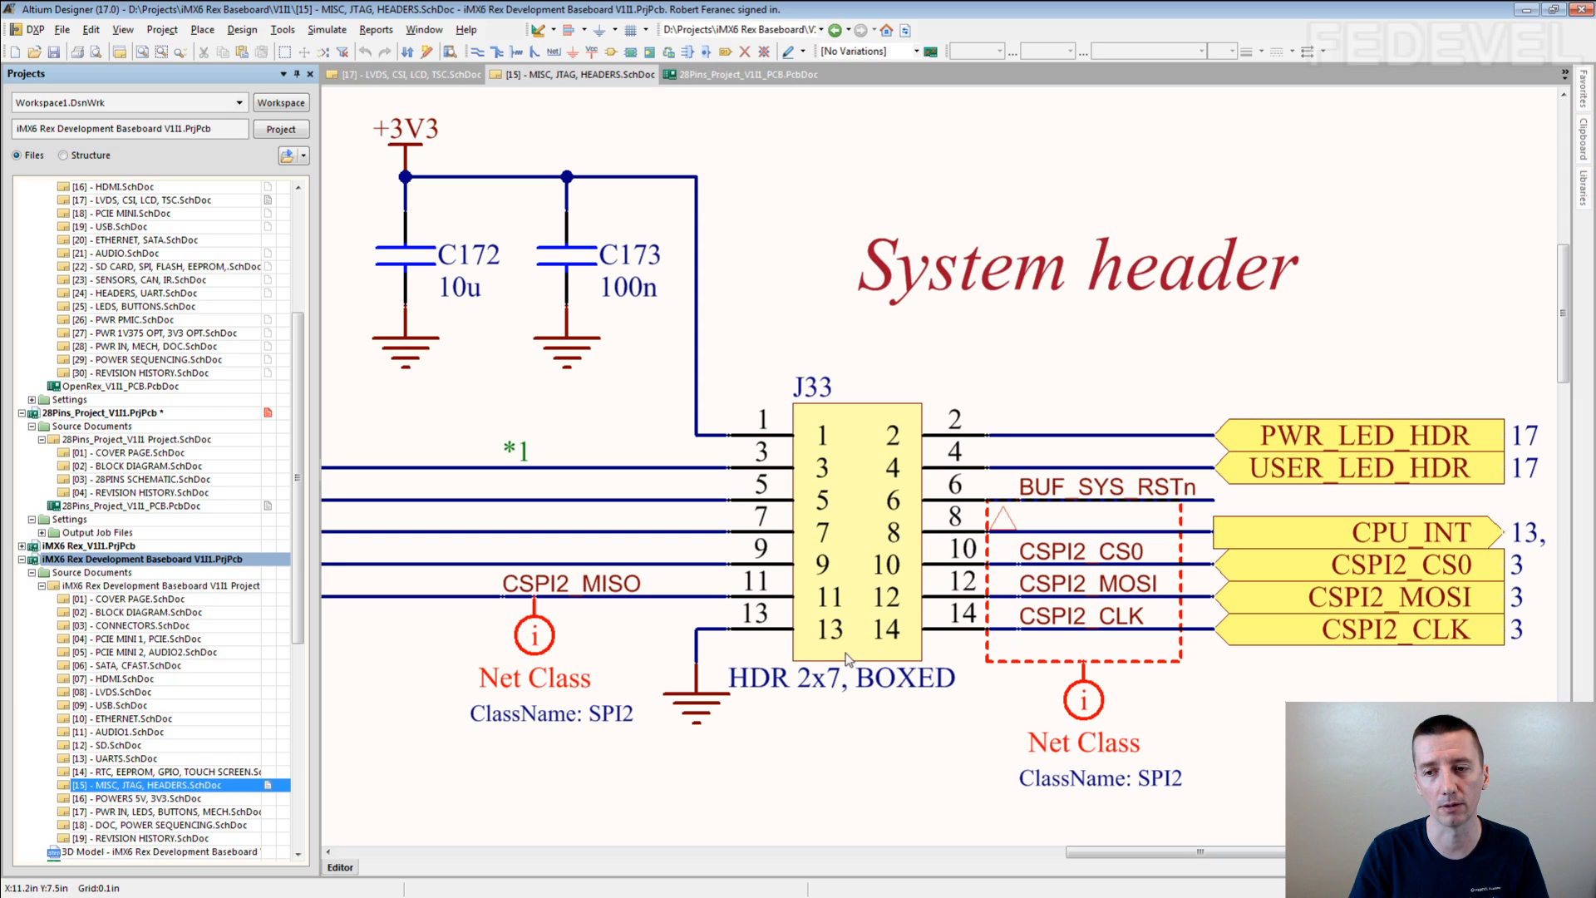
mouse_move(944, 641)
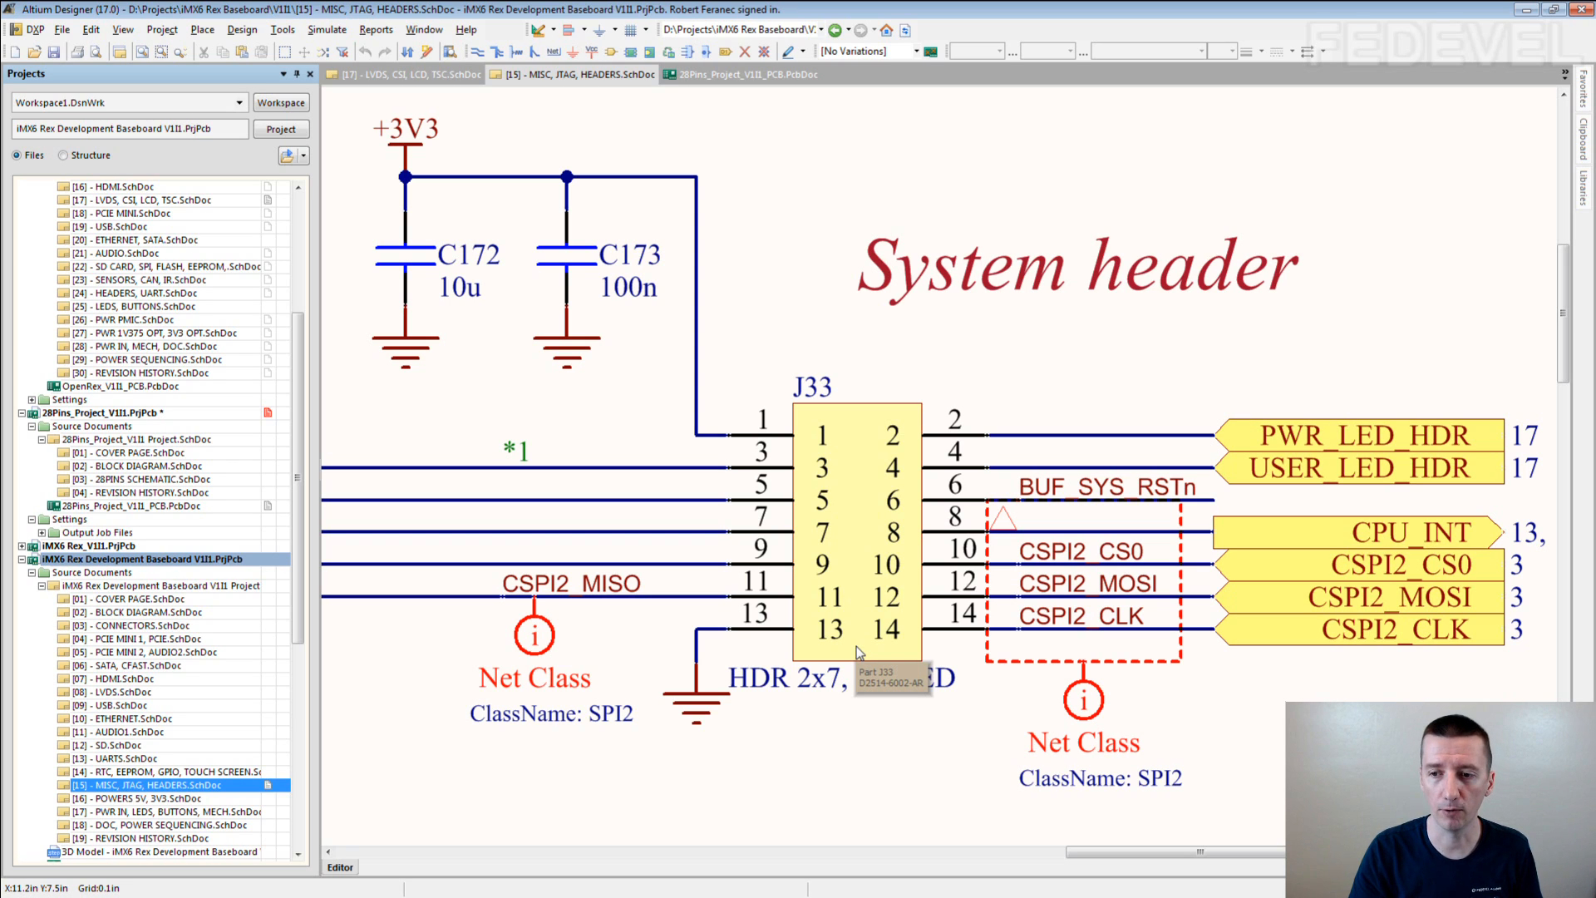
Zoom out until the System header J33 block and GPIO header section are both visible
text(BOXED)
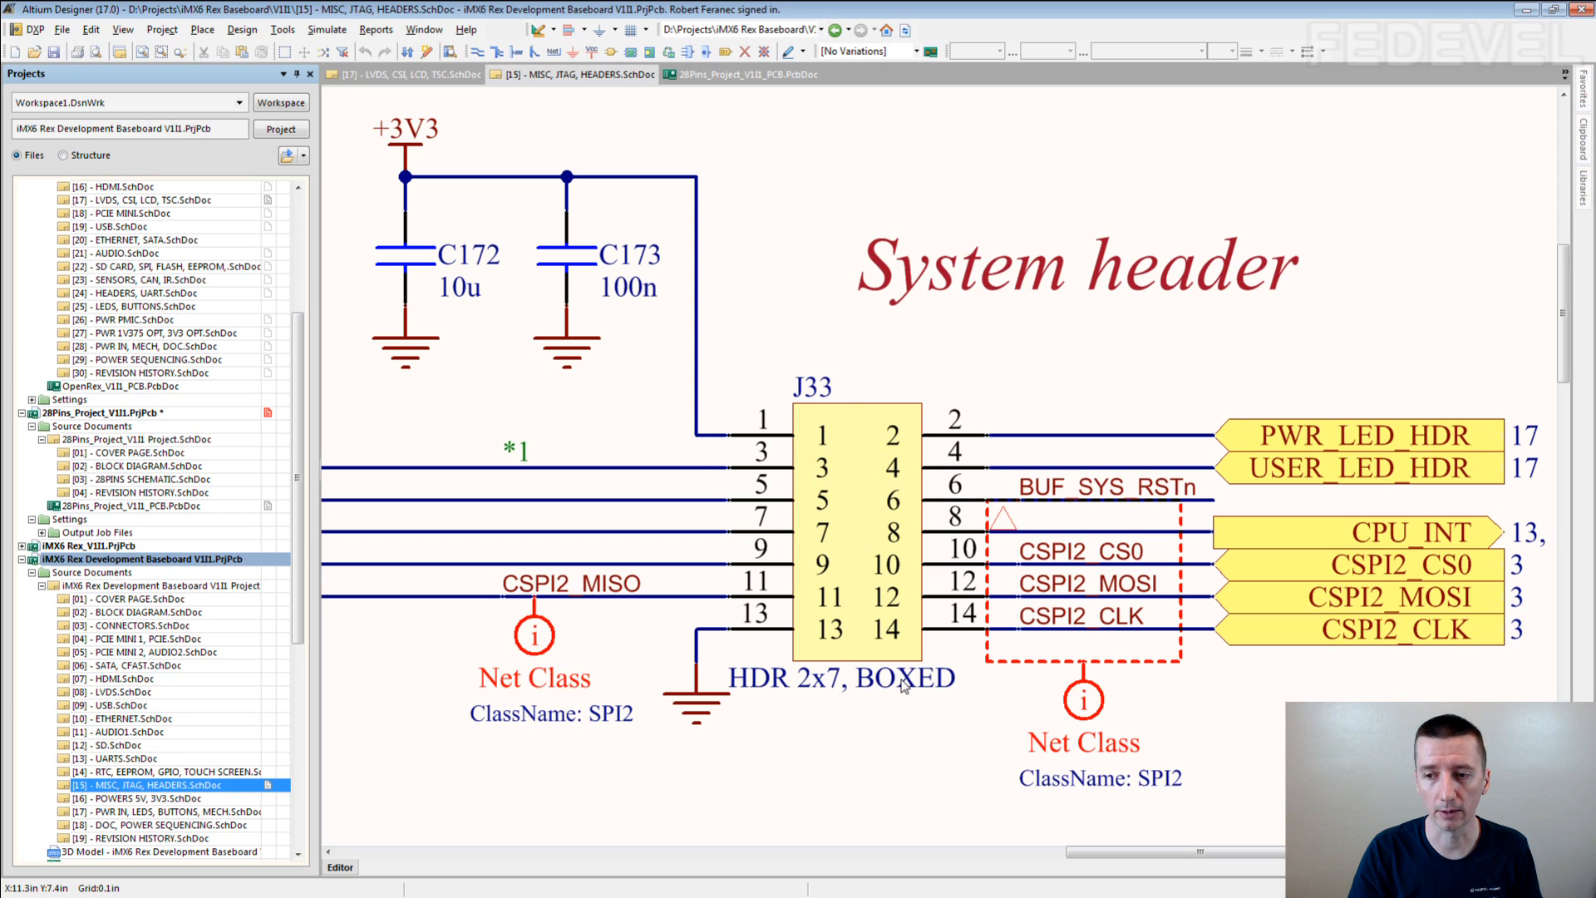
mouse_move(805, 463)
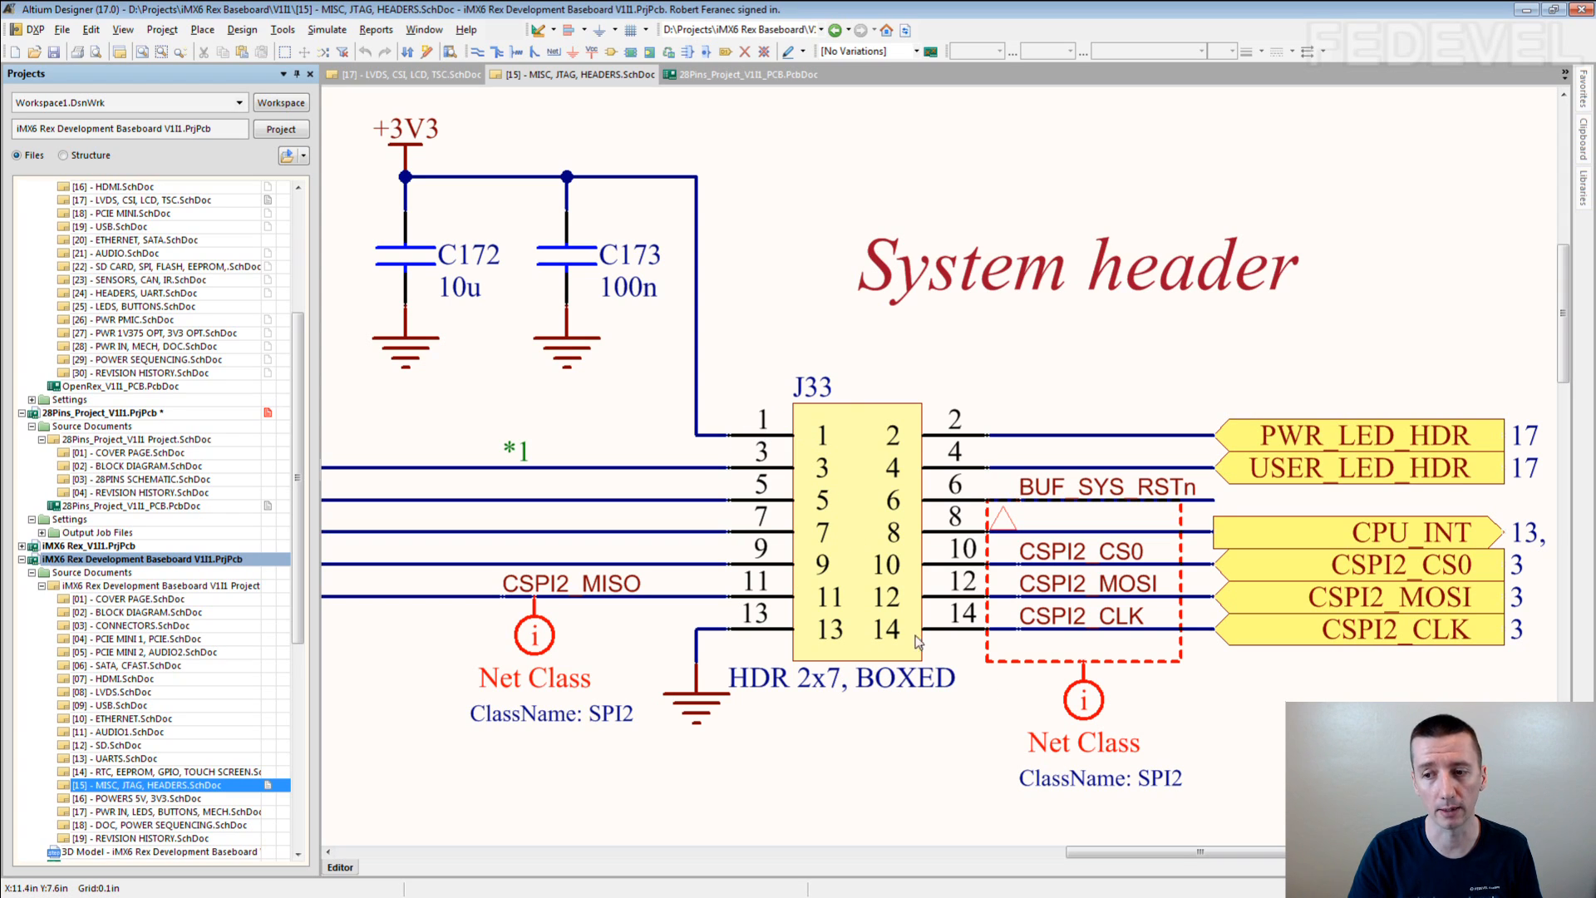
mouse_move(934, 641)
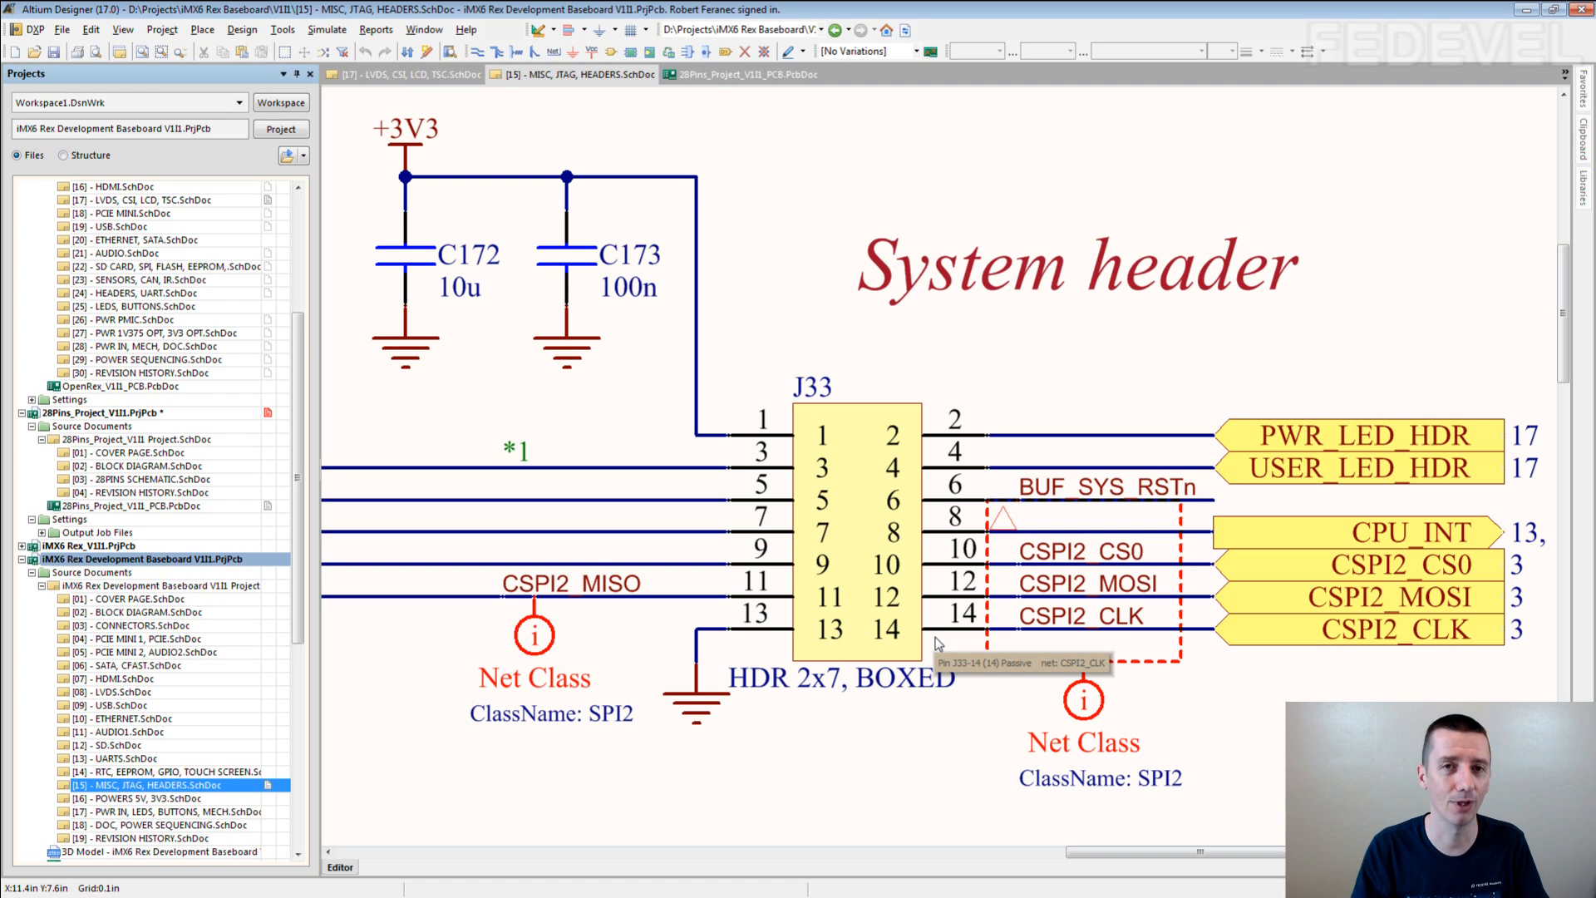
mouse_move(666, 316)
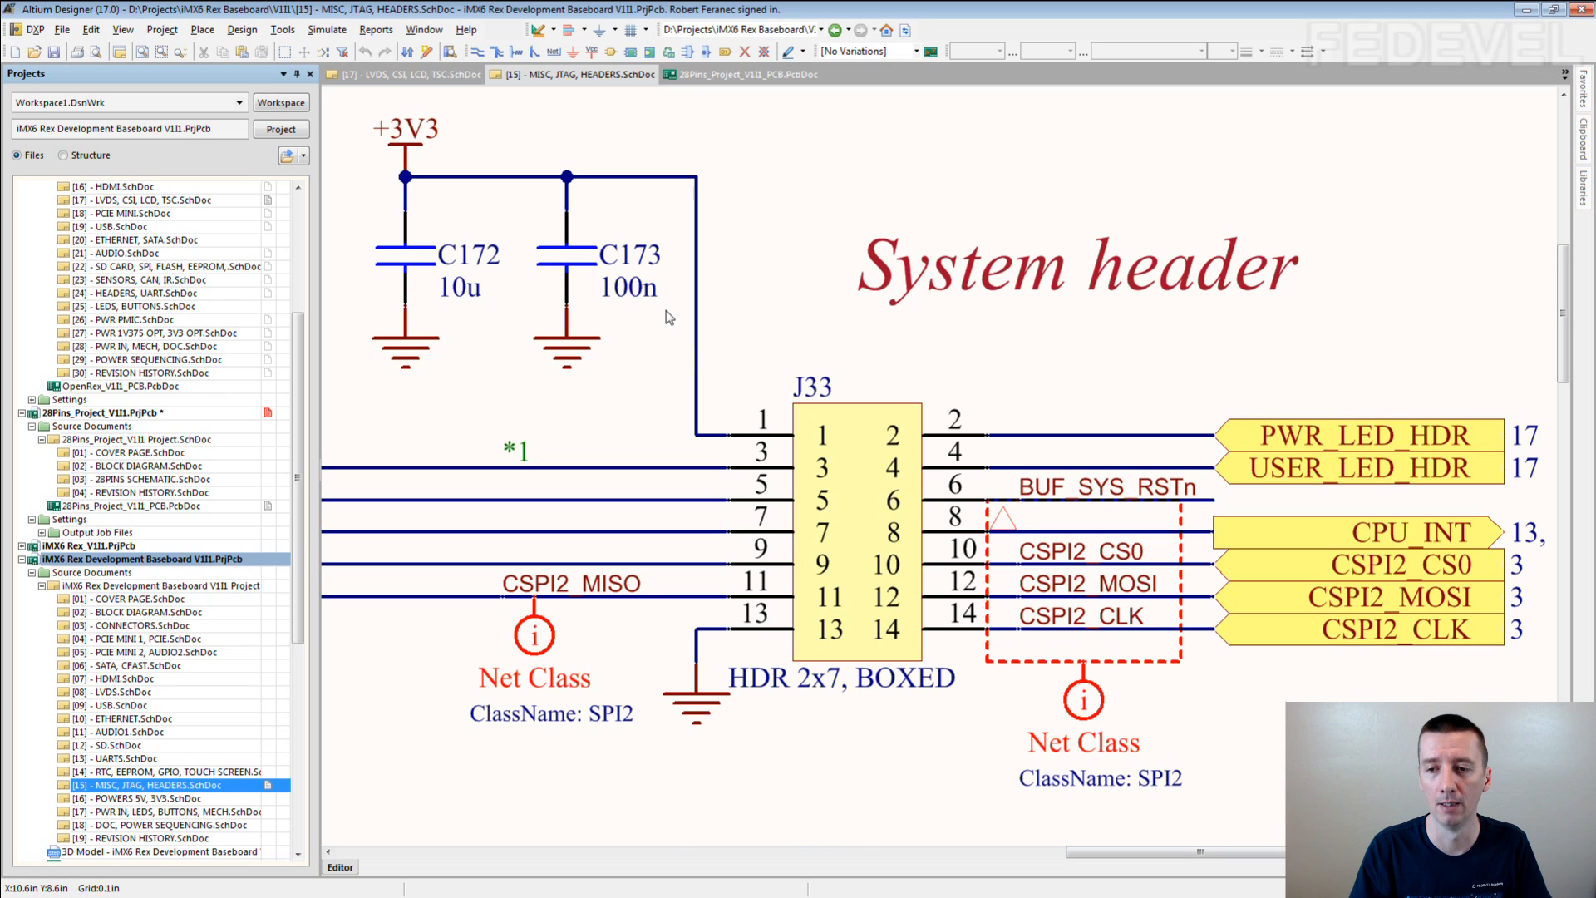
scroll(down, 3)
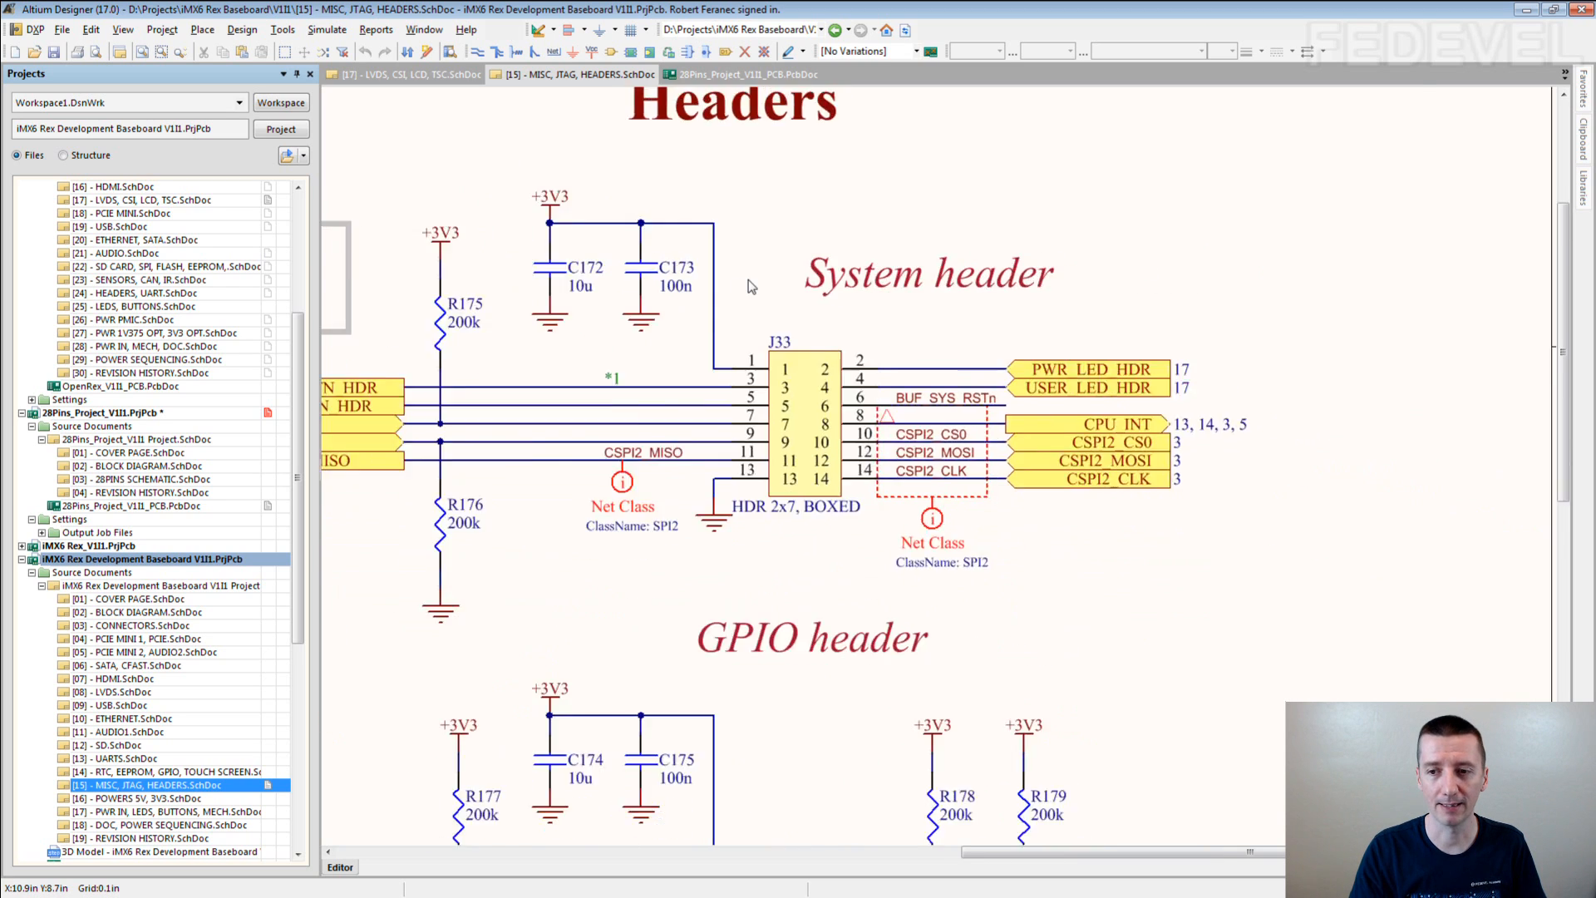
scroll(down, 3)
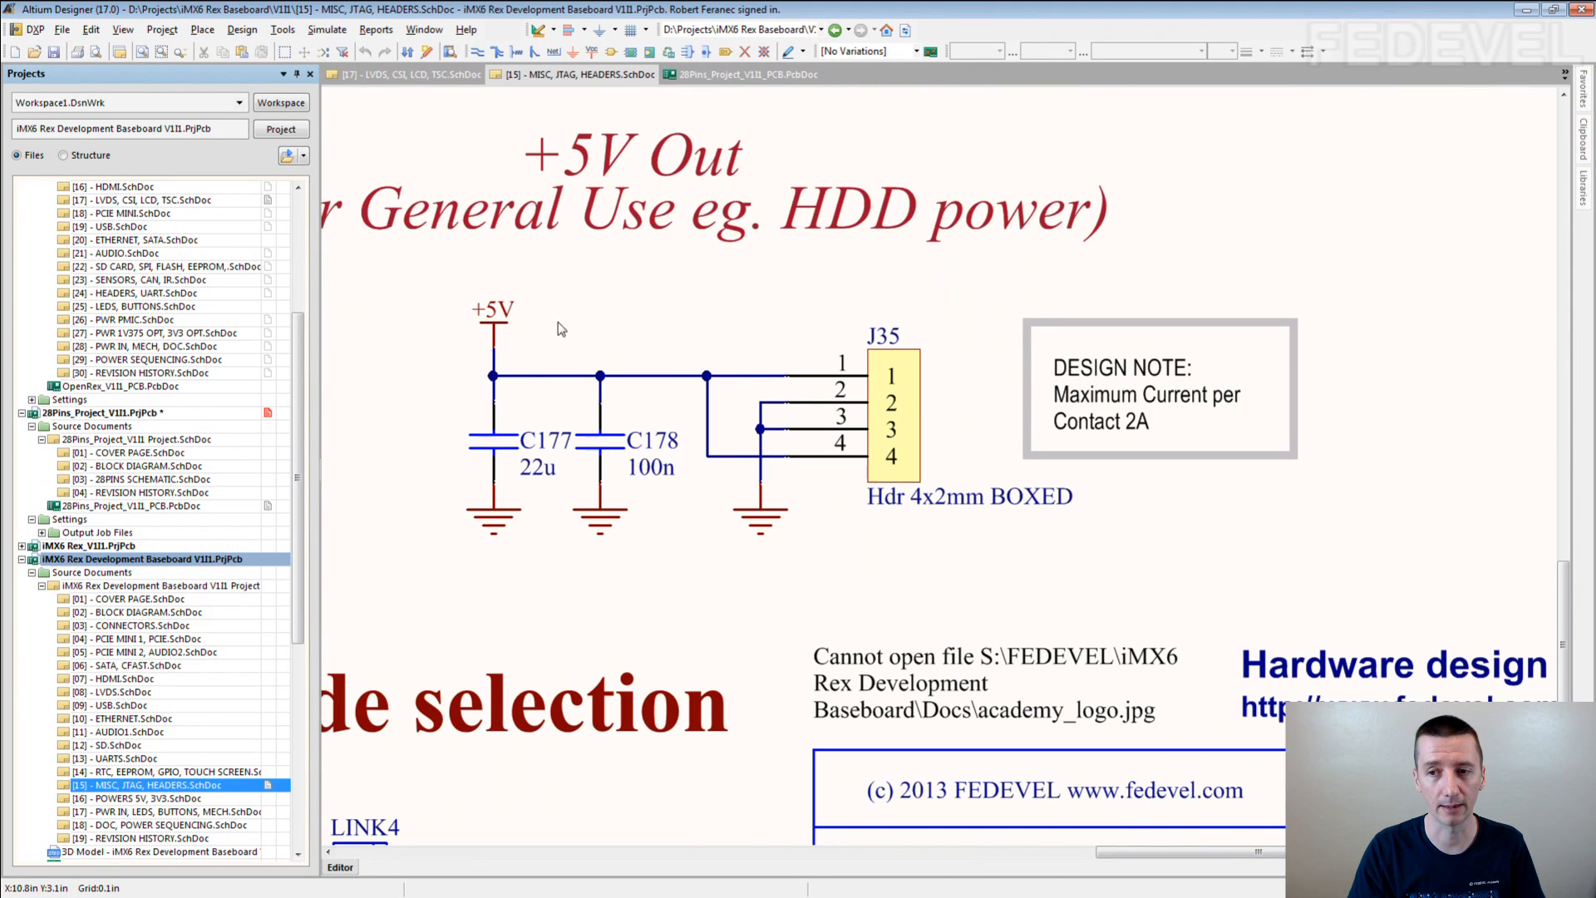
mouse_move(904, 389)
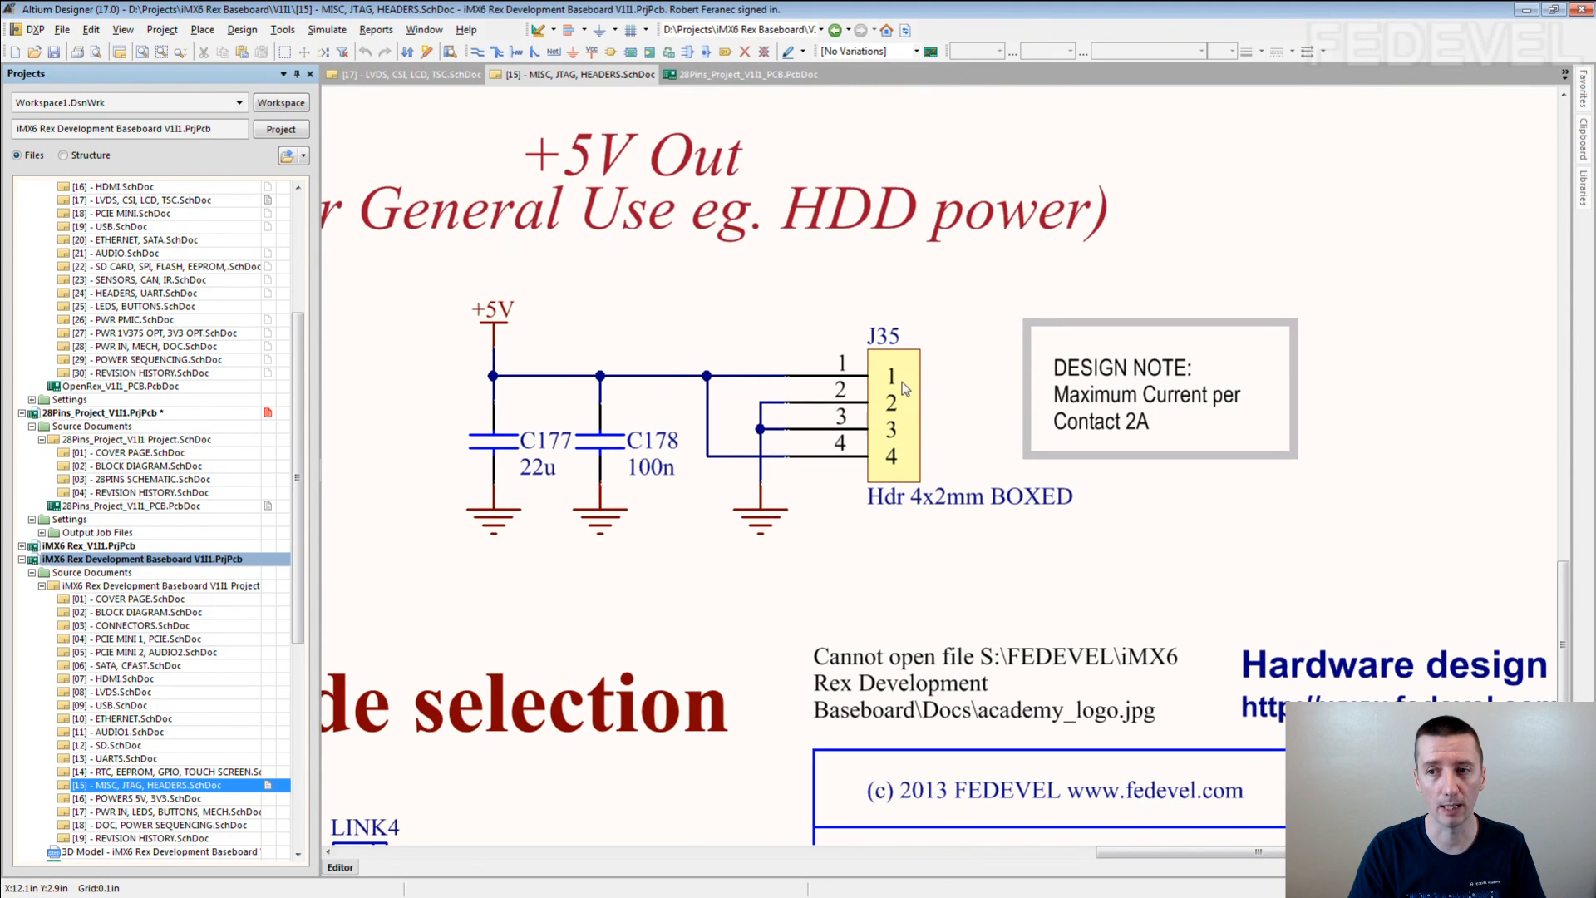
mouse_move(896, 382)
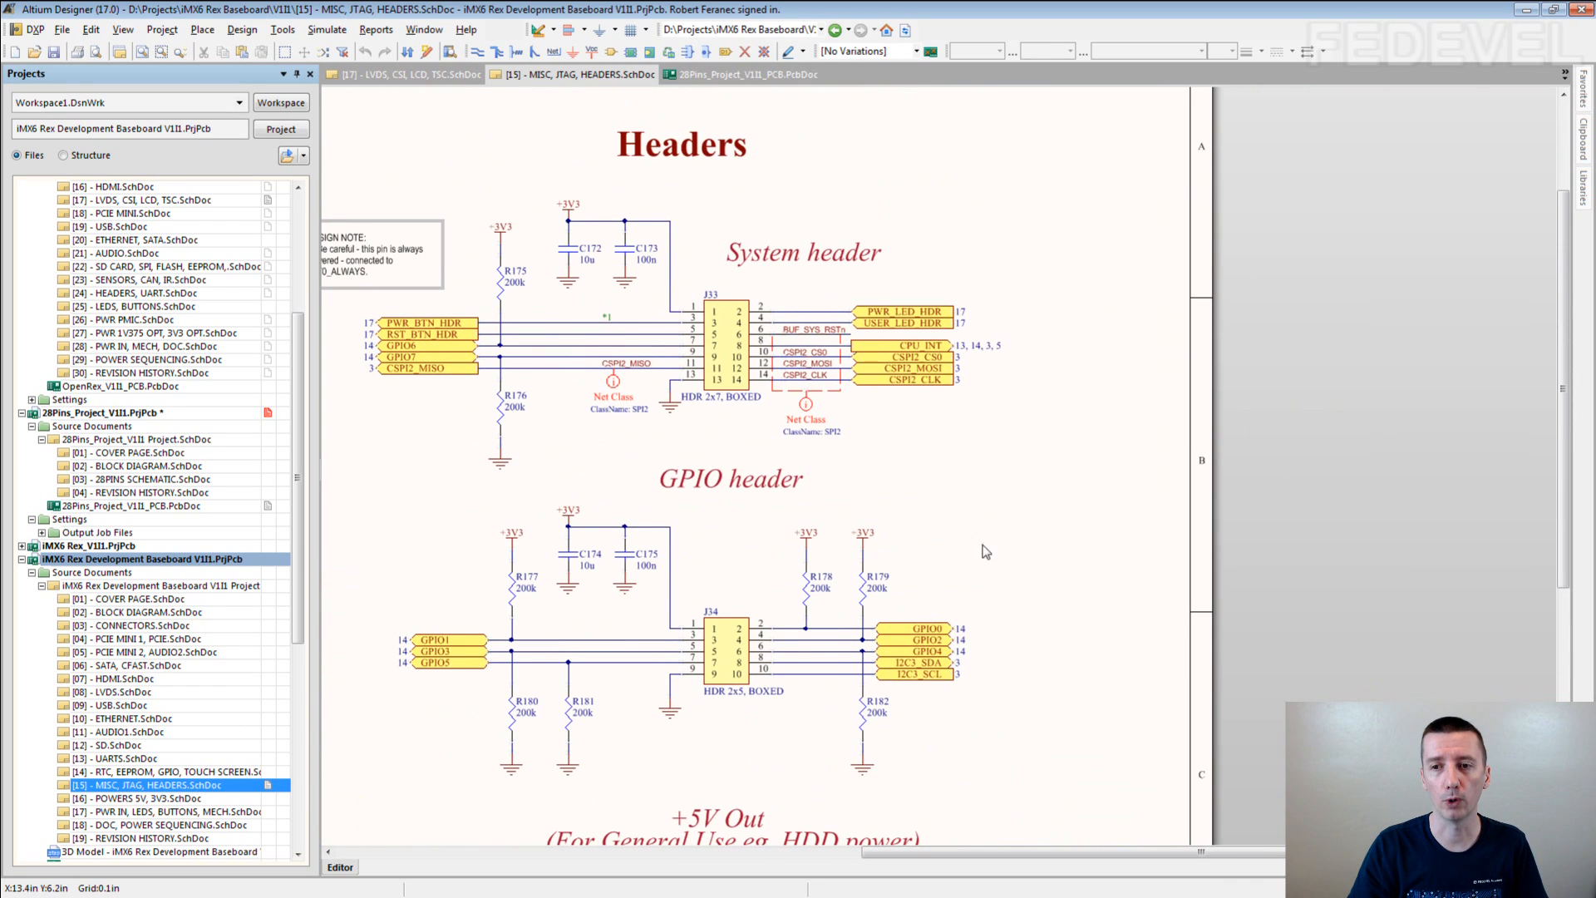
mouse_move(678, 447)
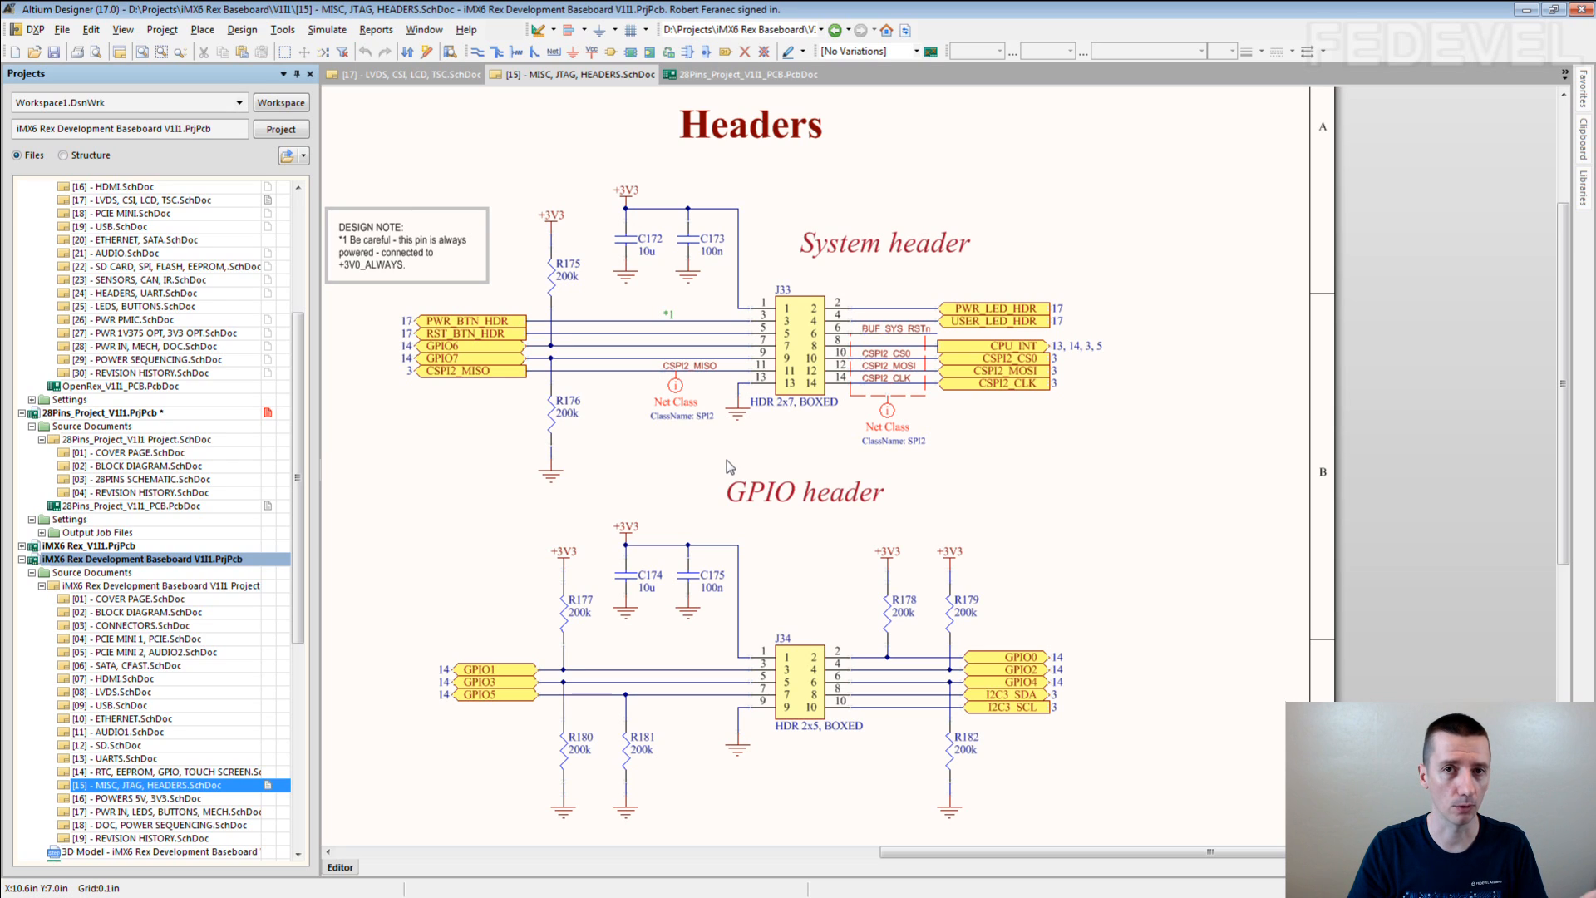
mouse_move(650, 407)
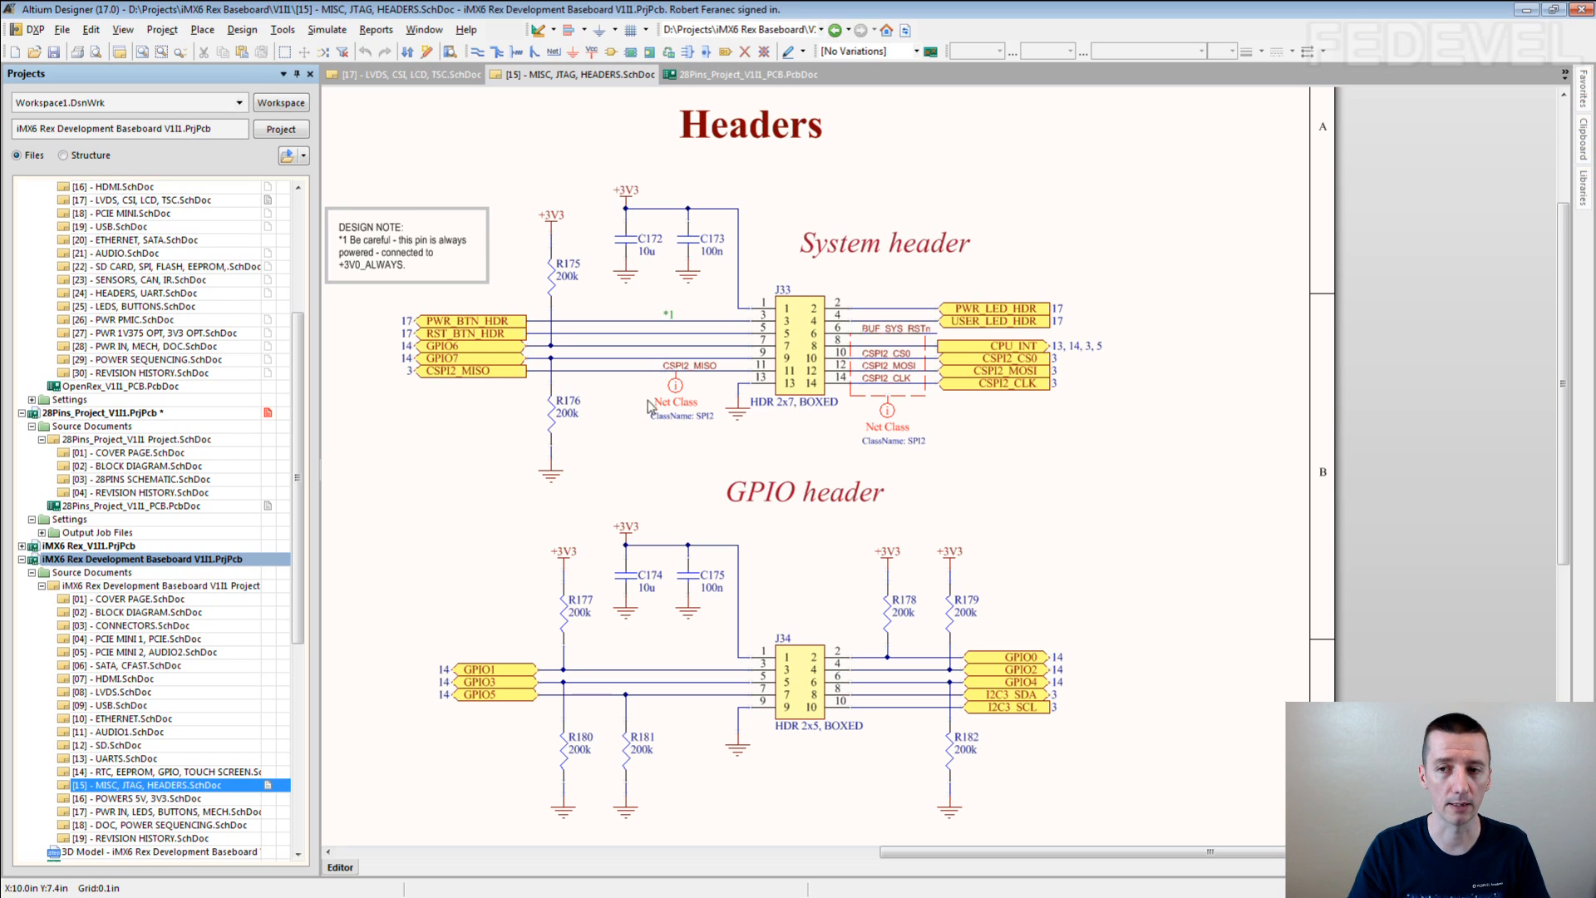
mouse_move(820, 402)
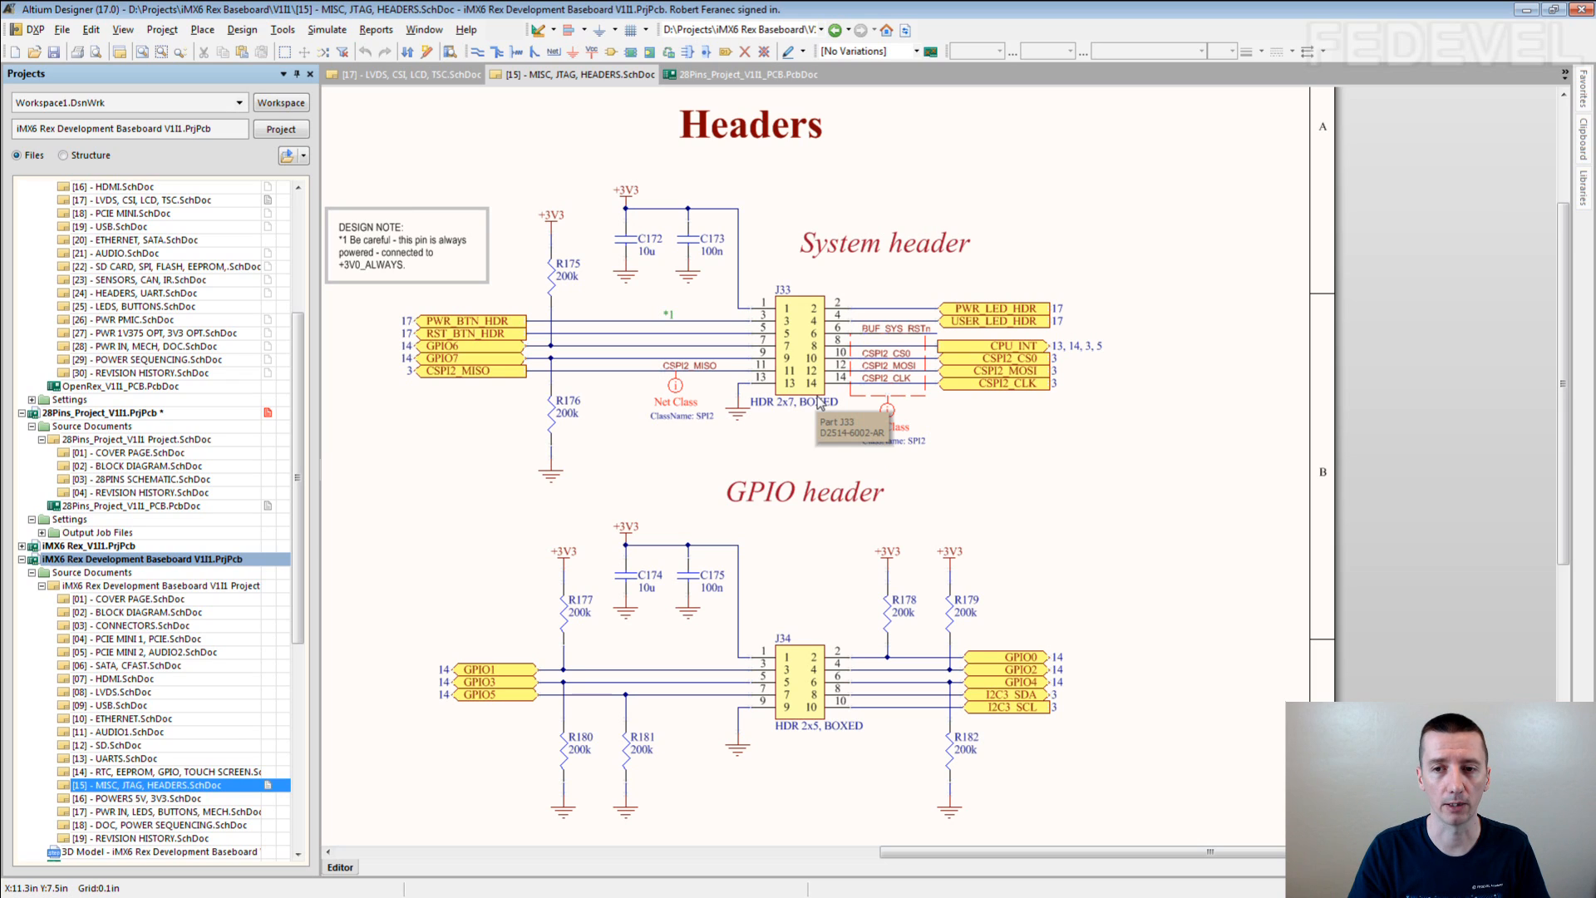
mouse_move(795, 434)
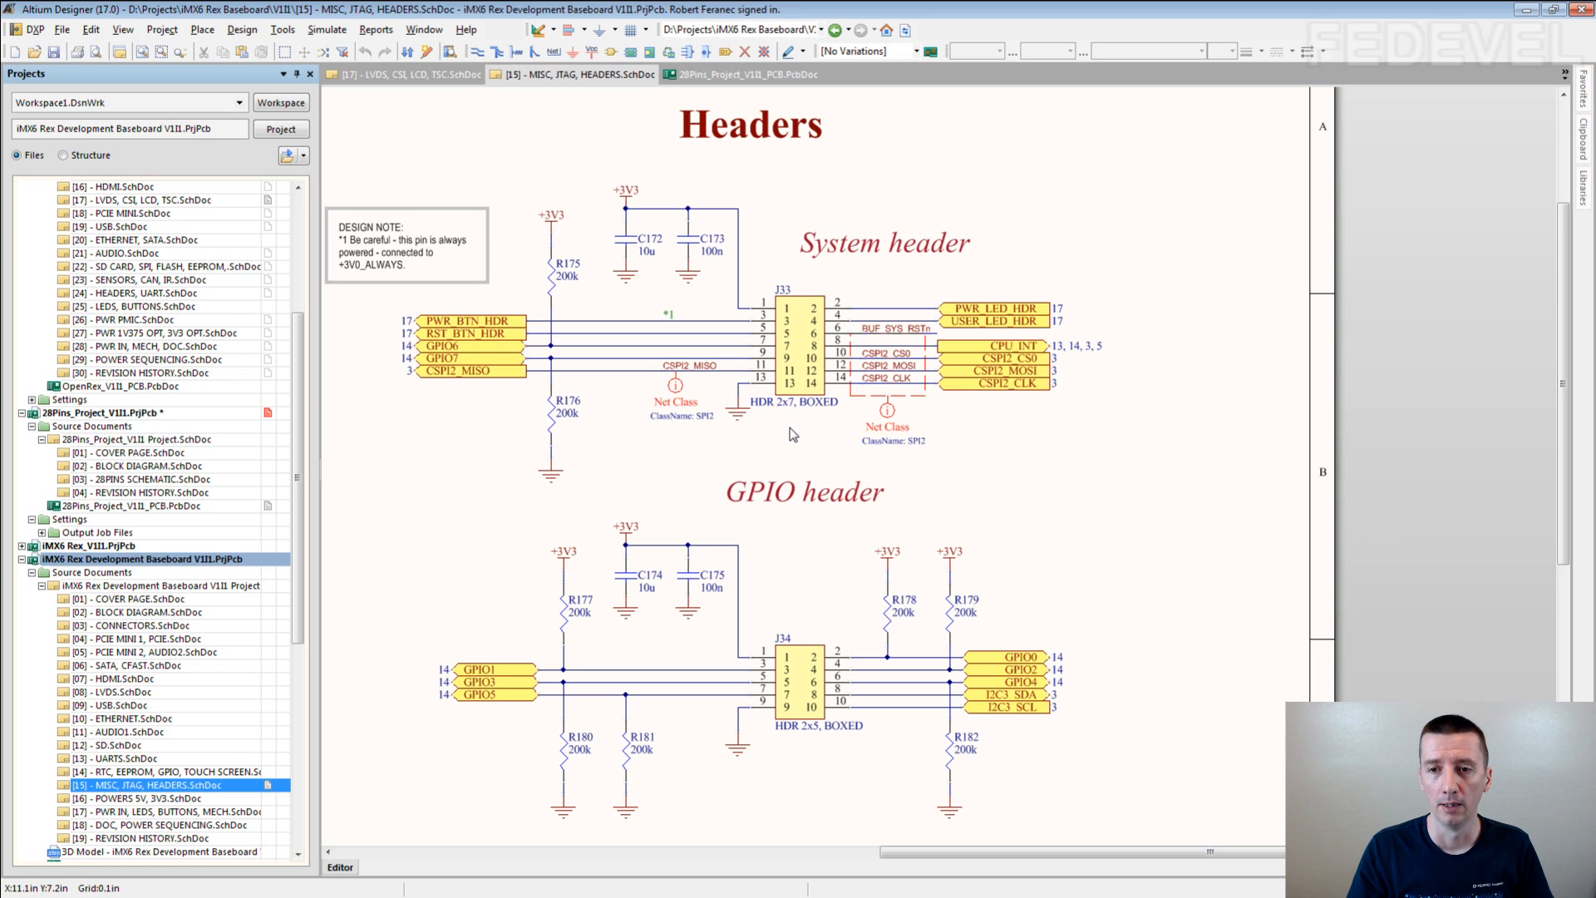
mouse_move(377, 430)
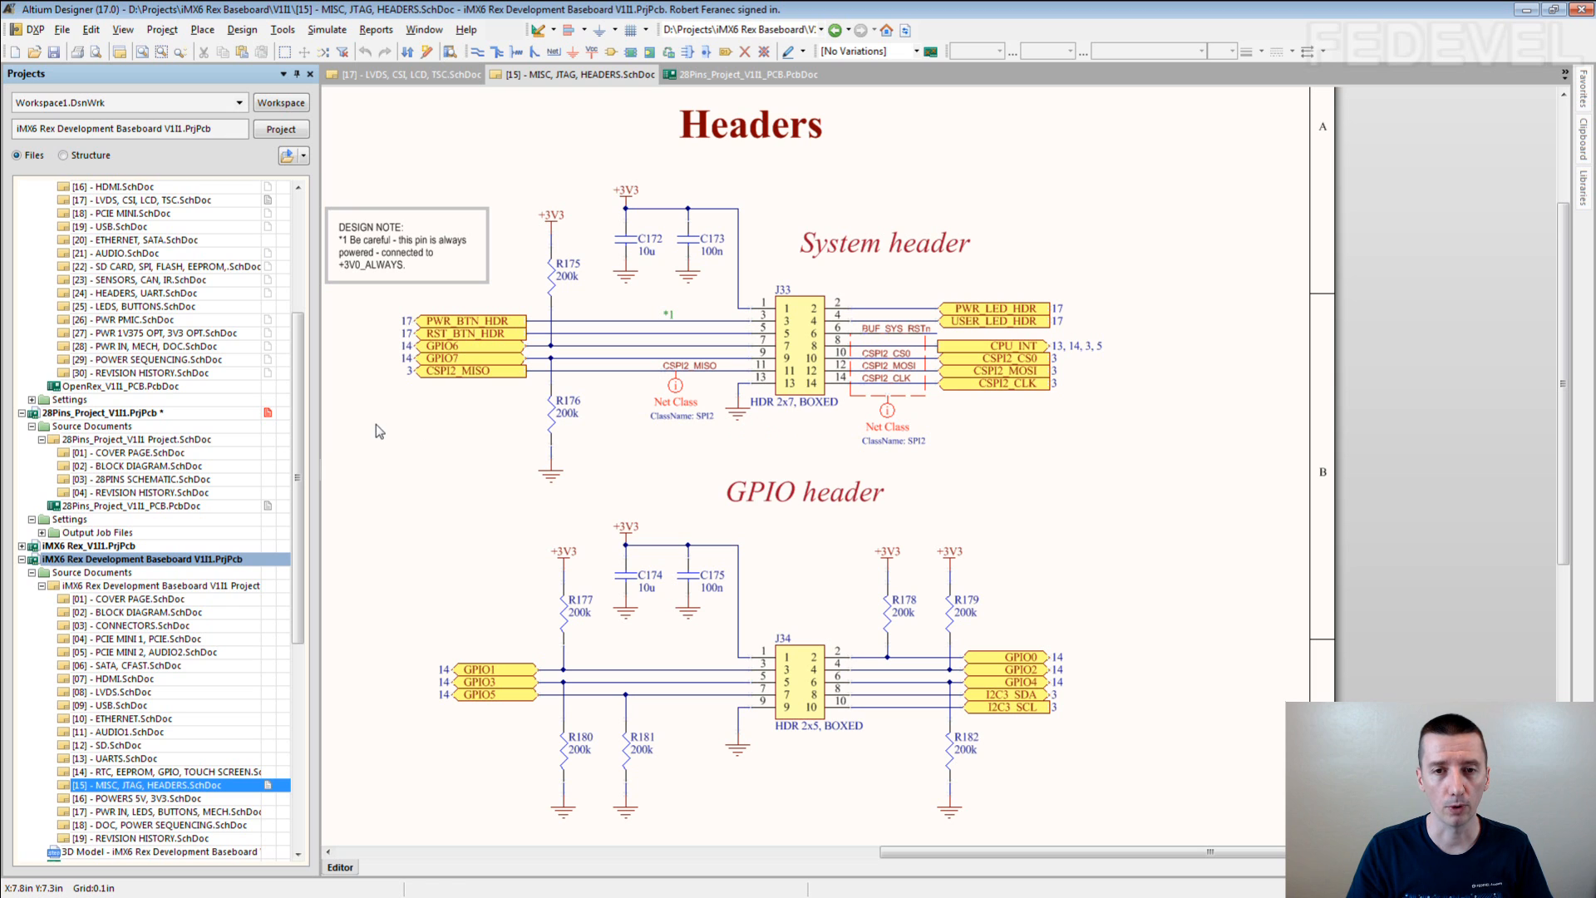
click(405, 73)
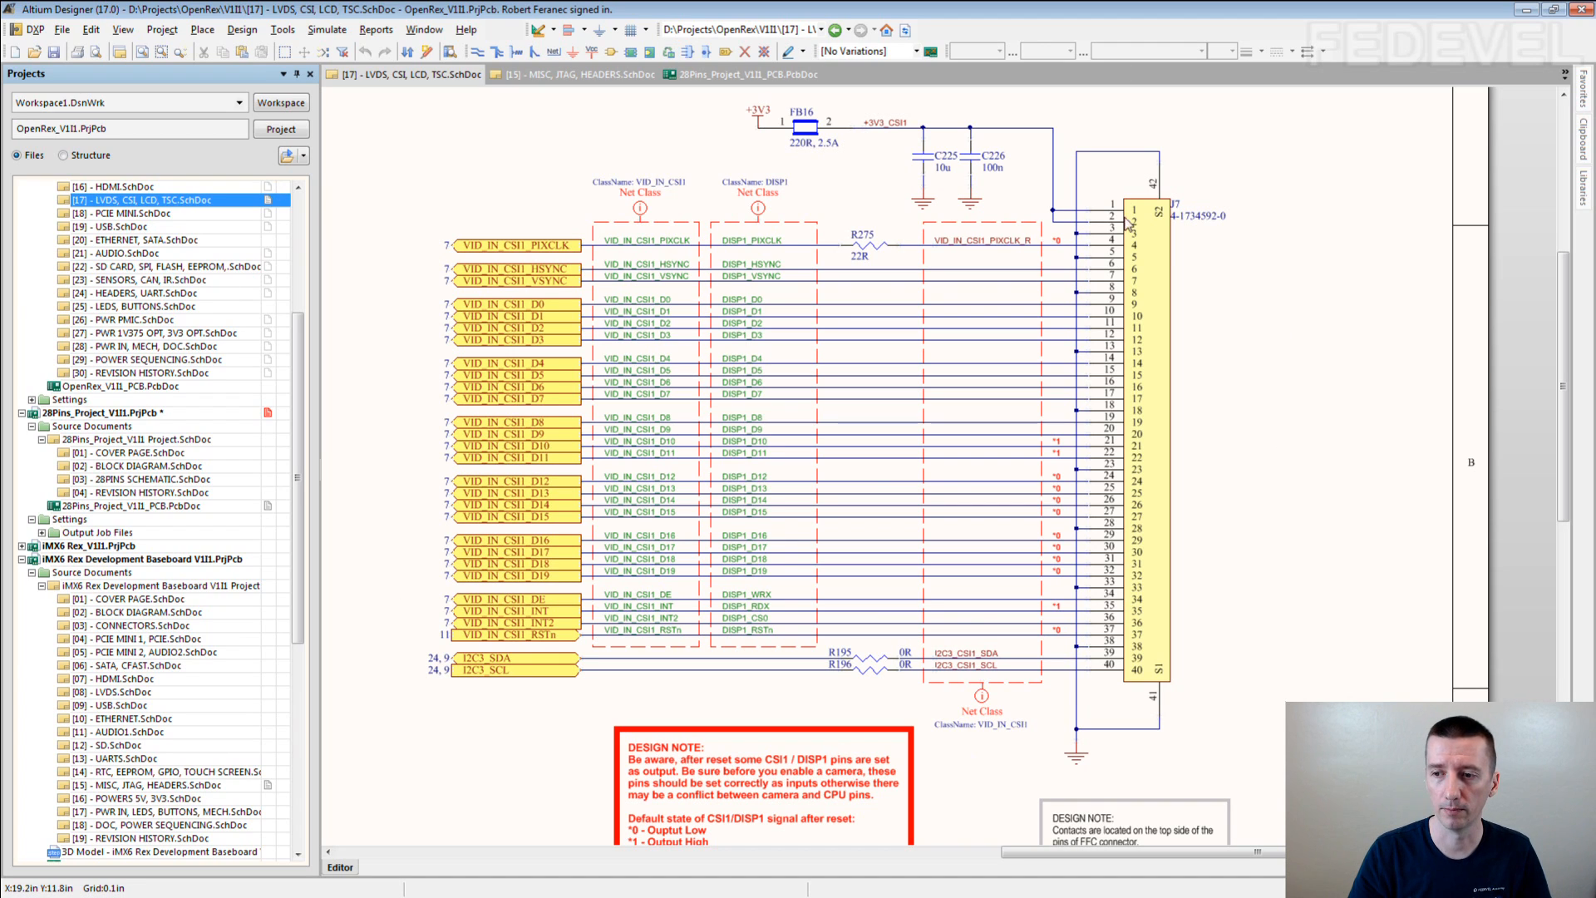
mouse_move(1245, 422)
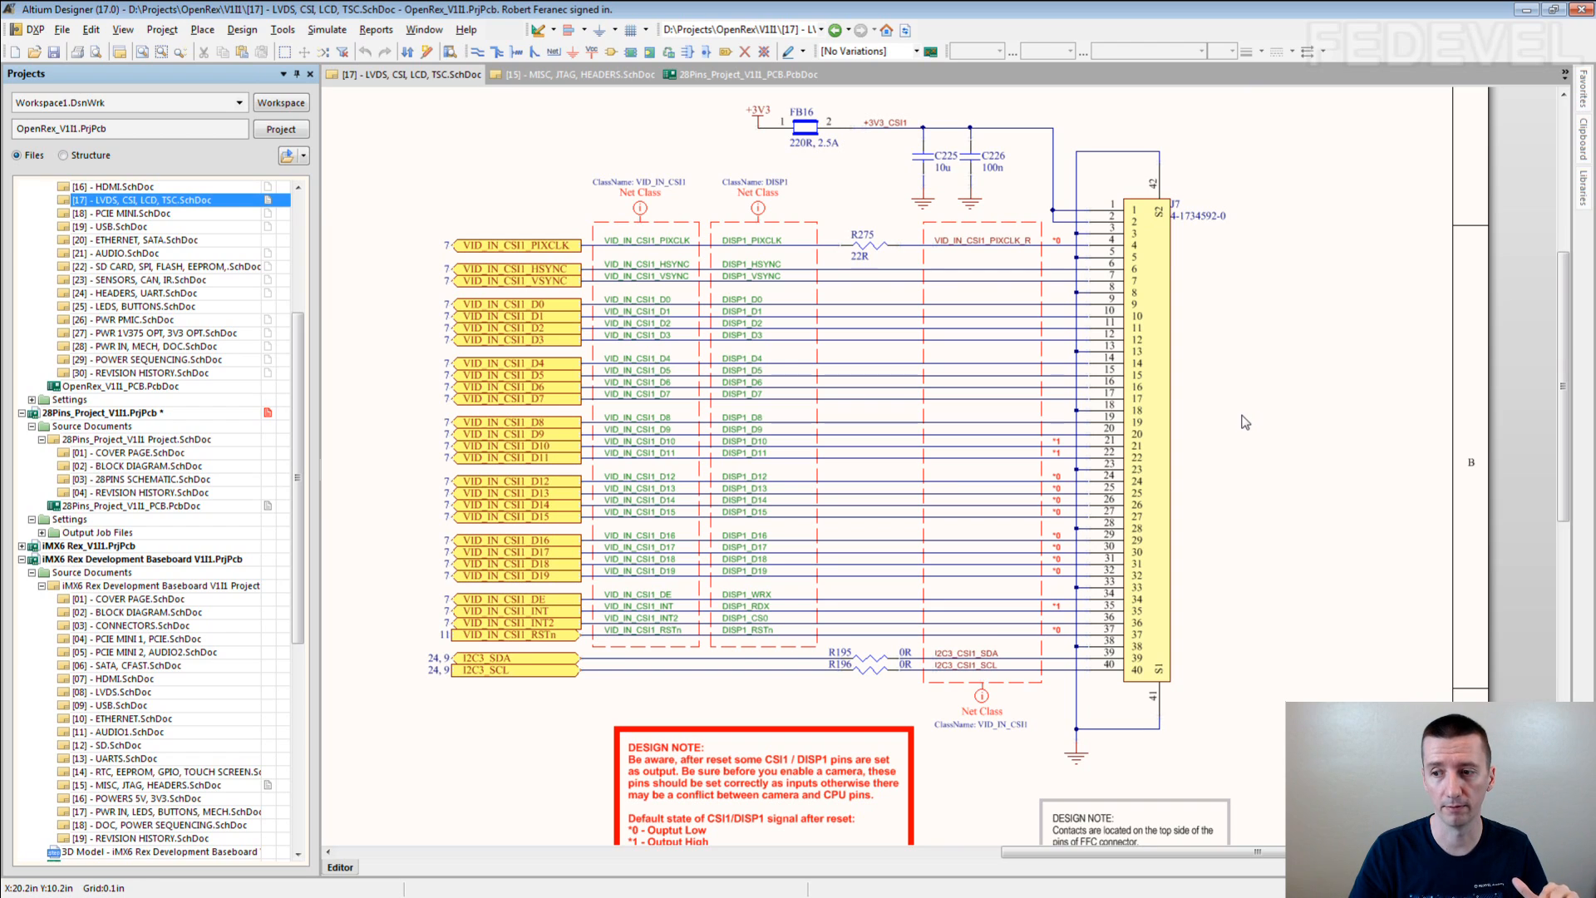
mouse_move(1288, 427)
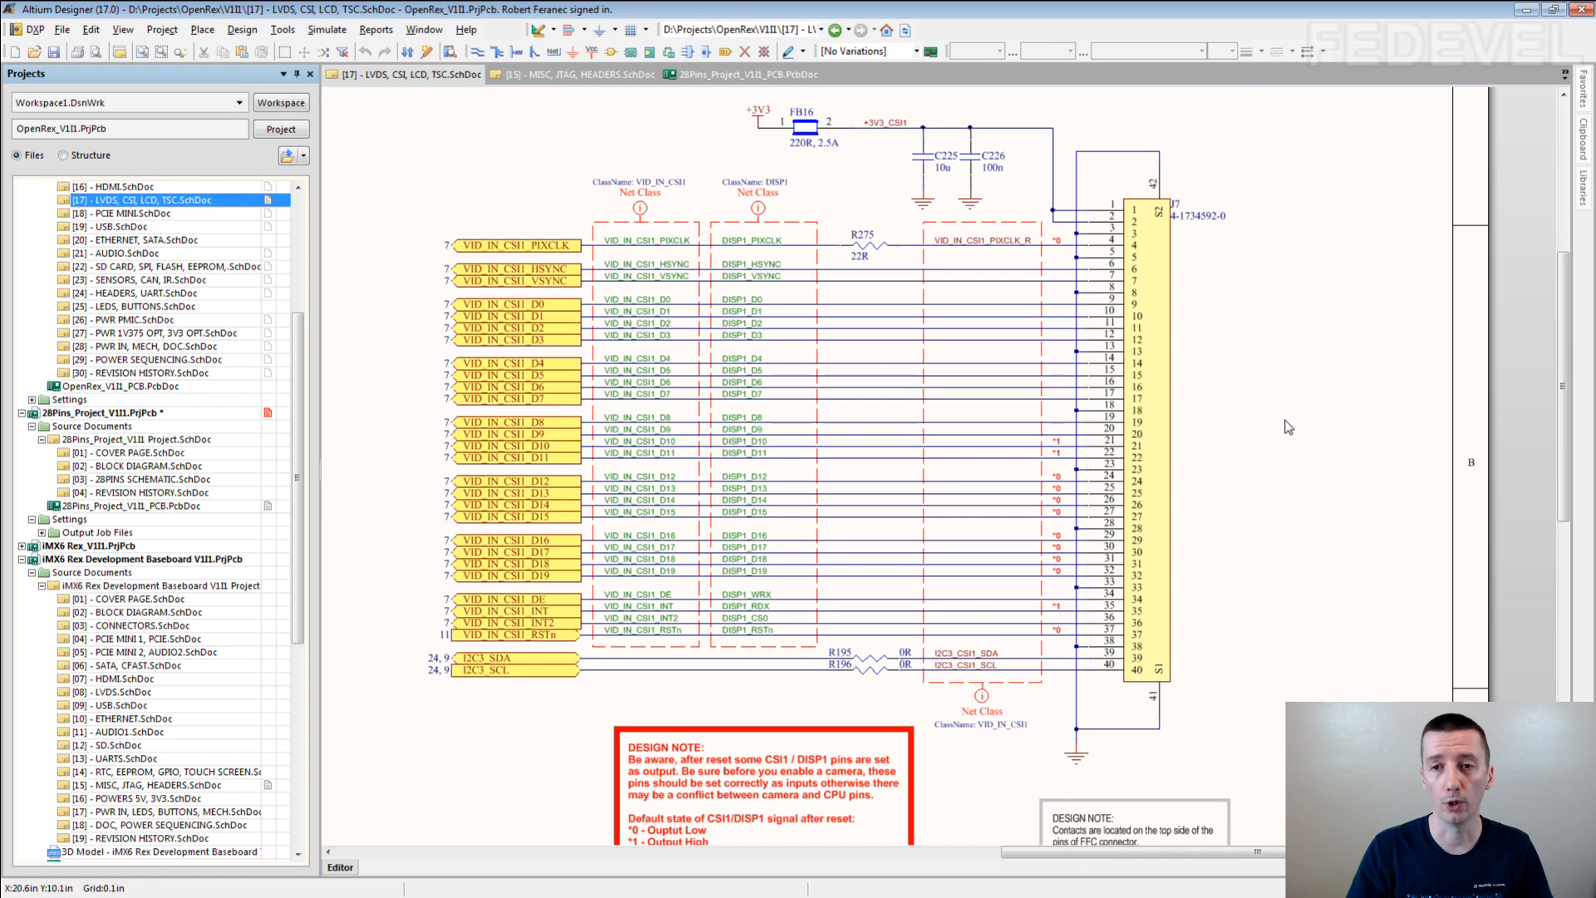
mouse_move(1218, 321)
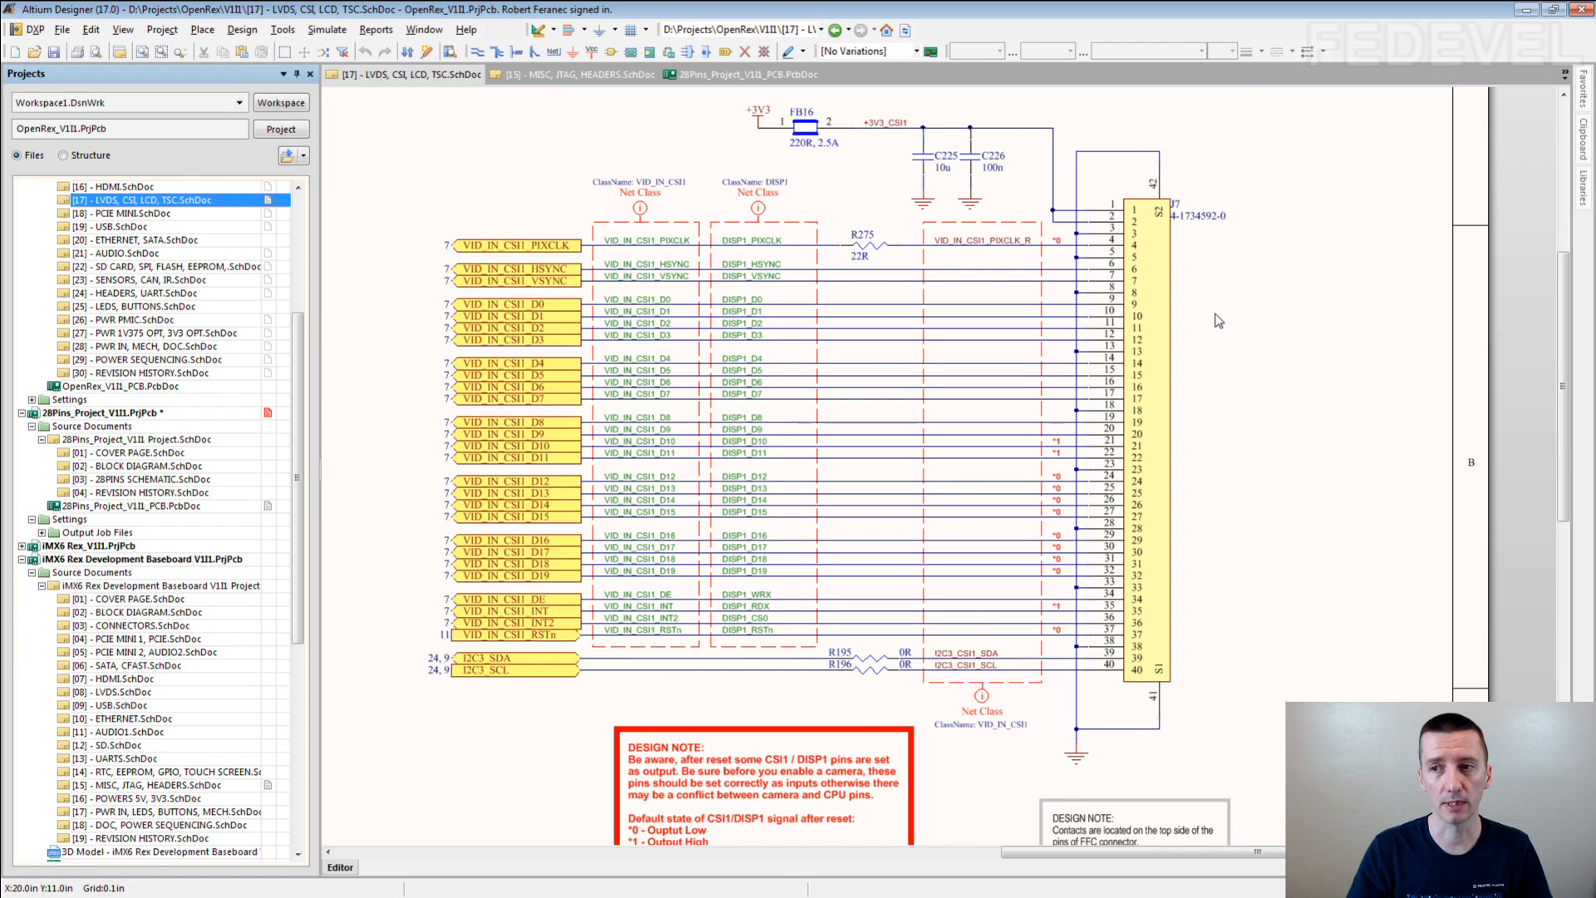
mouse_move(1077, 287)
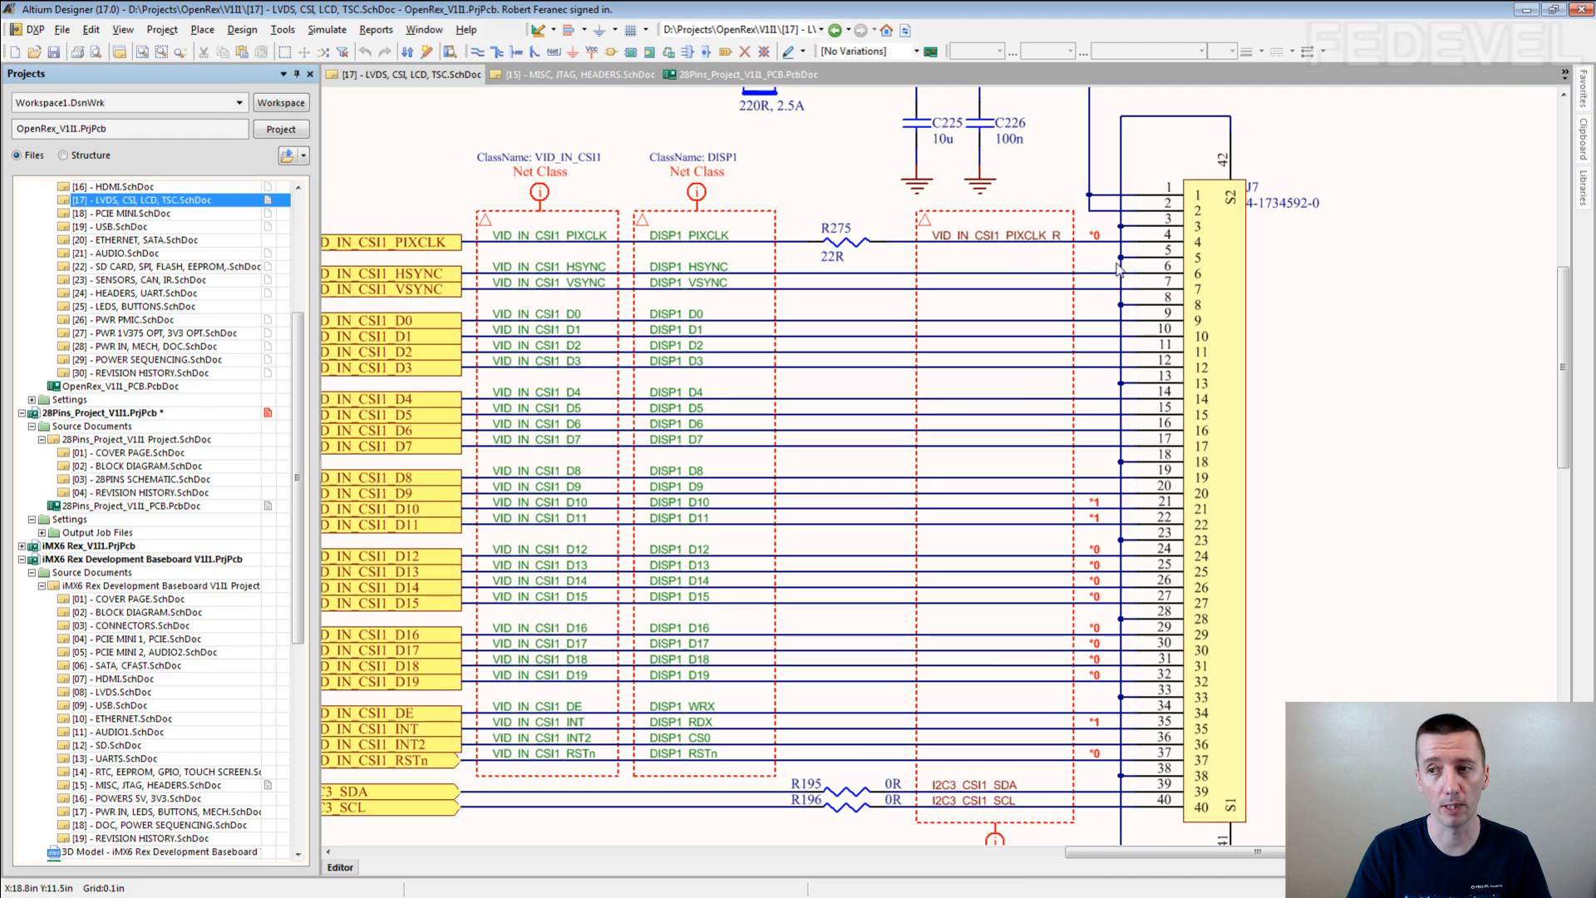
mouse_move(1054, 261)
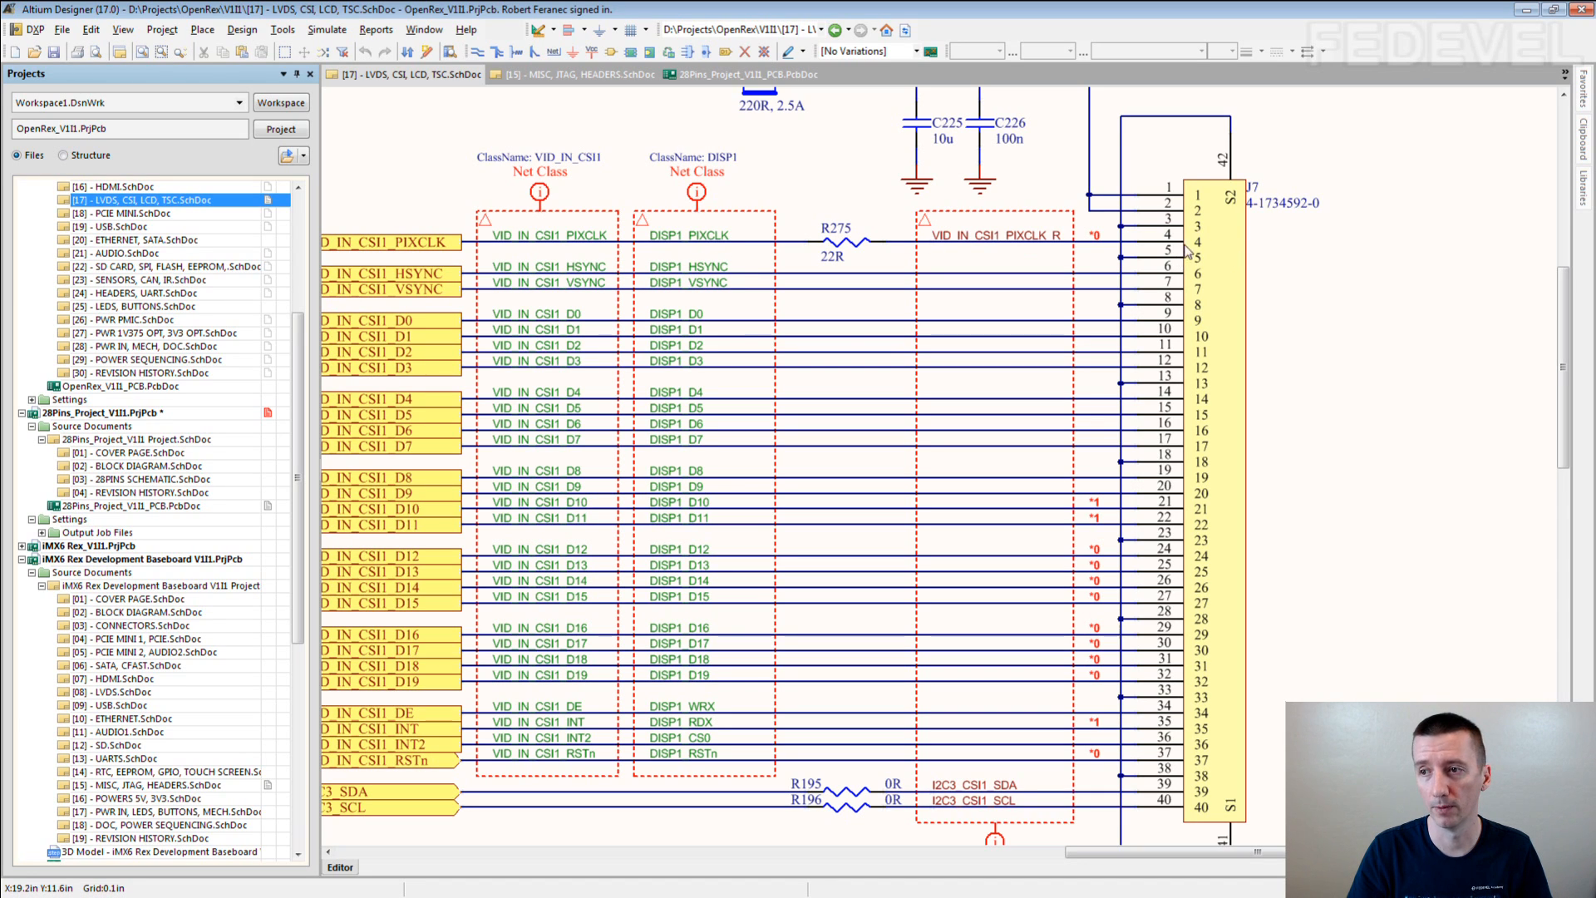
mouse_move(1313, 246)
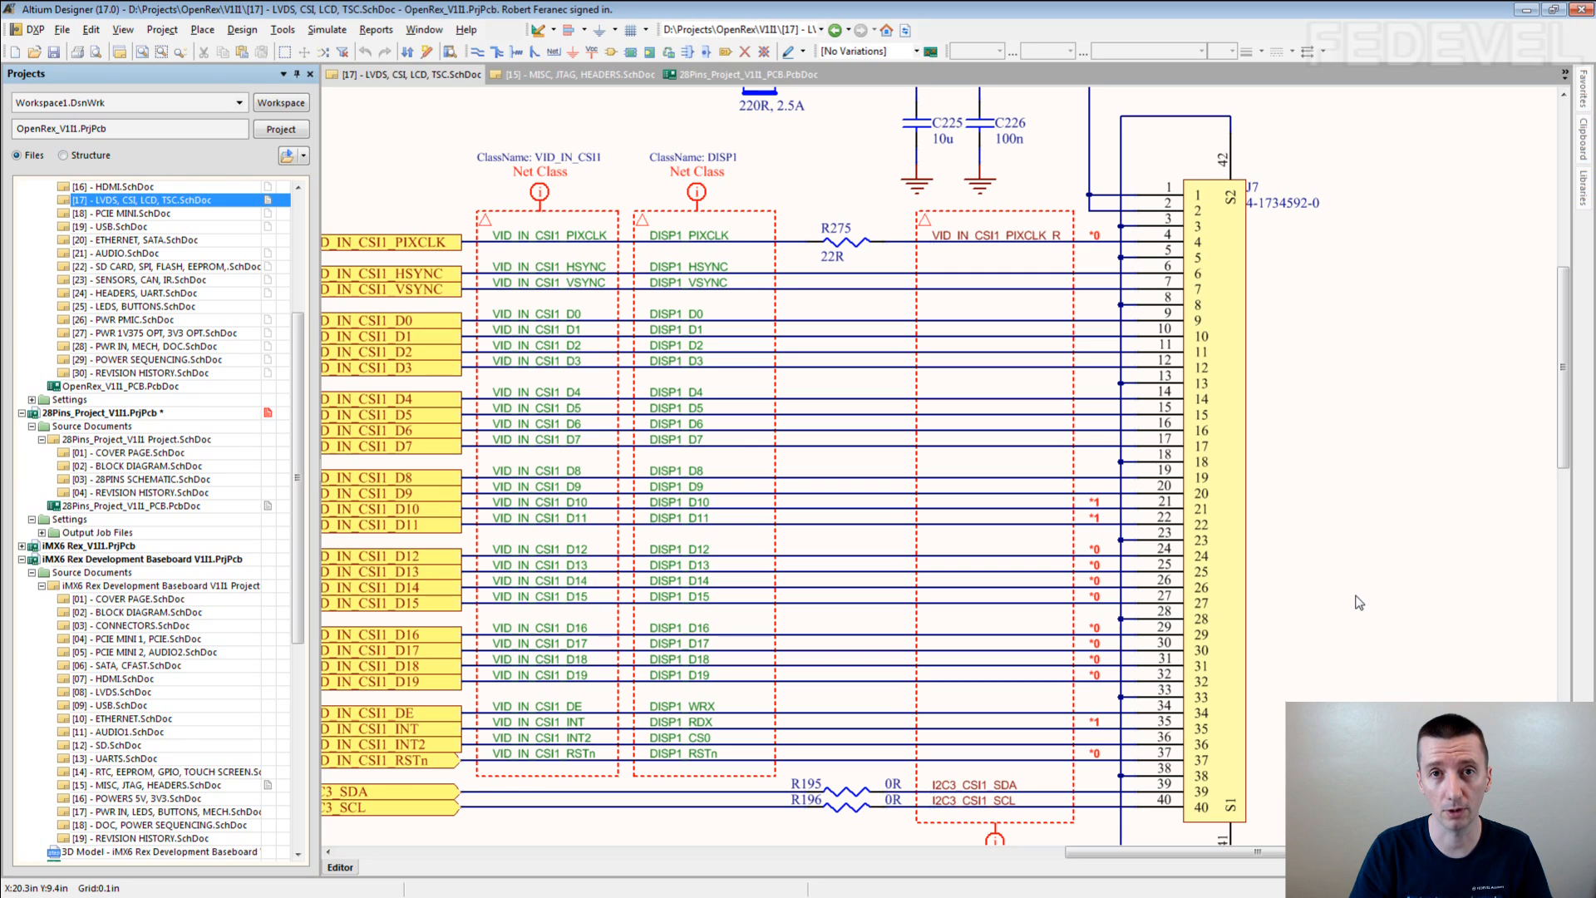
mouse_move(1363, 533)
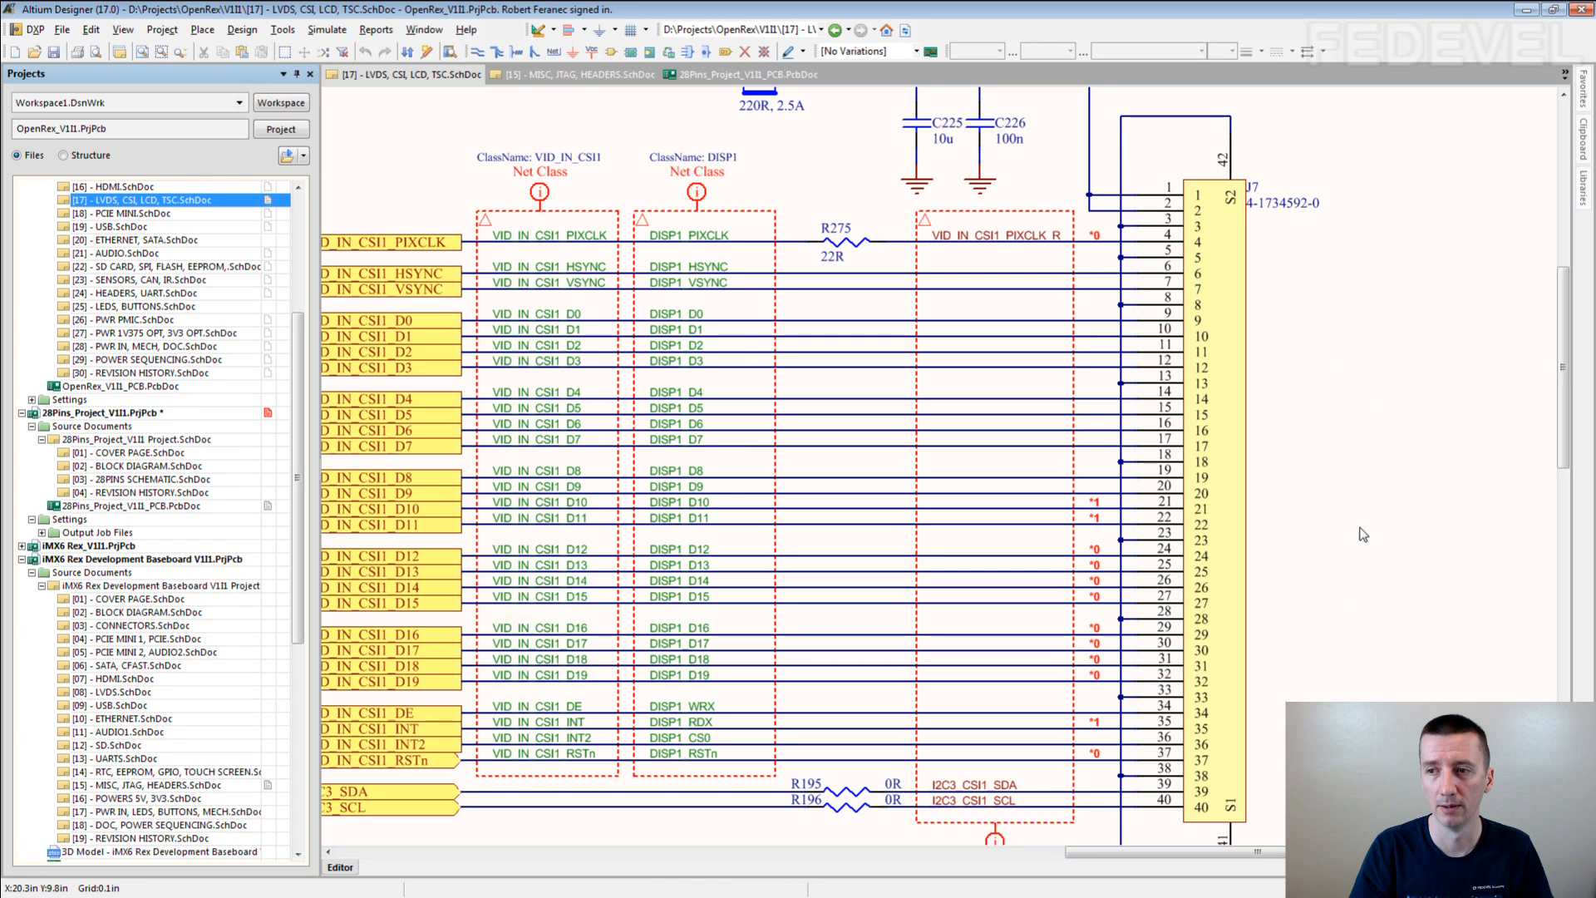
scroll(down, 3)
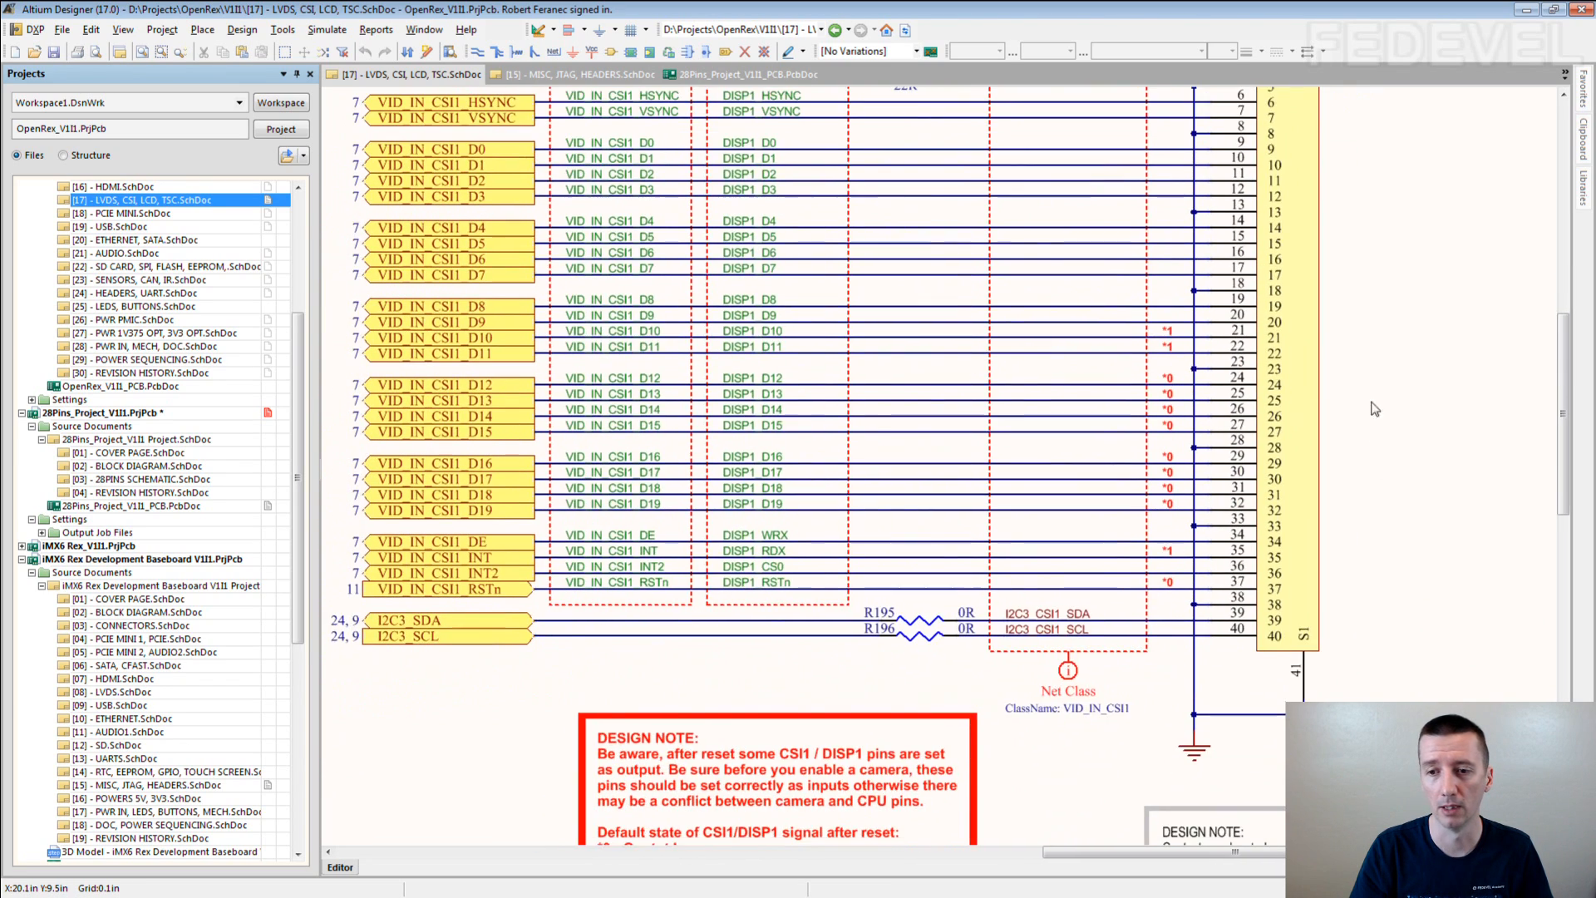
scroll(down, 3)
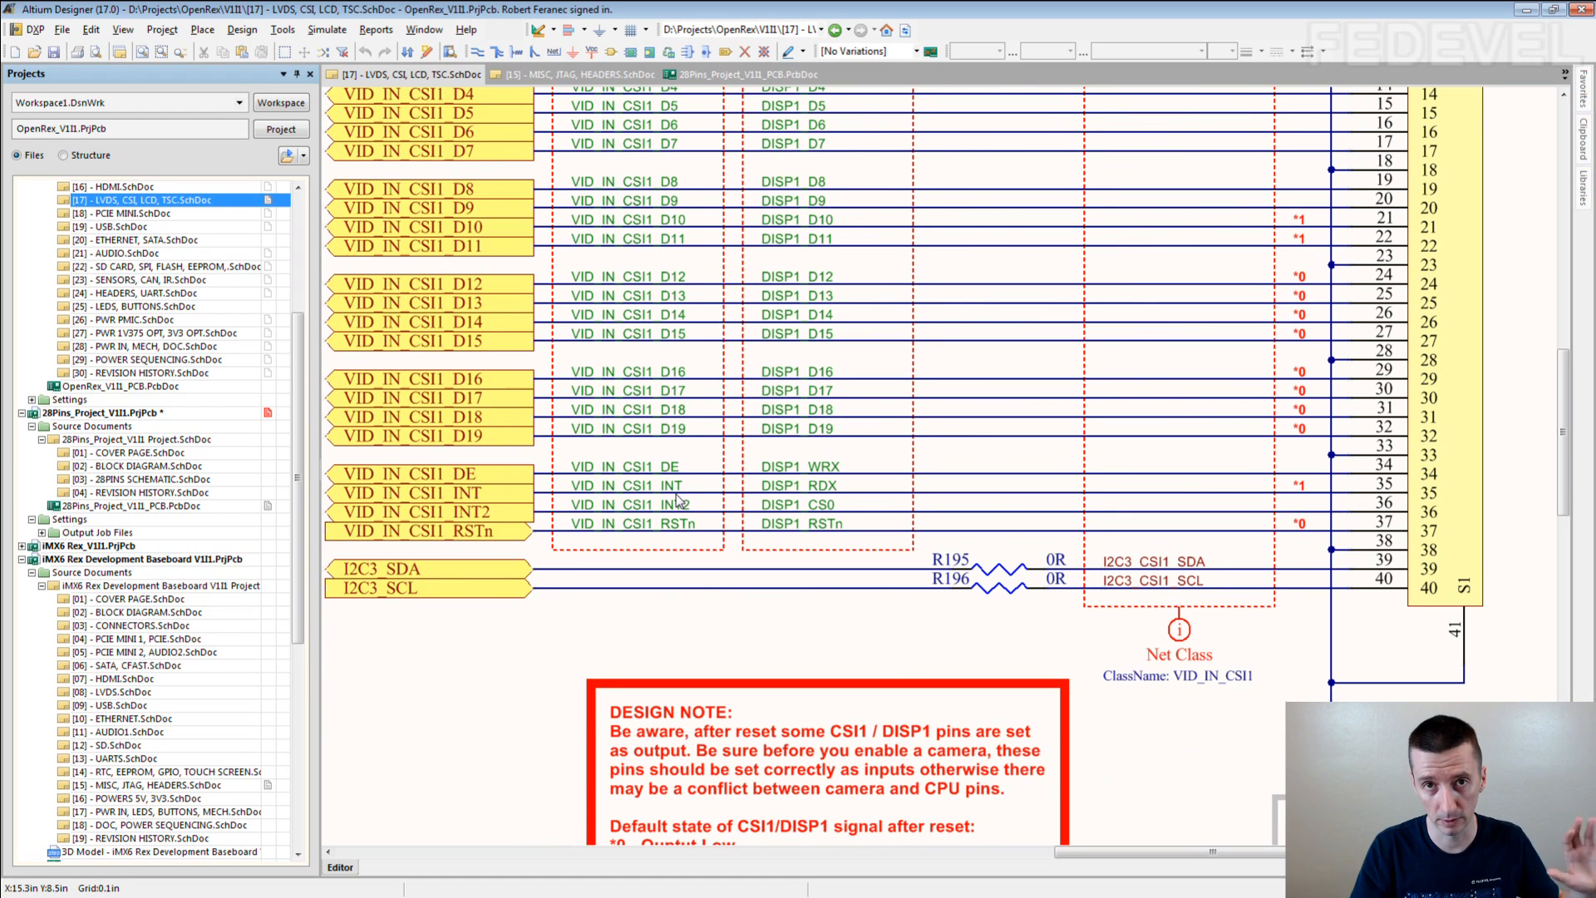
mouse_move(680, 502)
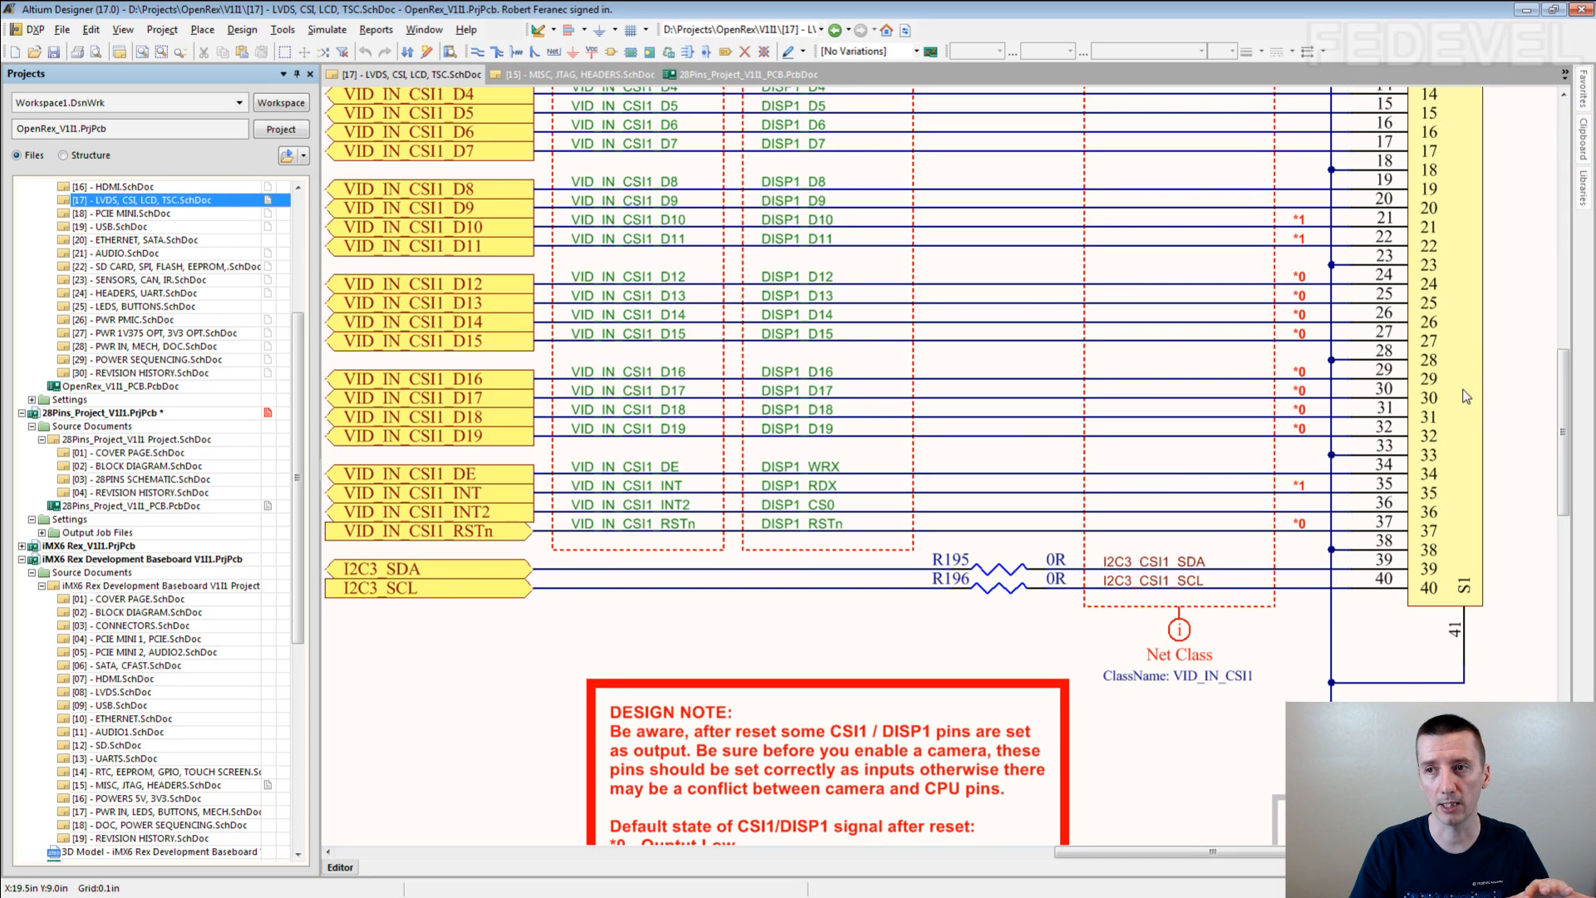
scroll(down, 3)
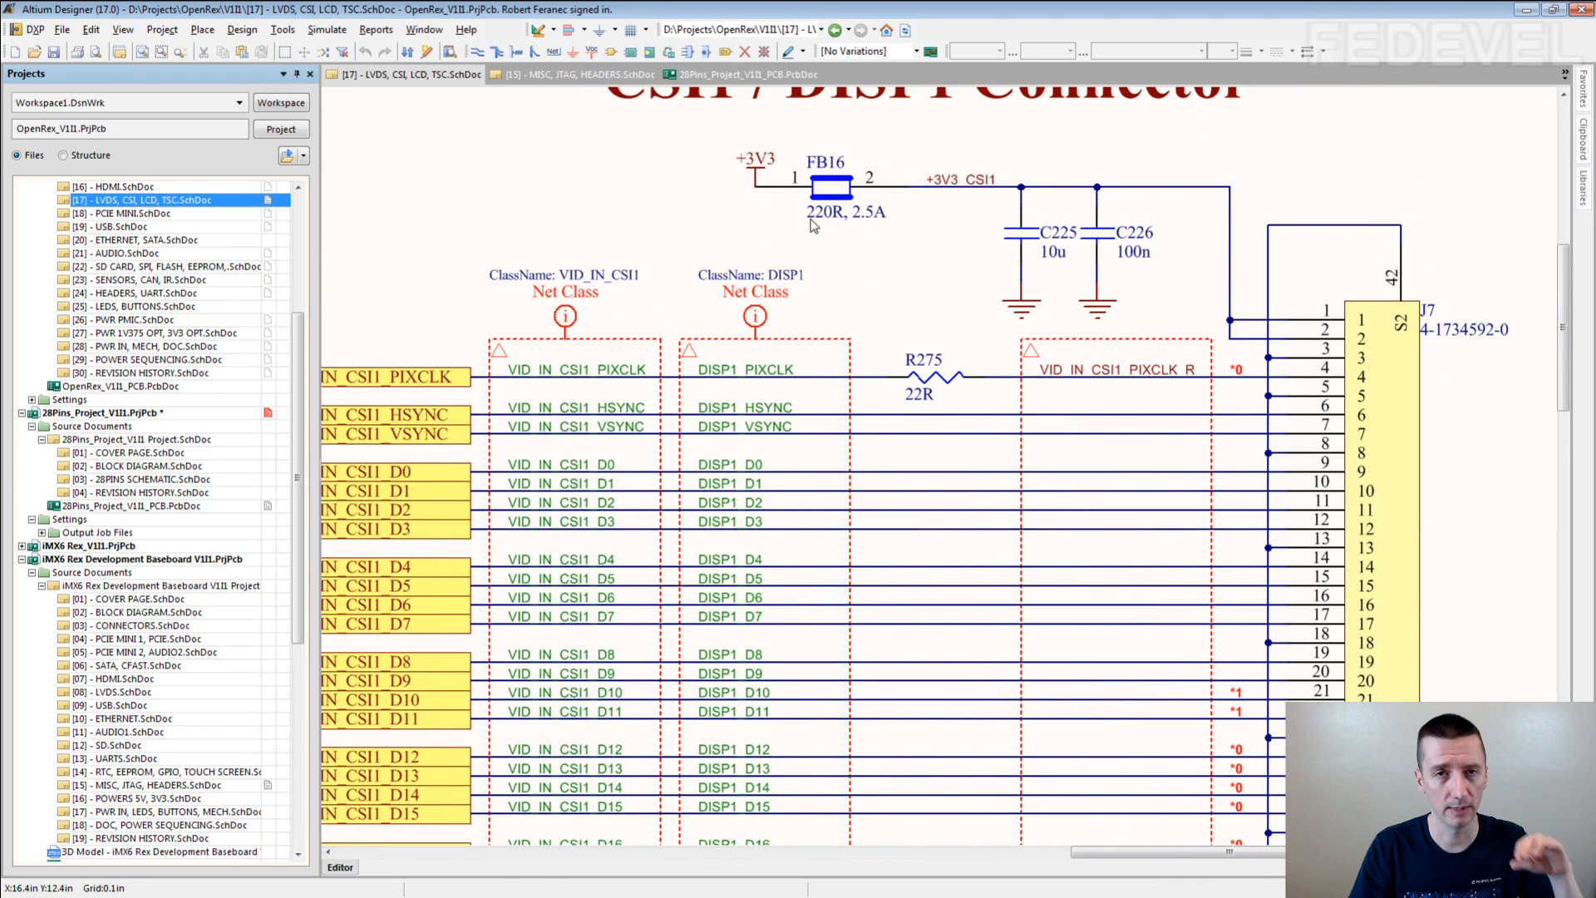
mouse_move(805, 193)
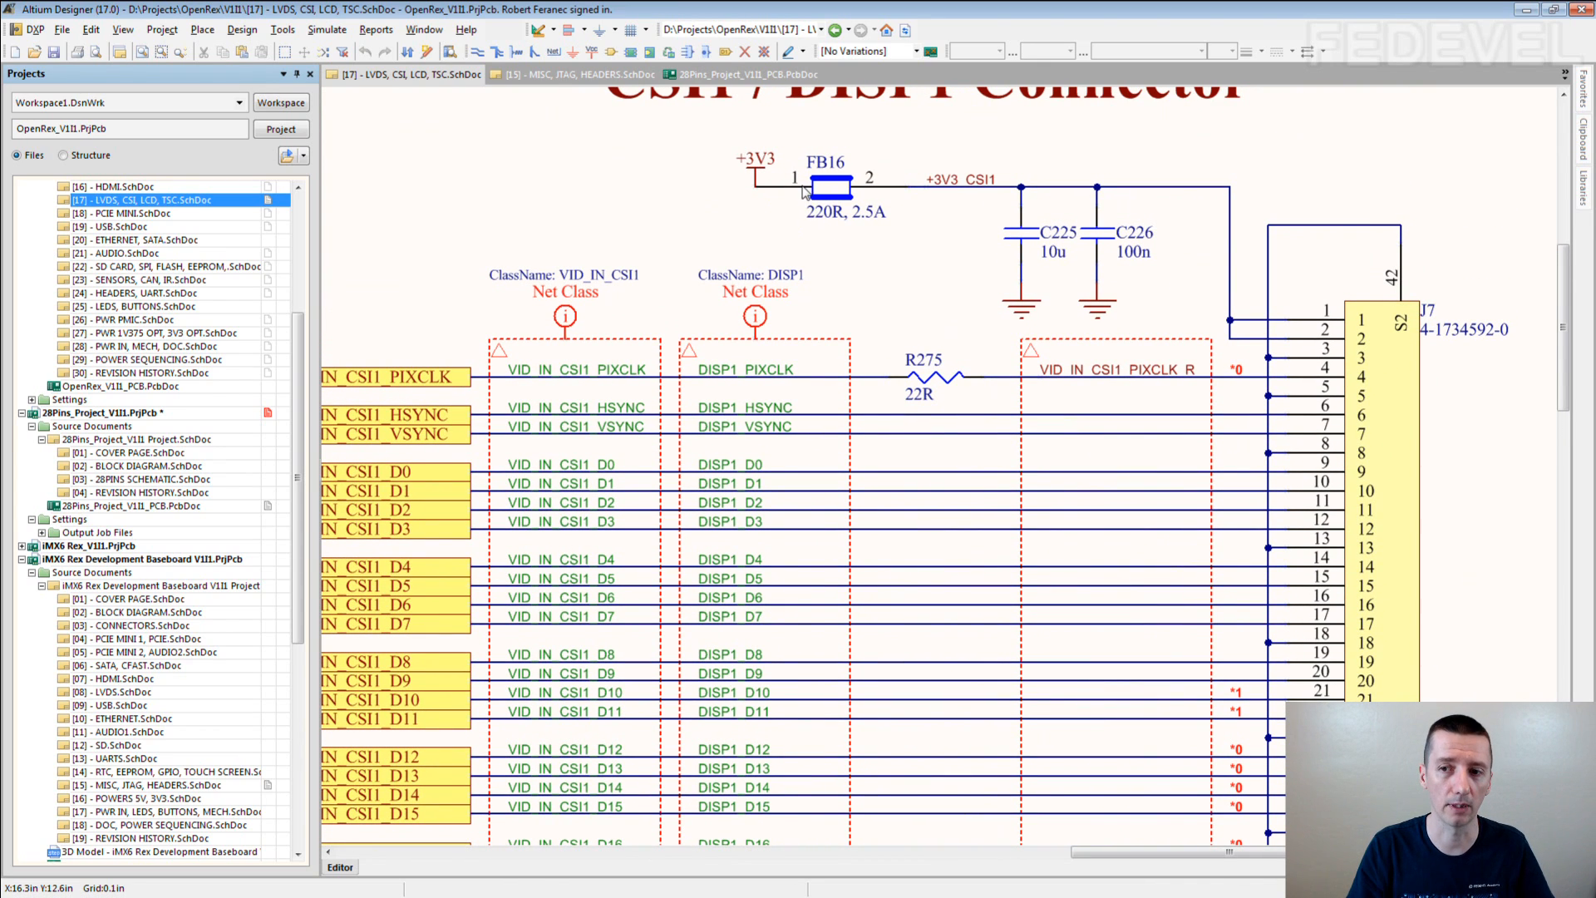
scroll(down, 3)
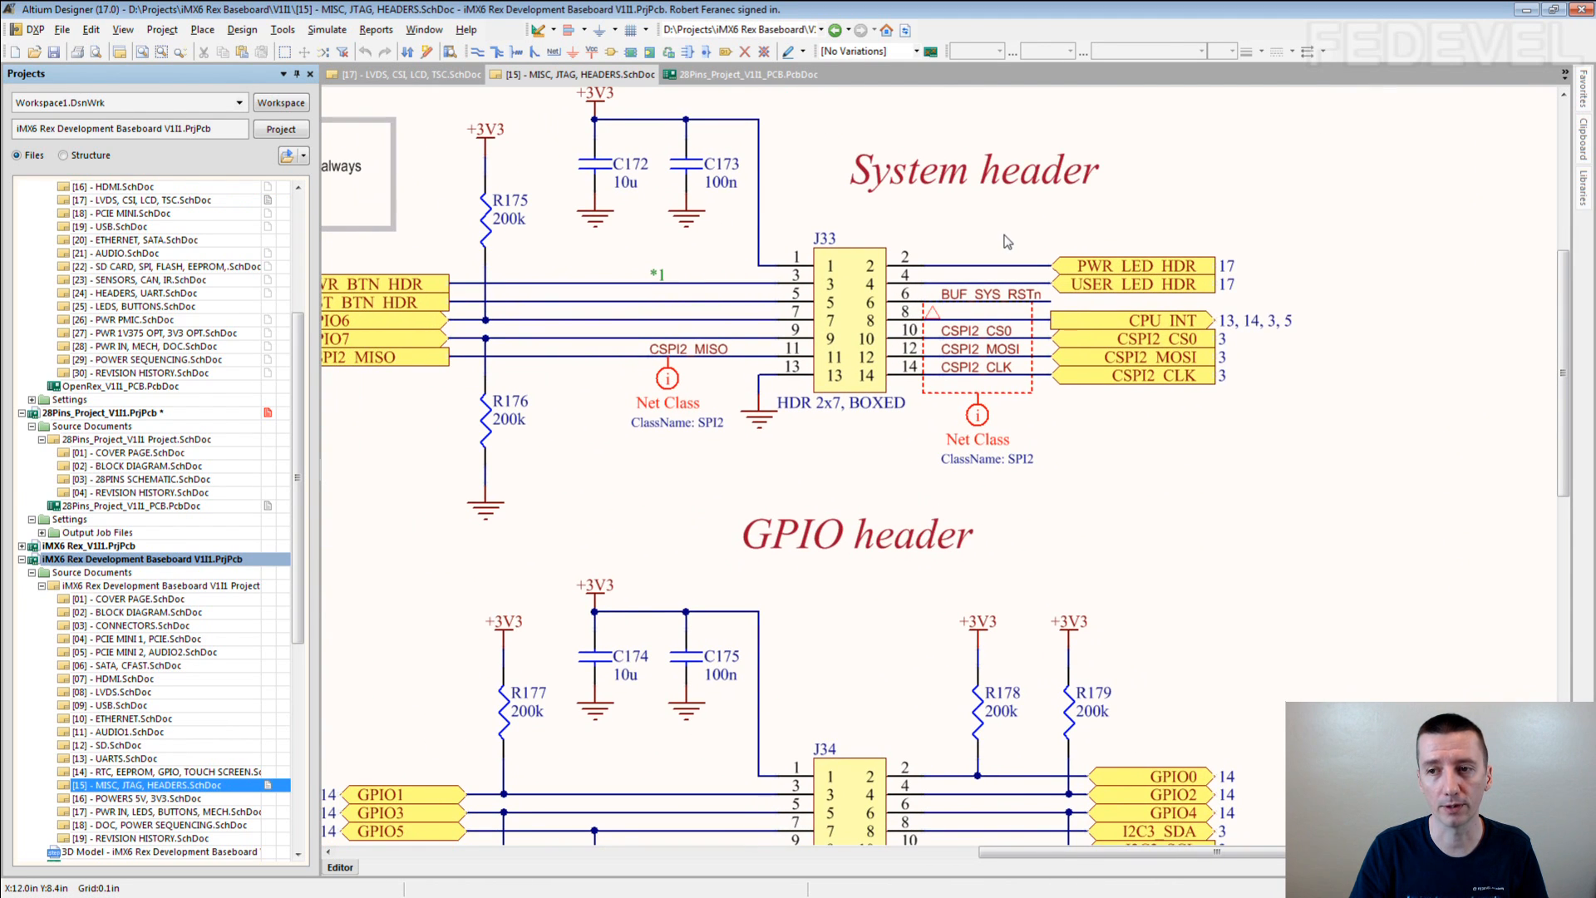
mouse_move(1081, 264)
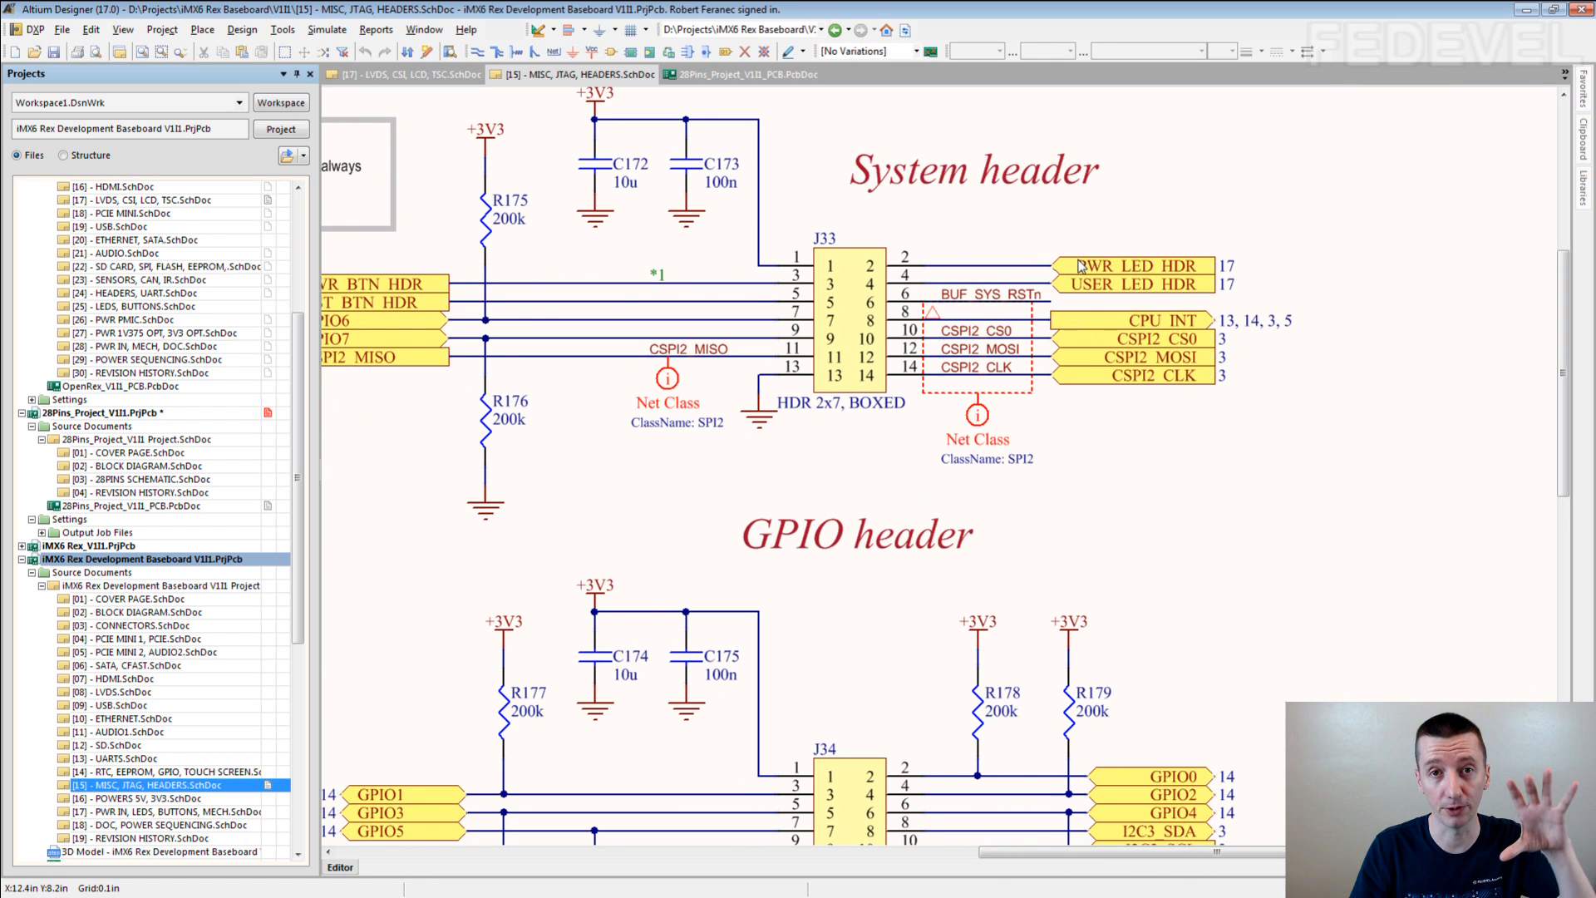
mouse_move(1158, 269)
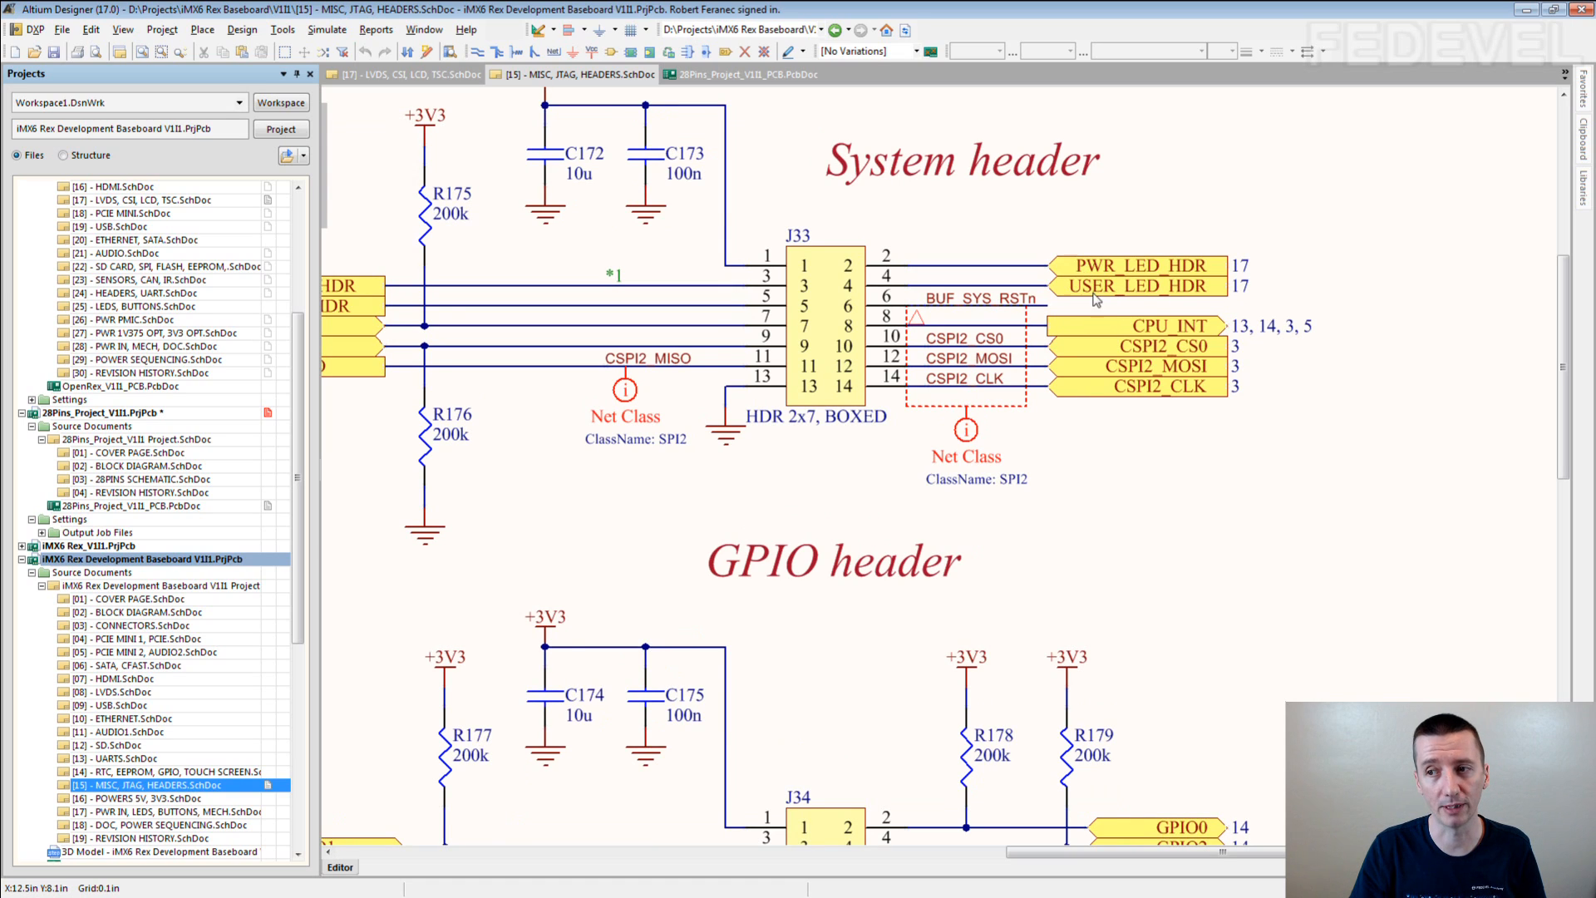
mouse_move(1174, 296)
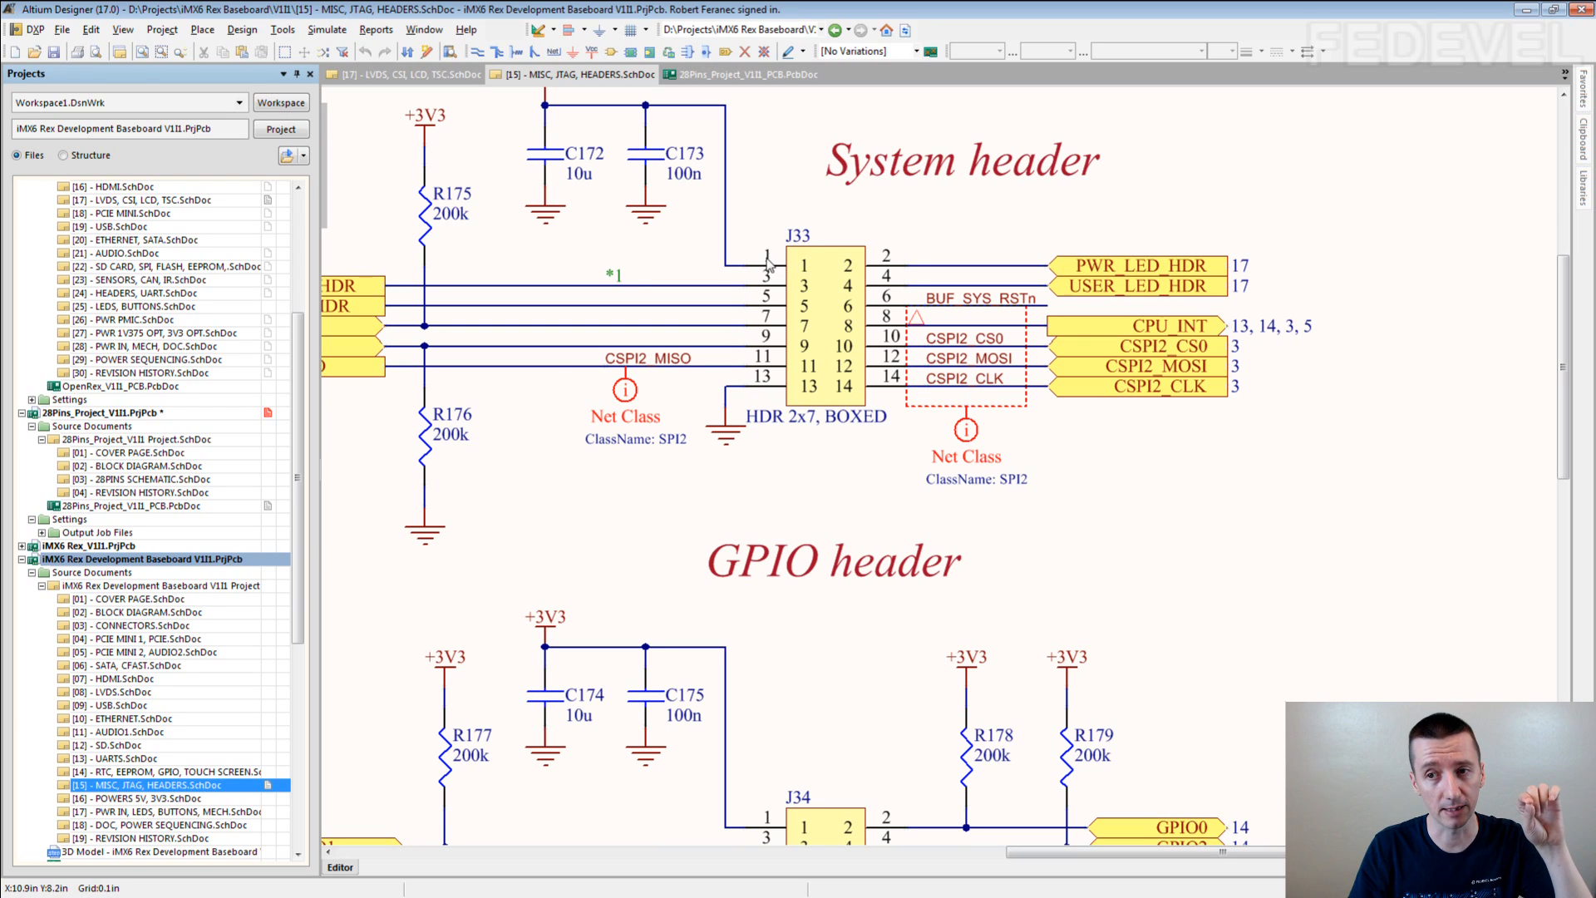
mouse_move(777, 298)
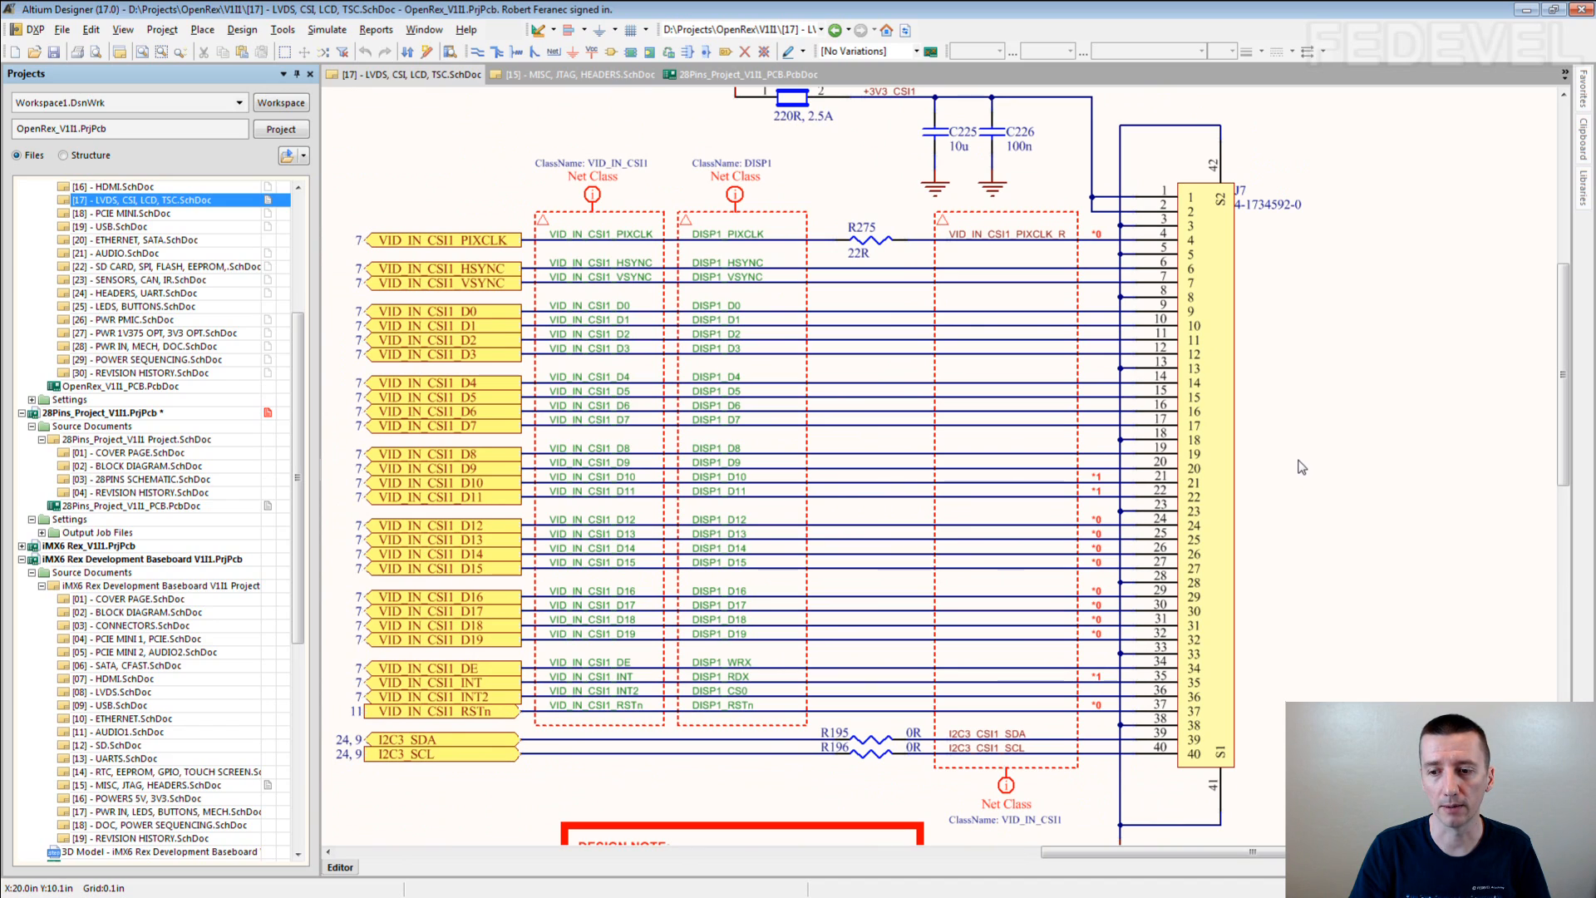
mouse_move(1290, 463)
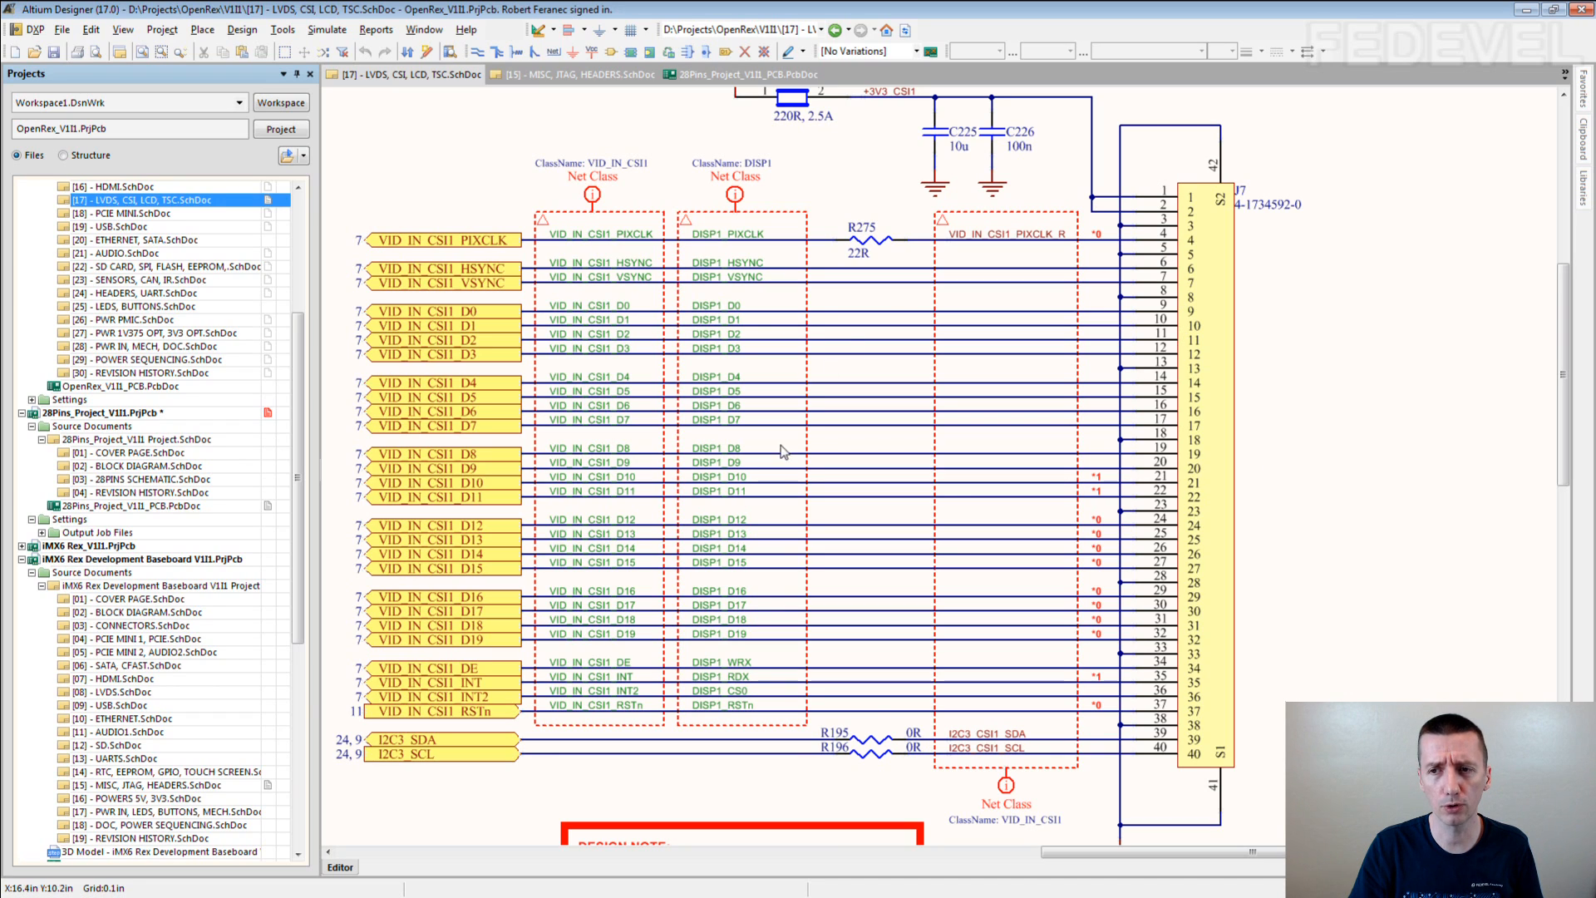
mouse_move(1126, 715)
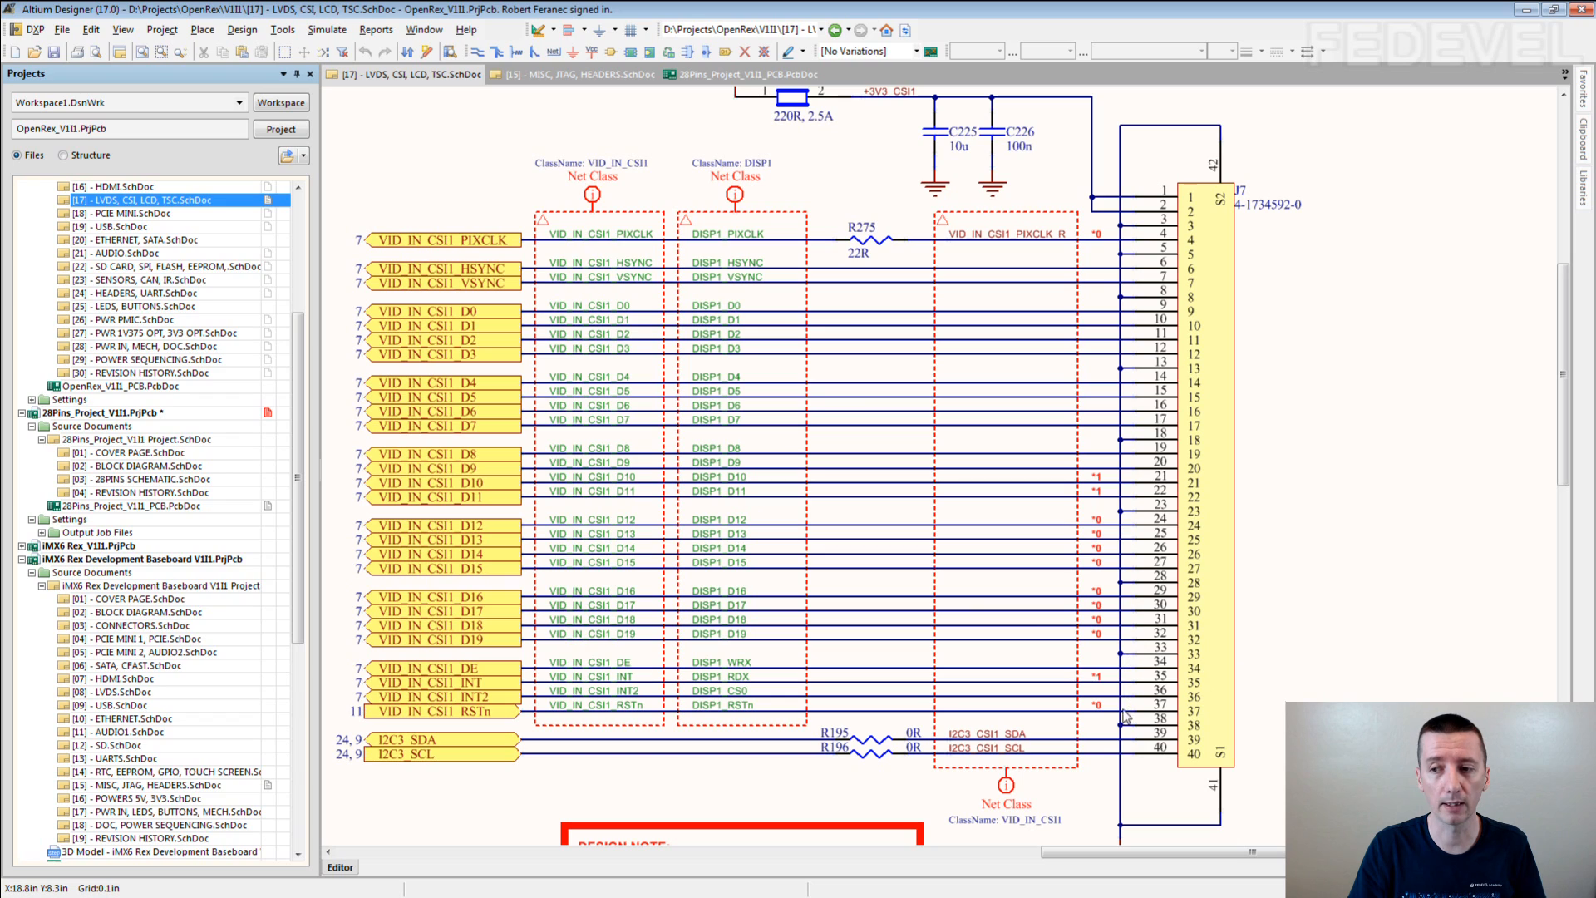
mouse_move(1127, 763)
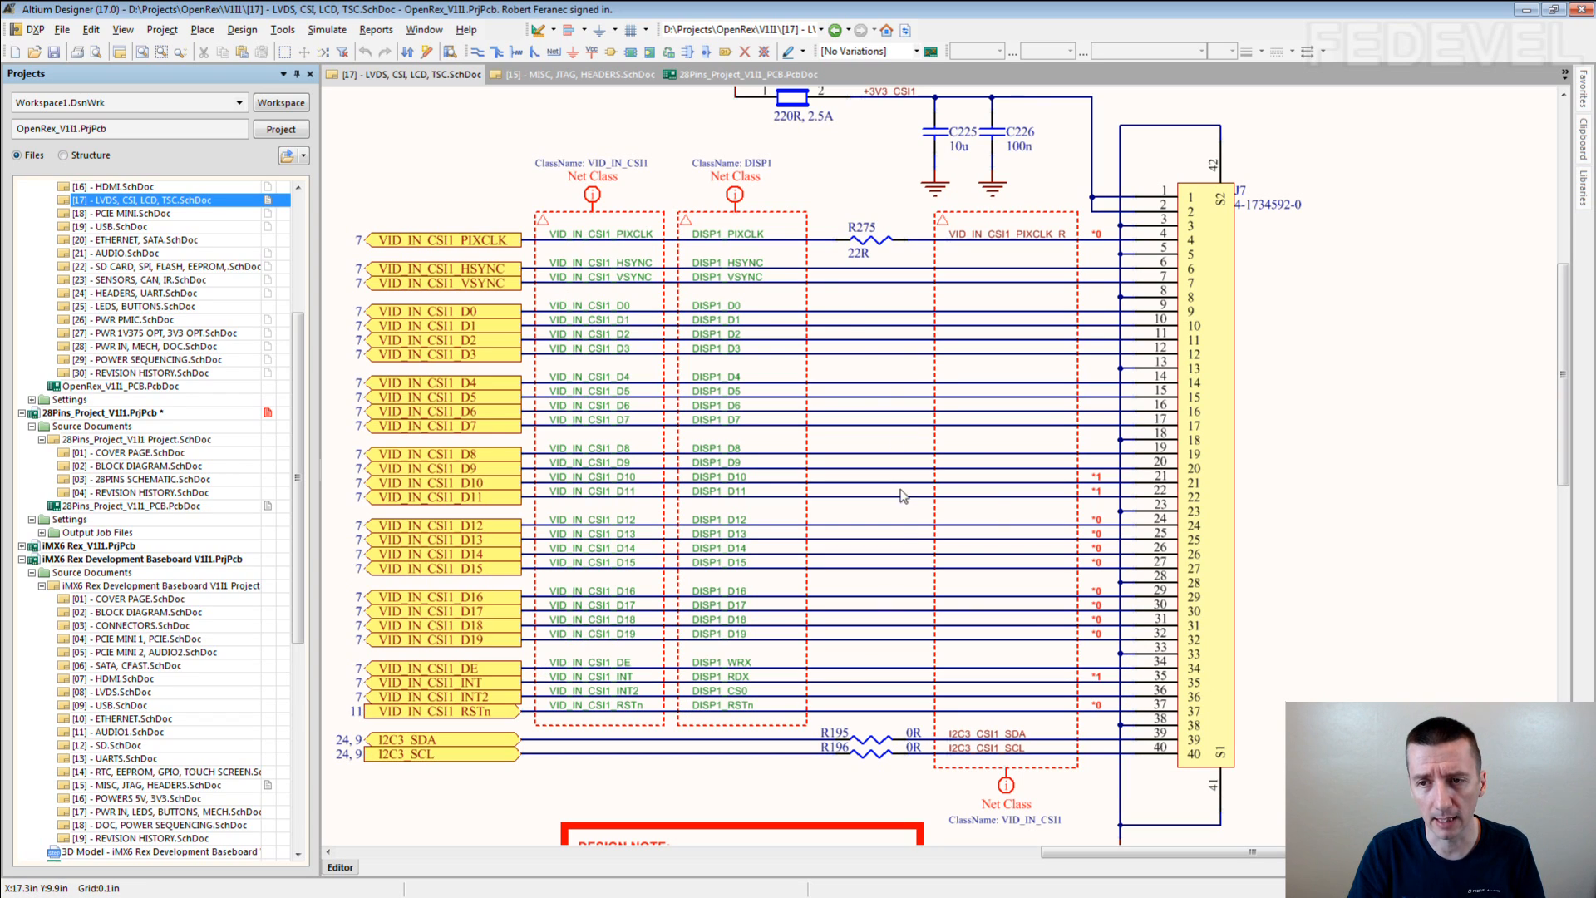
mouse_move(628, 608)
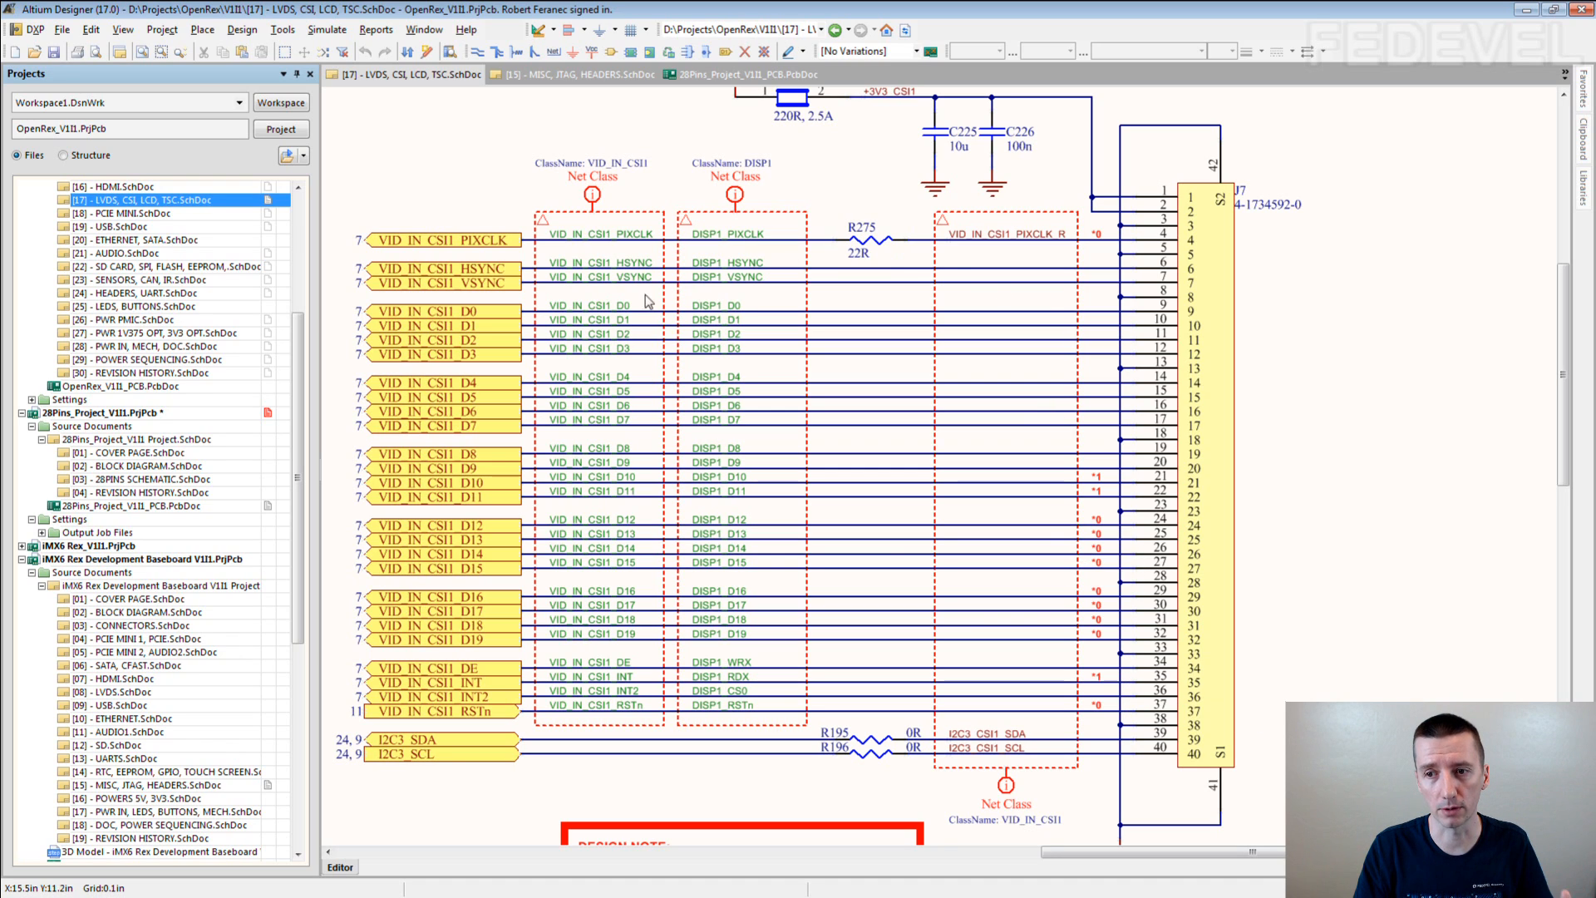
mouse_move(747, 387)
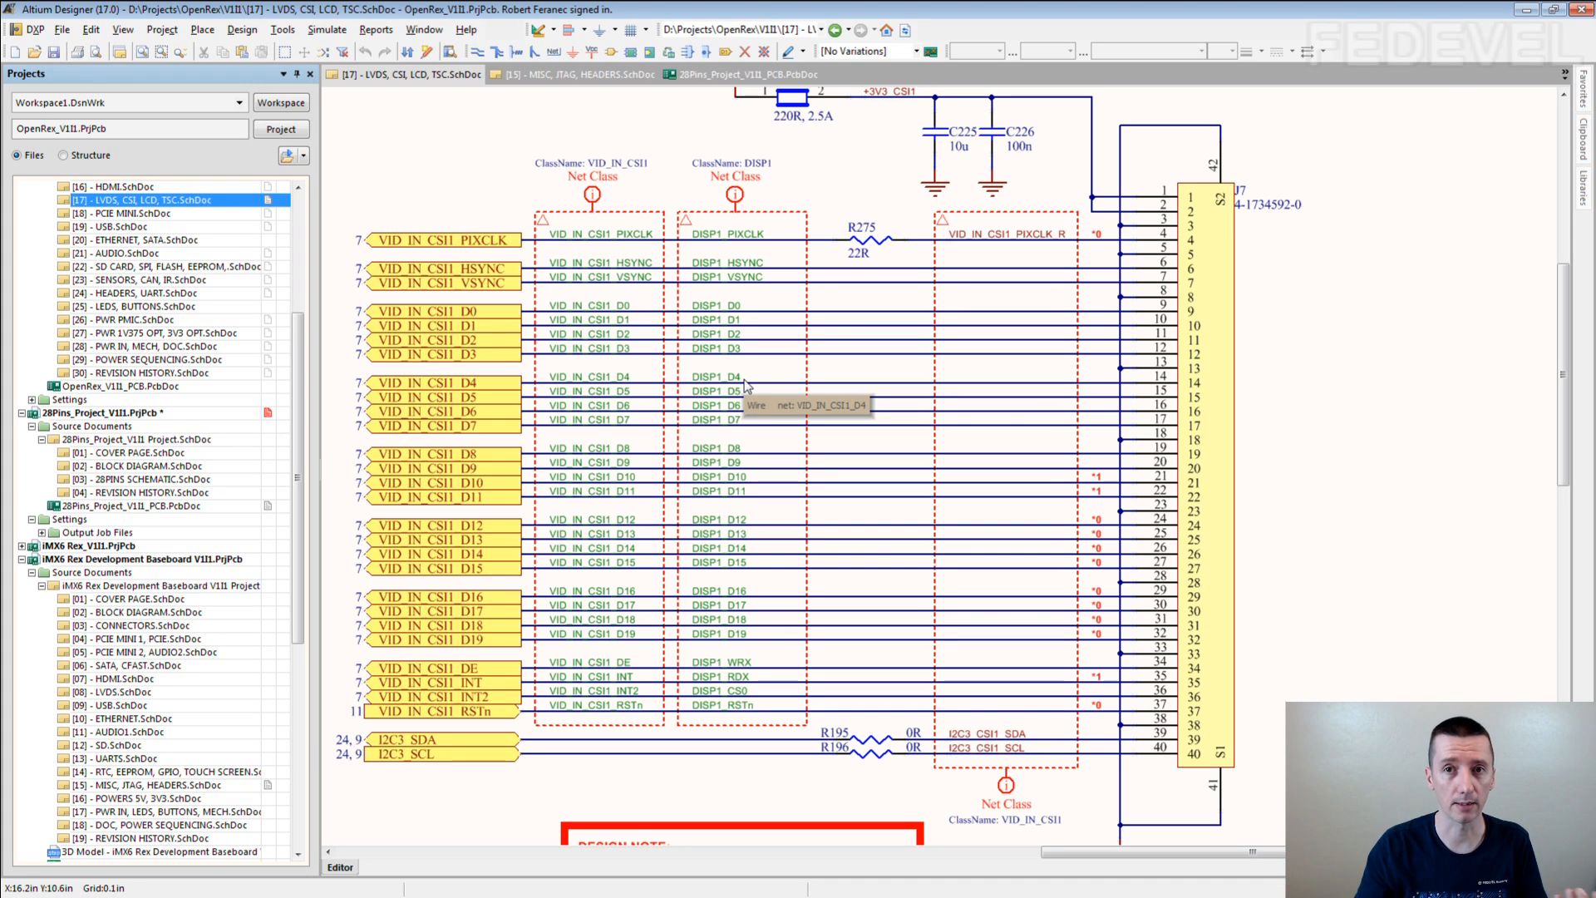
mouse_move(1053, 570)
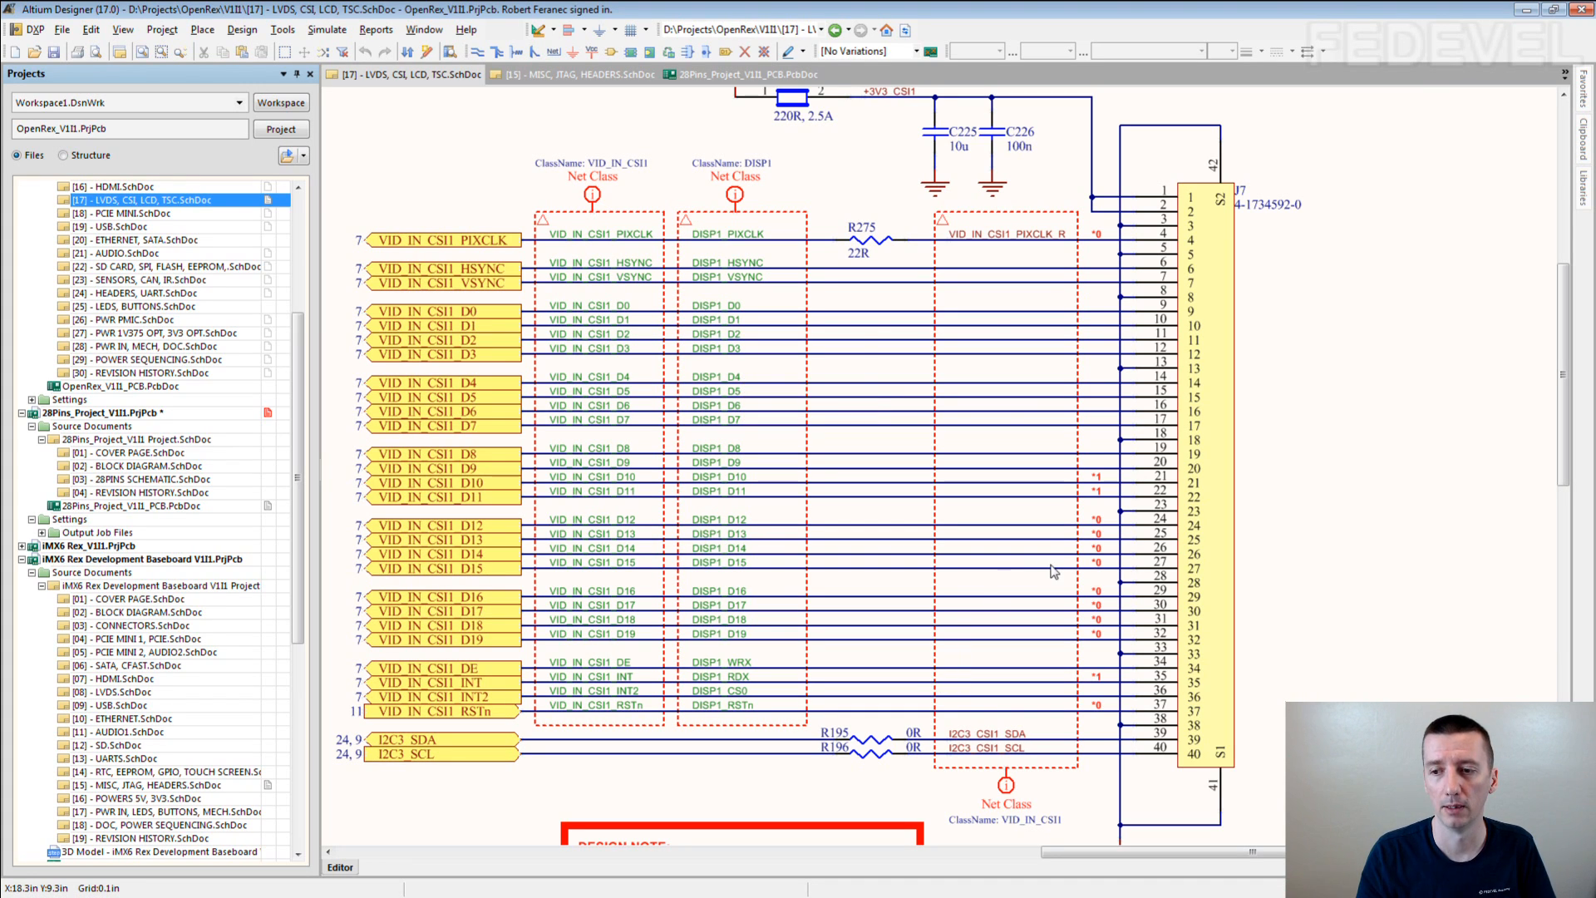
mouse_move(1053, 570)
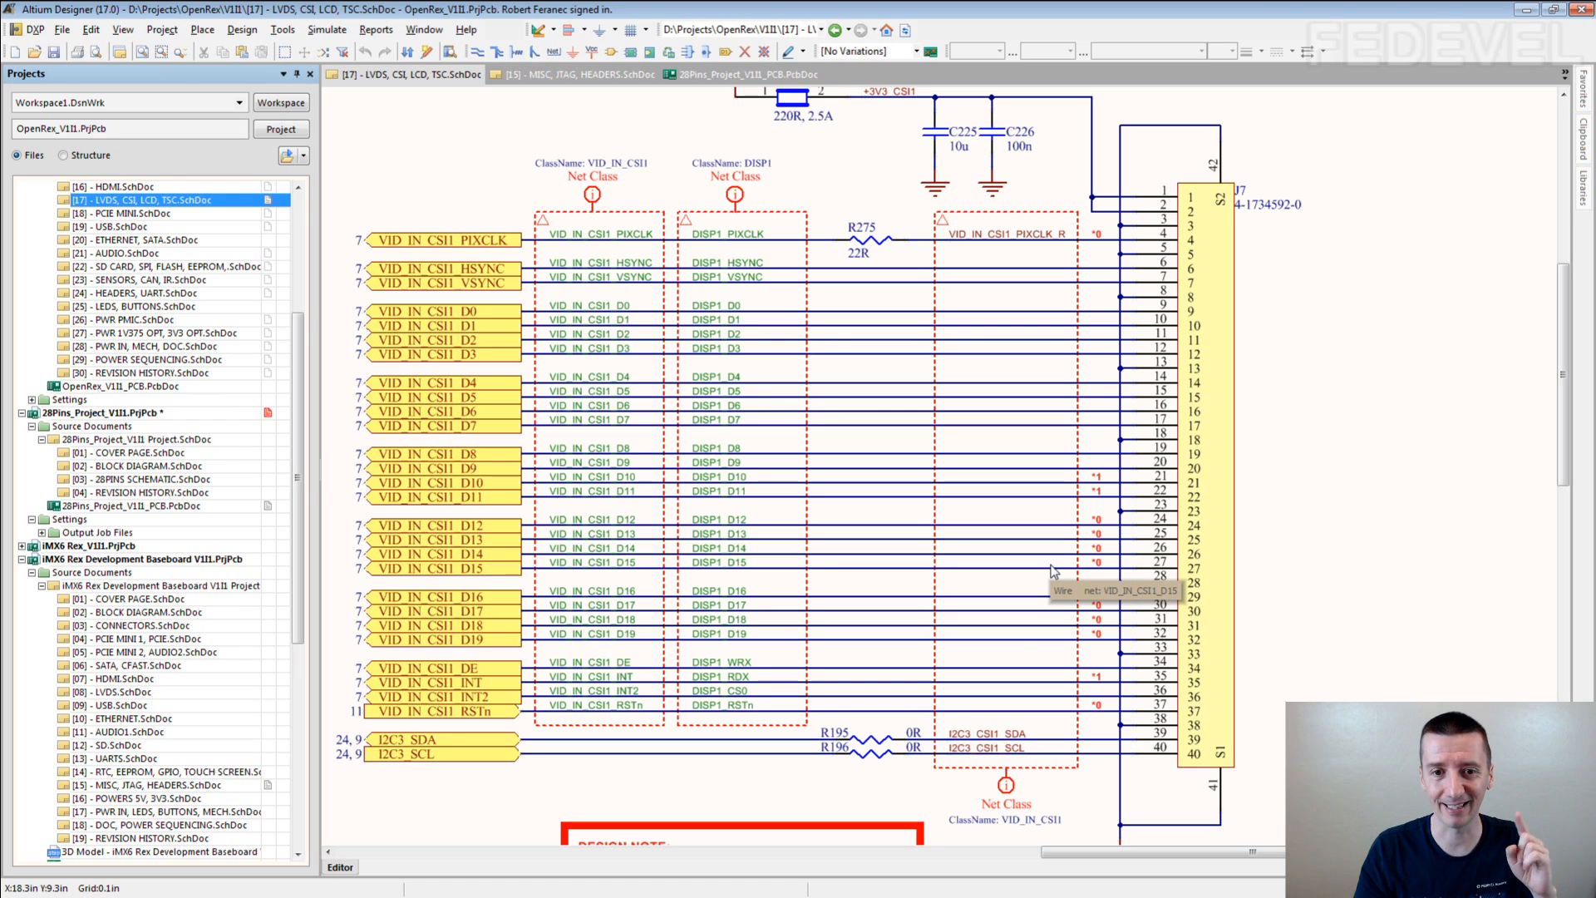
mouse_move(1190, 263)
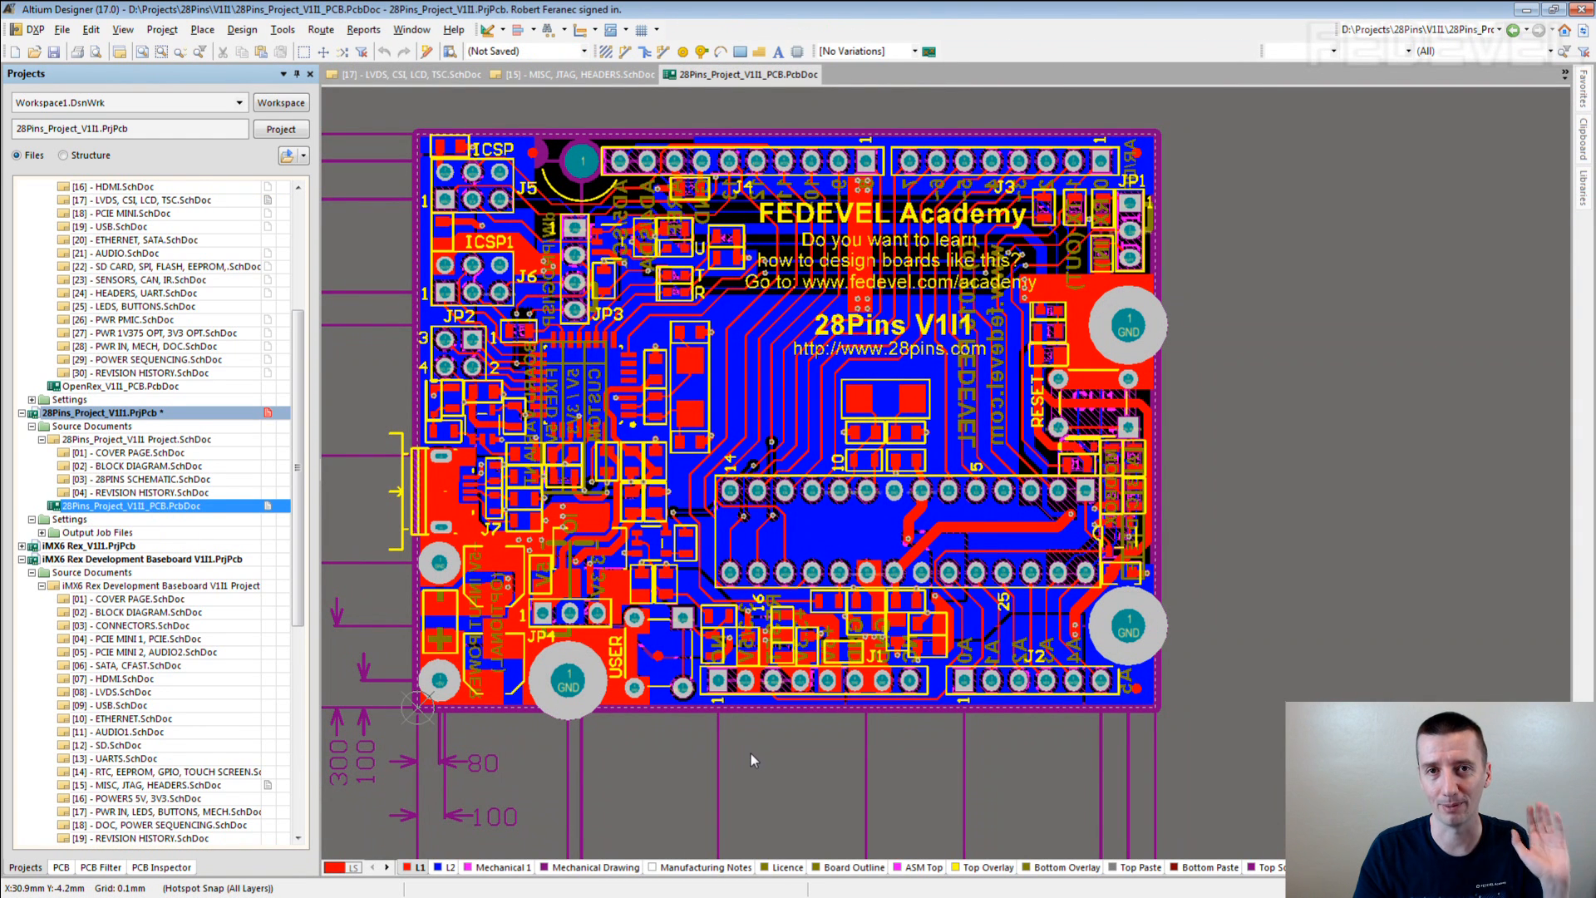
mouse_move(1125, 800)
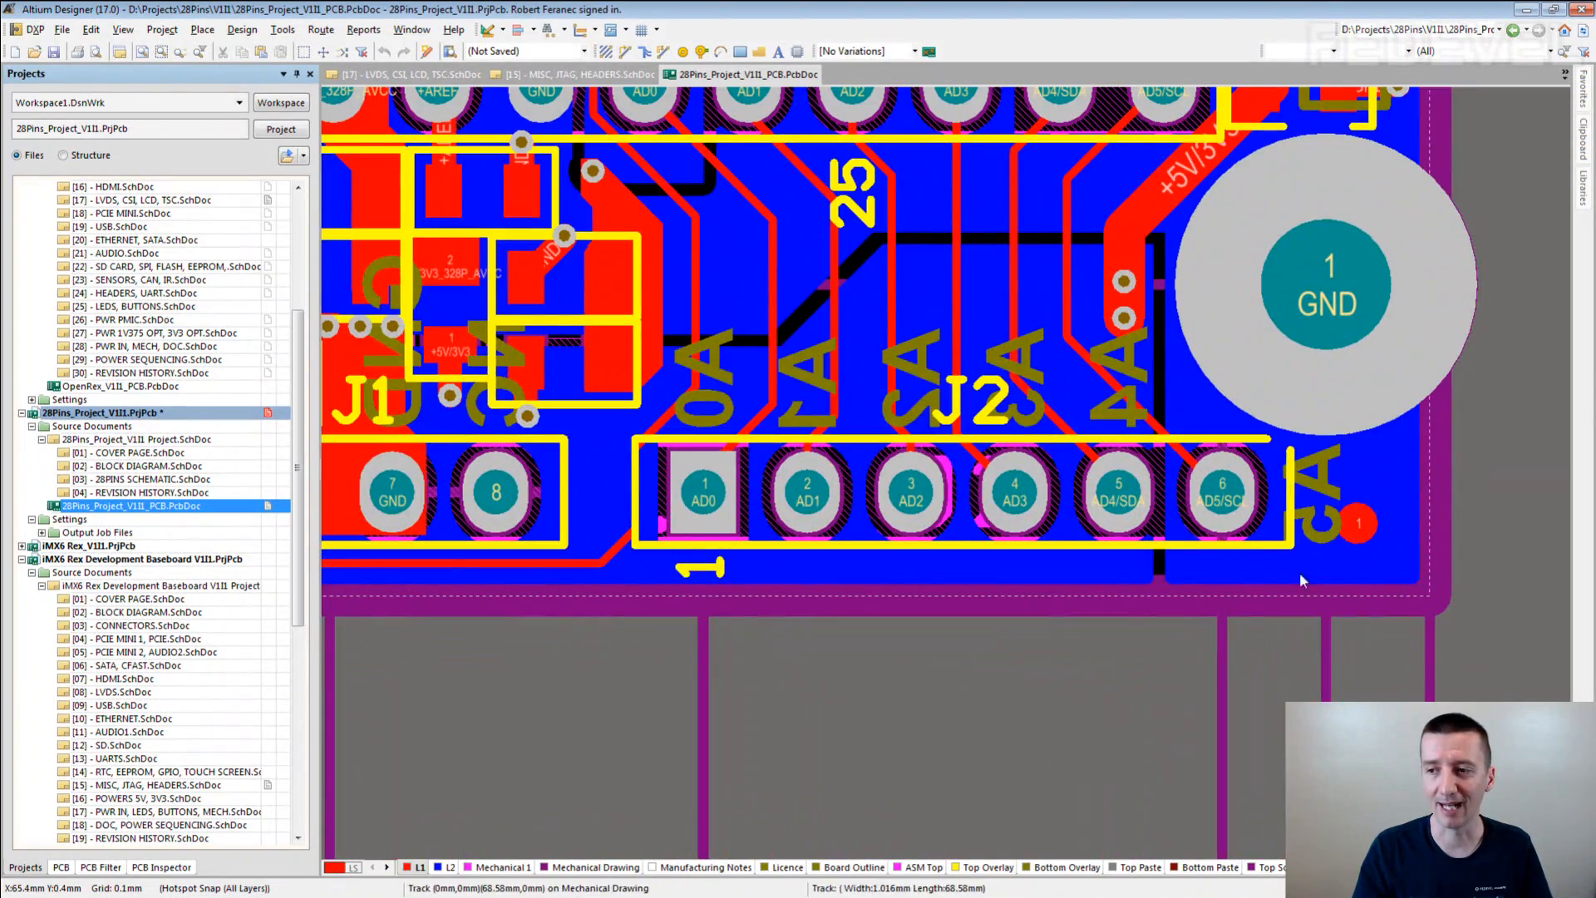
mouse_move(1180, 580)
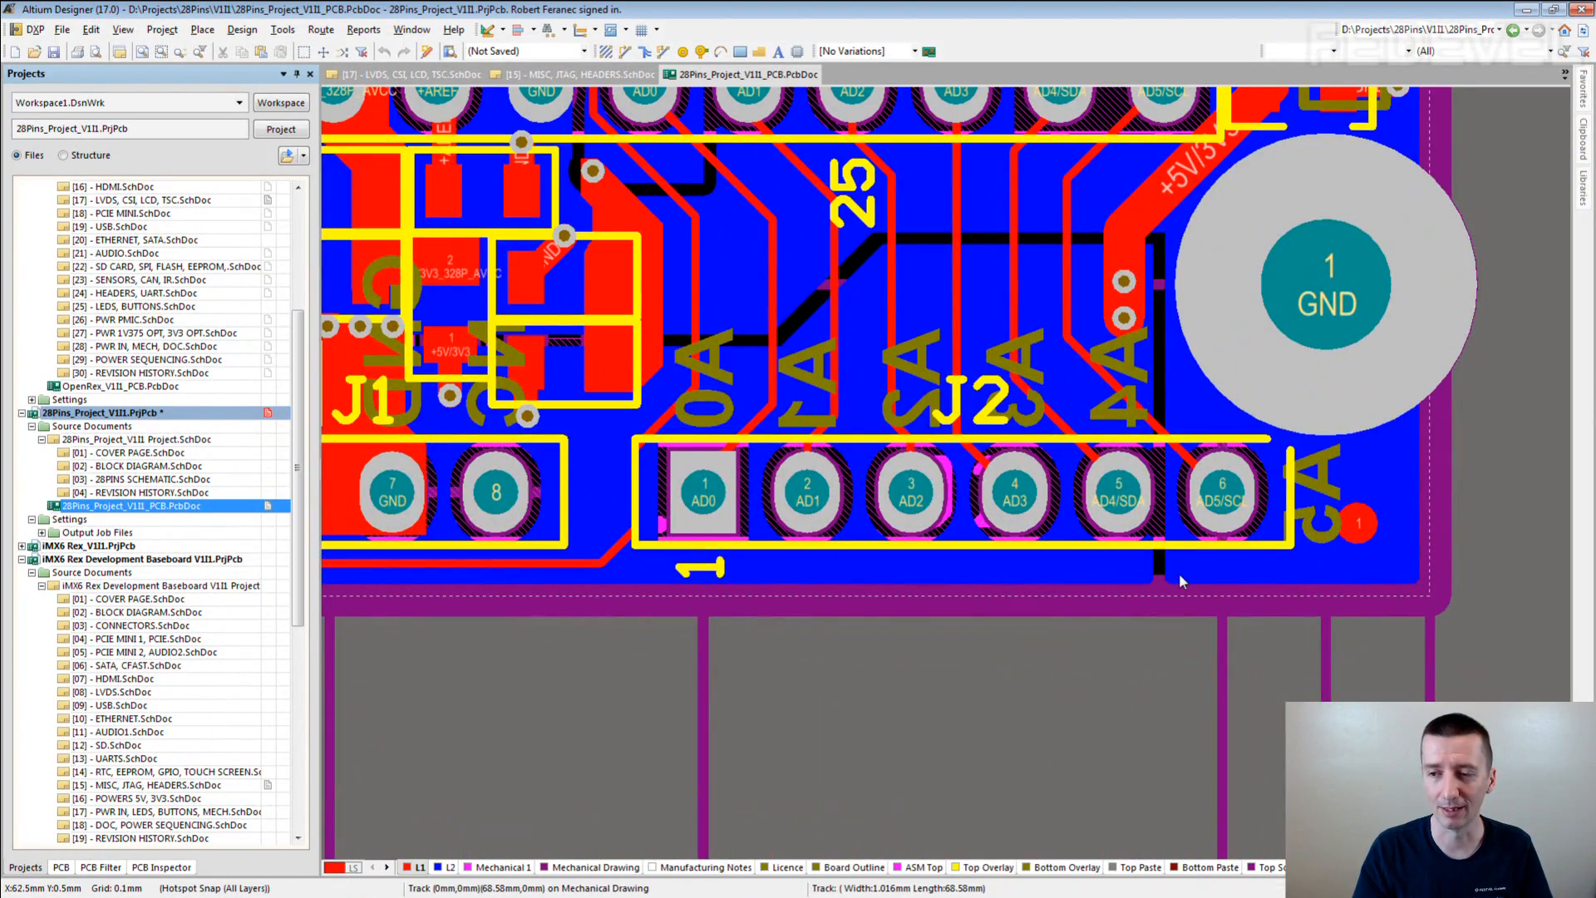
mouse_move(1159, 679)
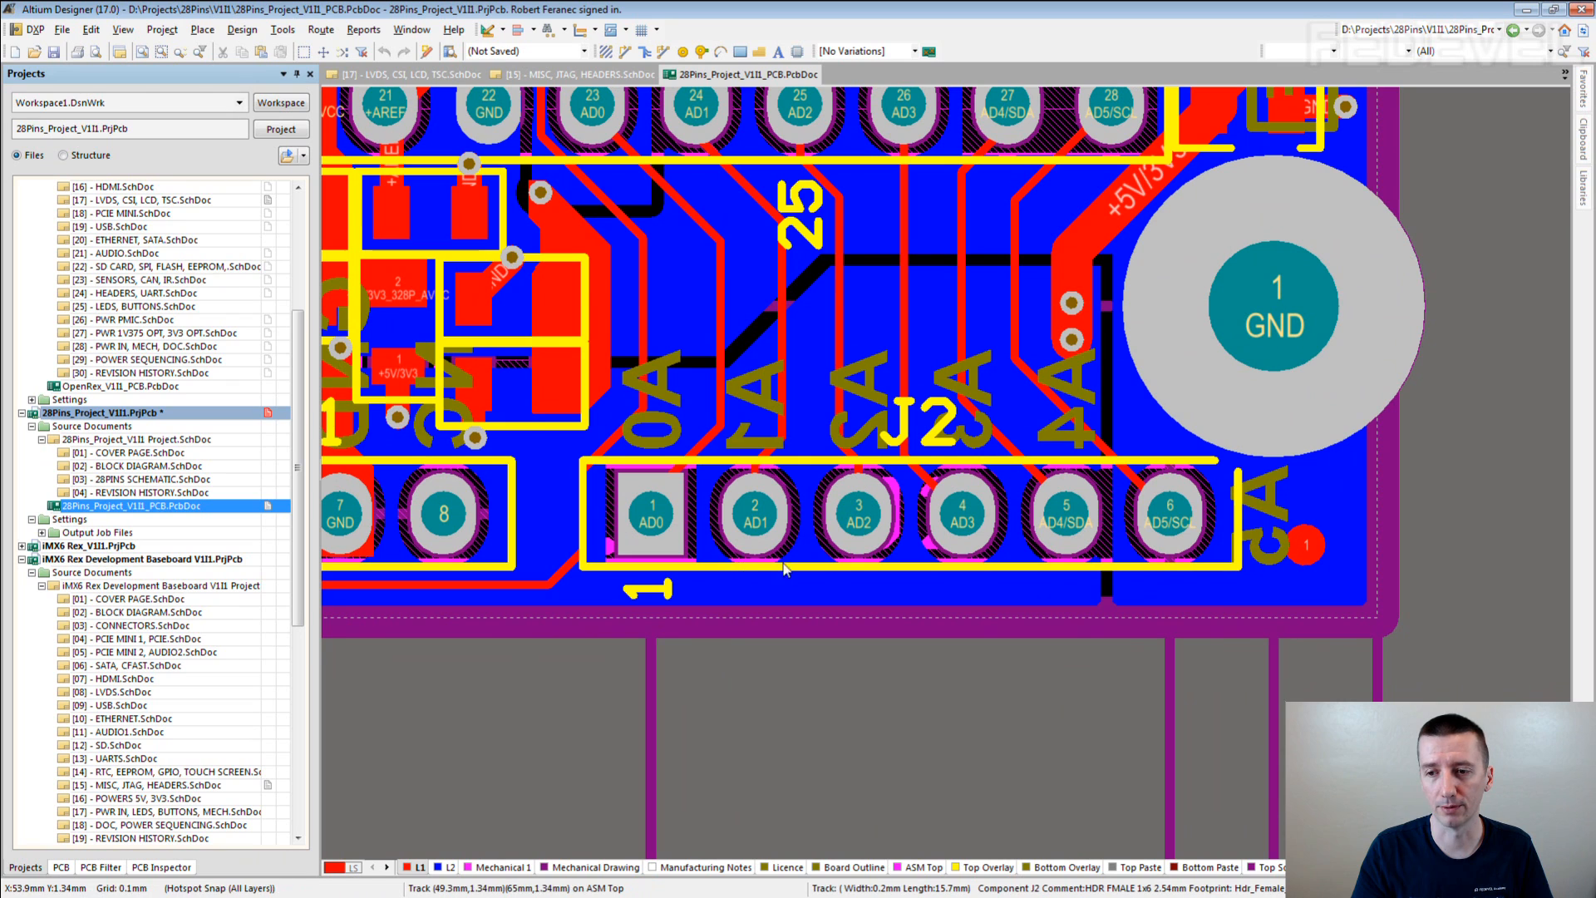
mouse_move(849, 578)
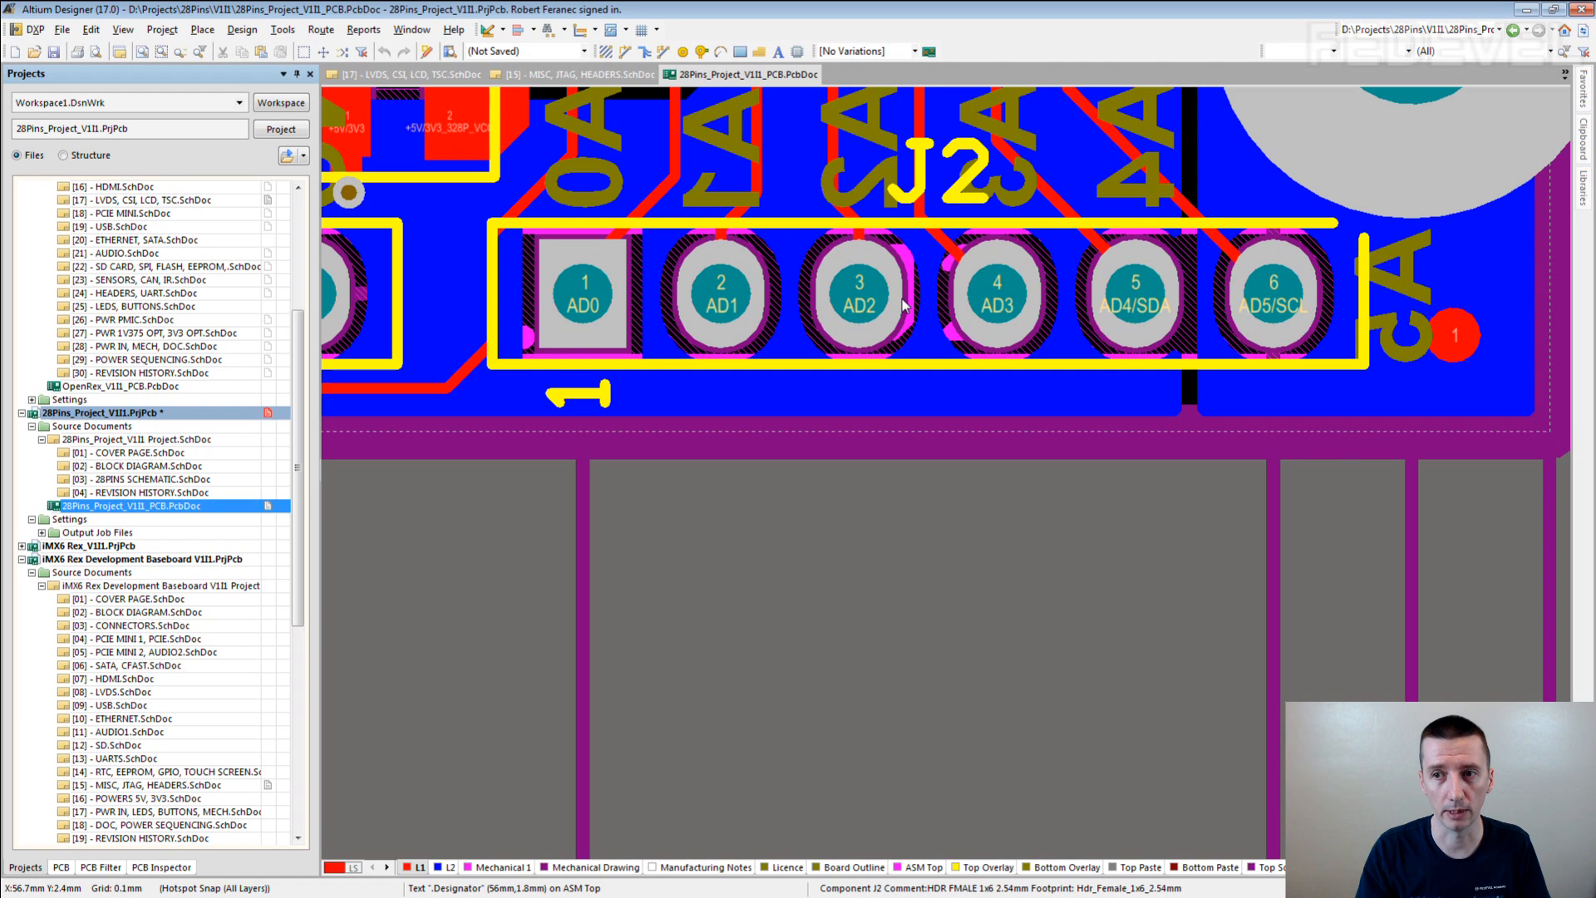
mouse_move(1107, 308)
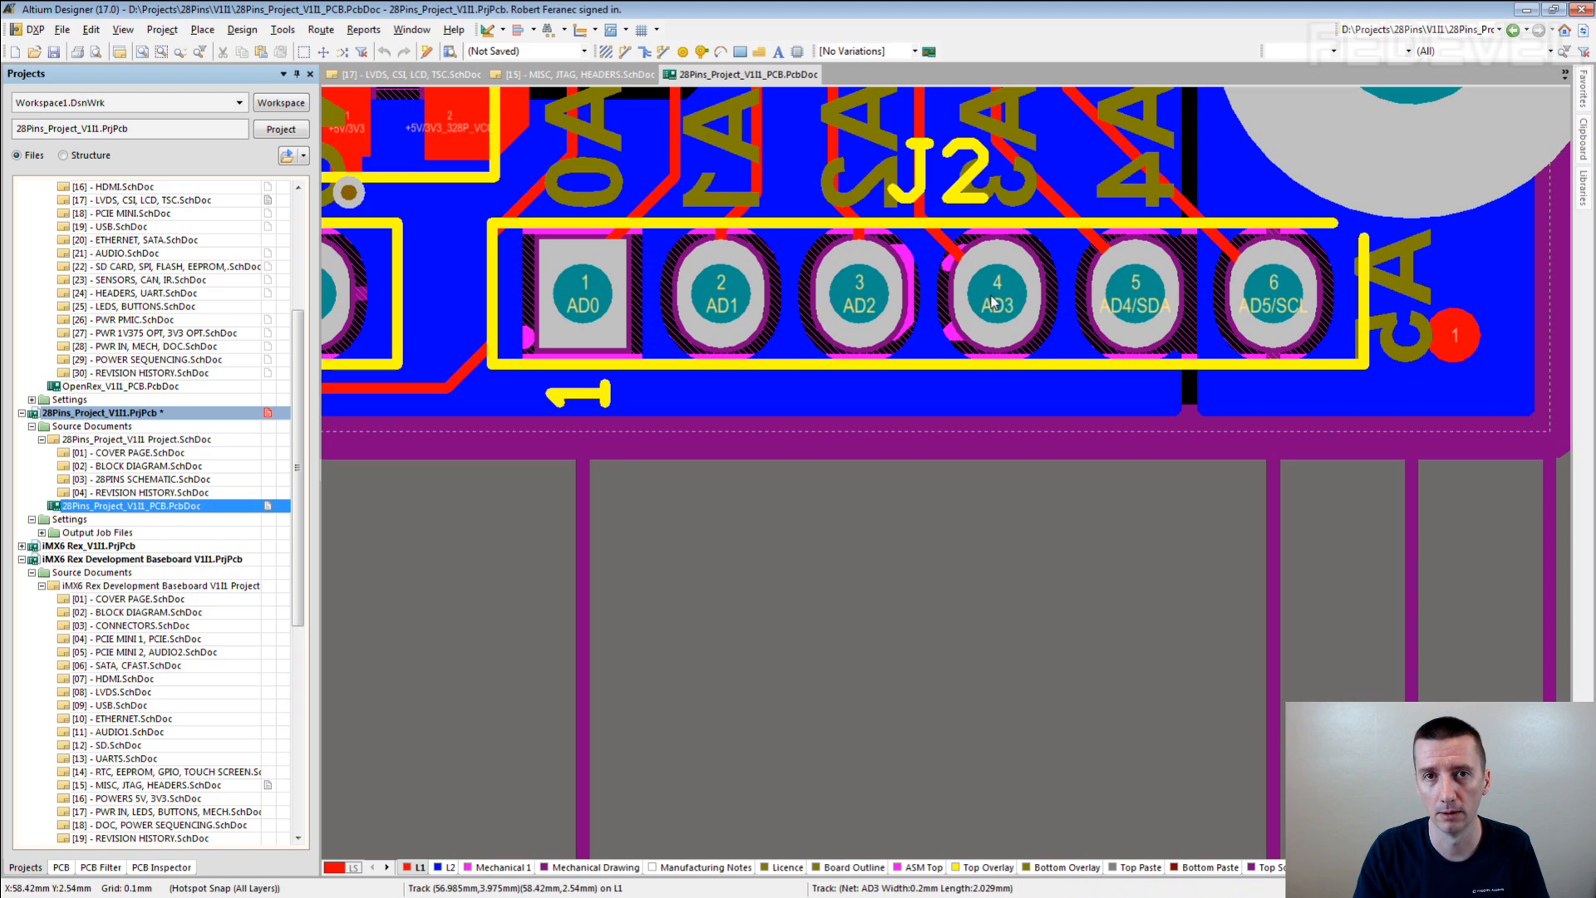
Zoom to header J2's AD0–AD5 pads and routed tracks on the 28Pins PCB layout
scroll(down, 3)
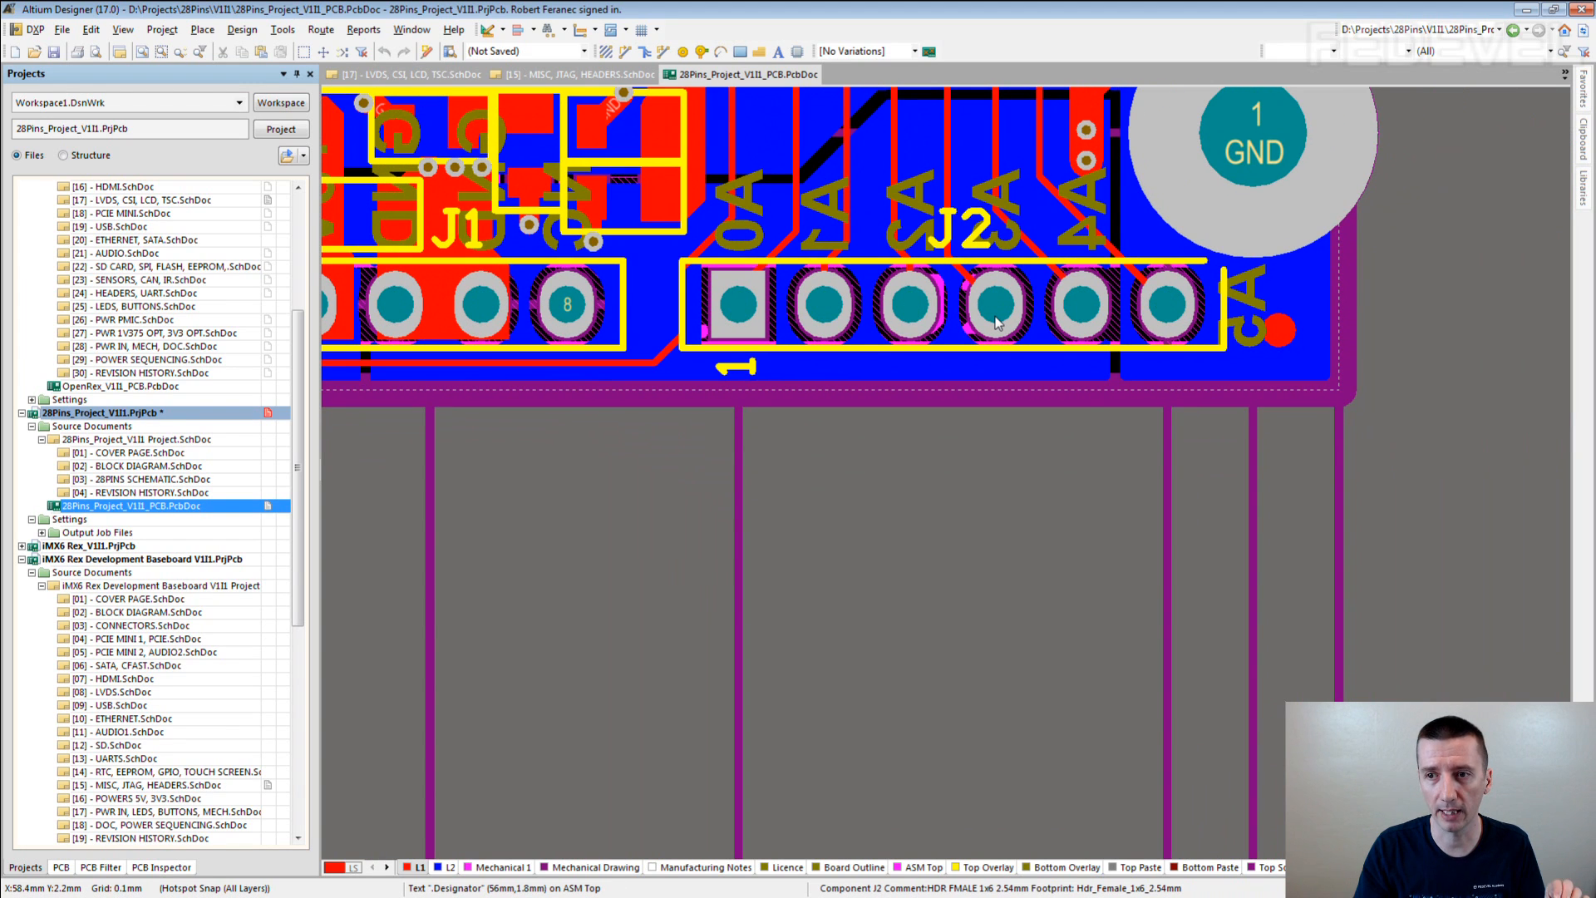